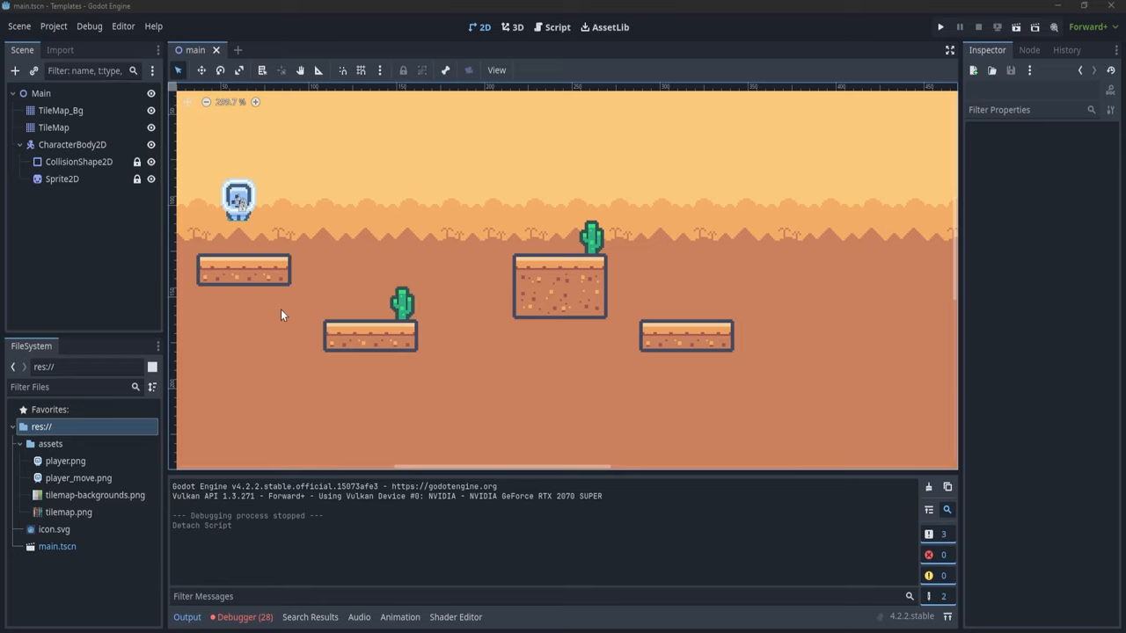
mouse_move(225, 267)
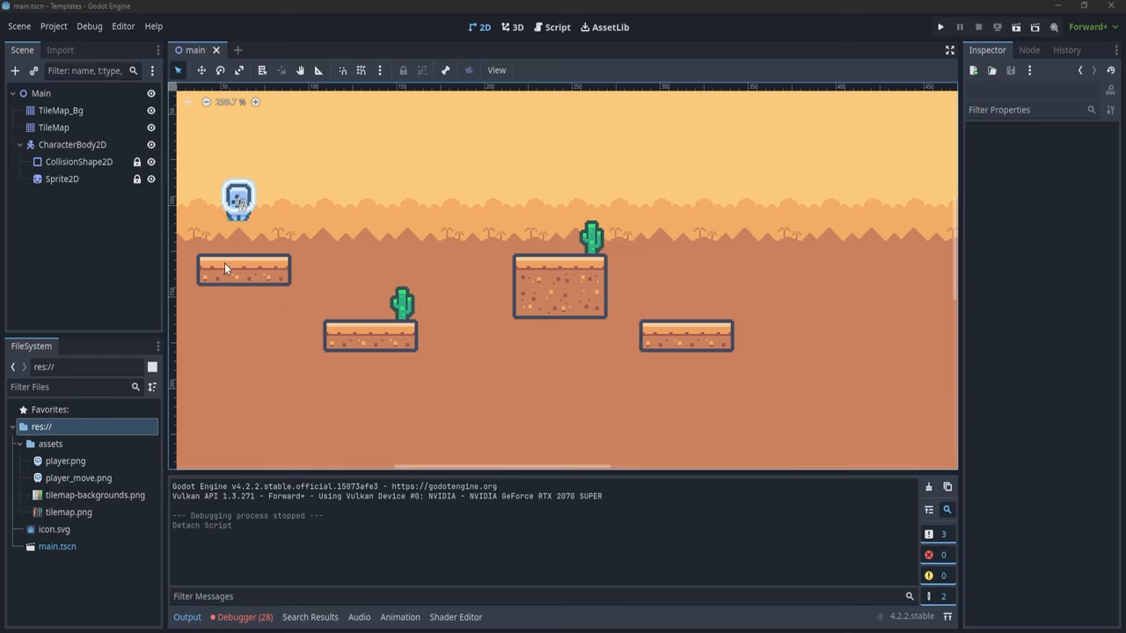
mouse_move(702, 343)
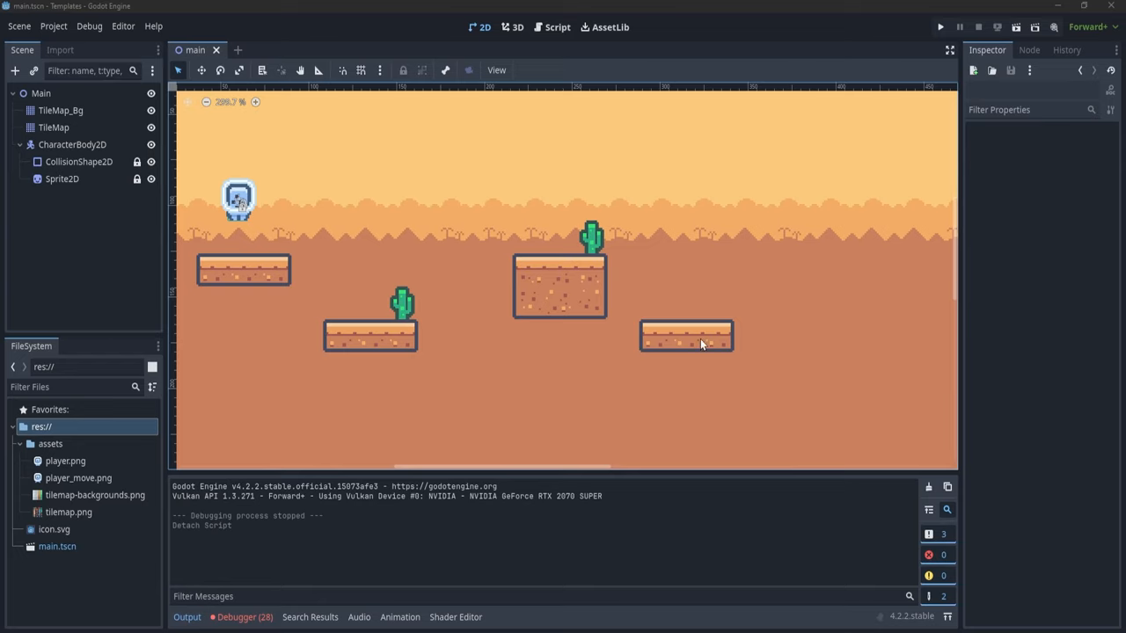
mouse_move(260, 224)
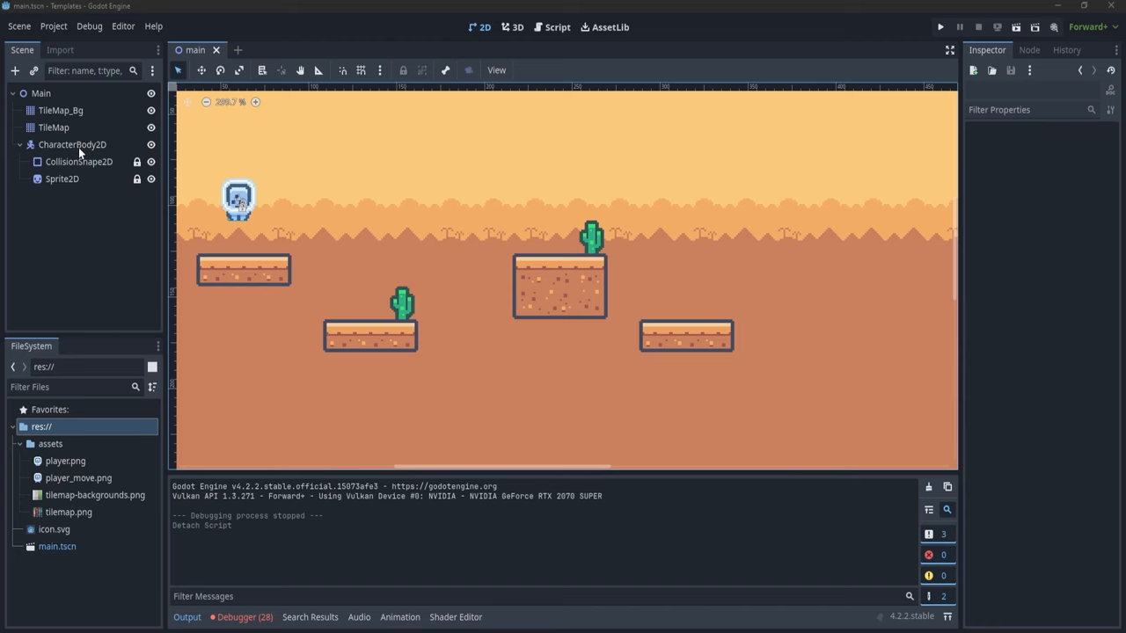
mouse_move(74, 144)
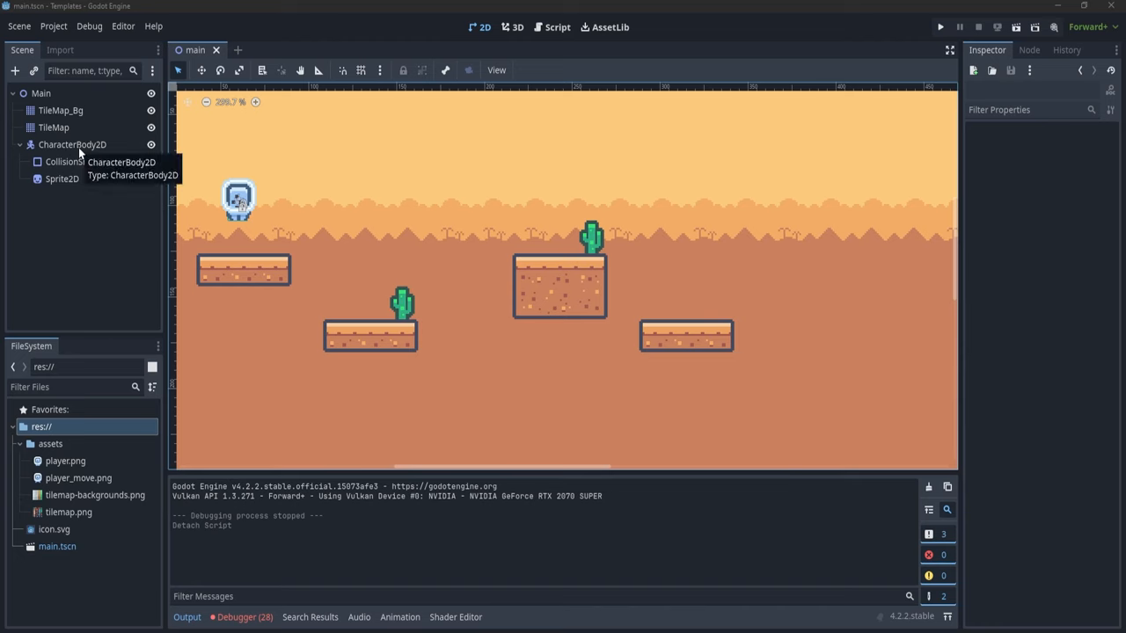
Attach a new CharacterBody2D.gd script using the 'CharacterBody2D: Basic Movement' template
left_click(72, 144)
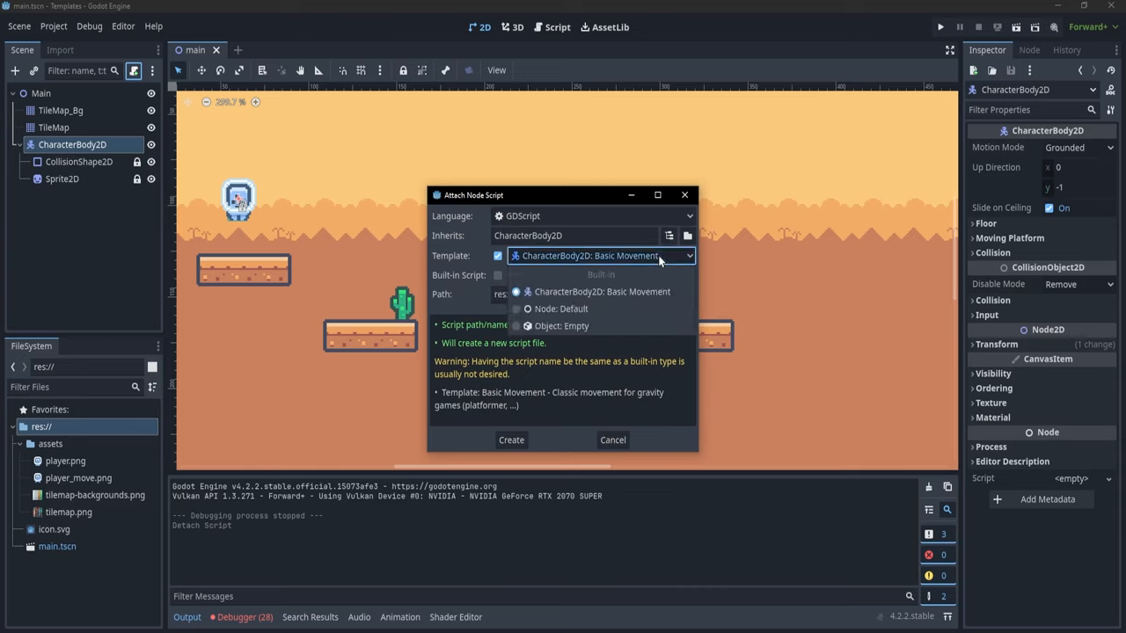
mouse_move(563, 343)
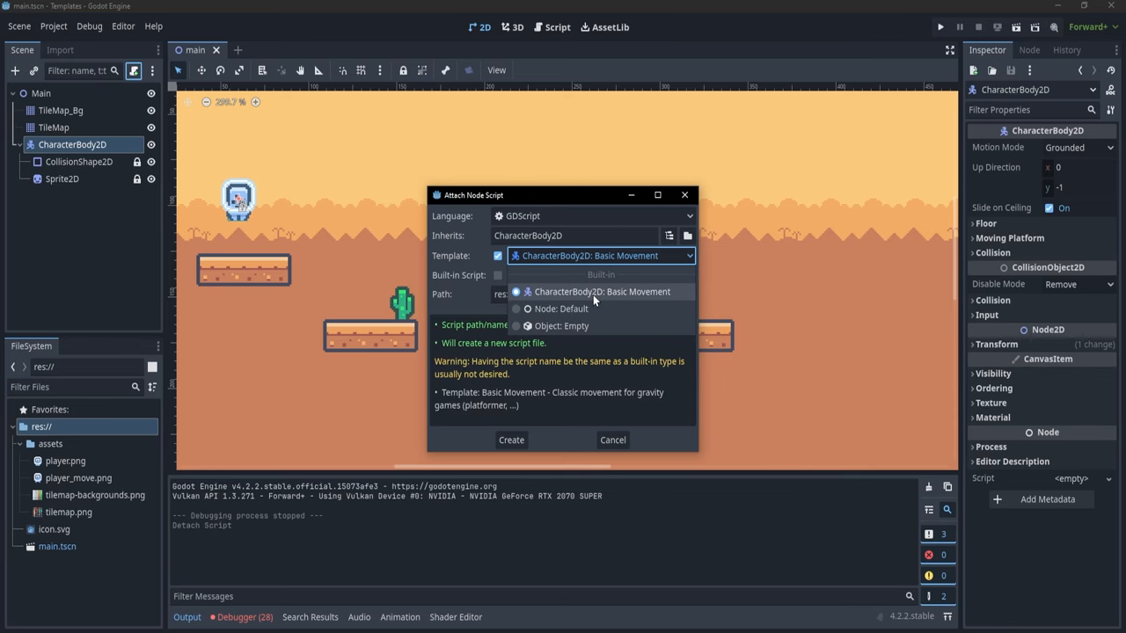
left_click(605, 292)
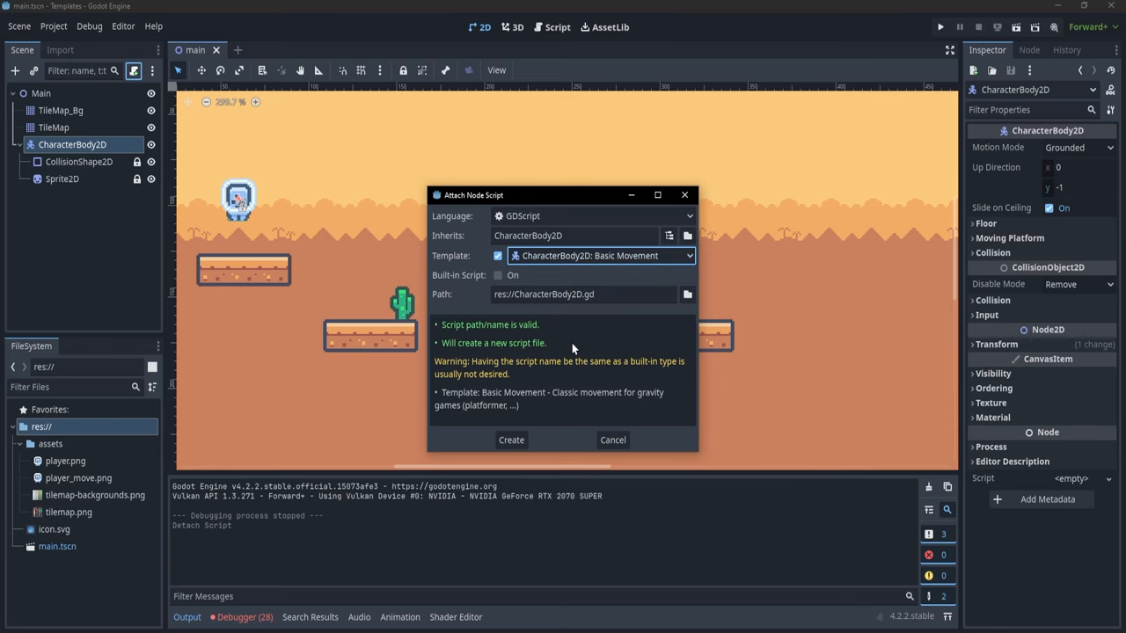
left_click(510, 439)
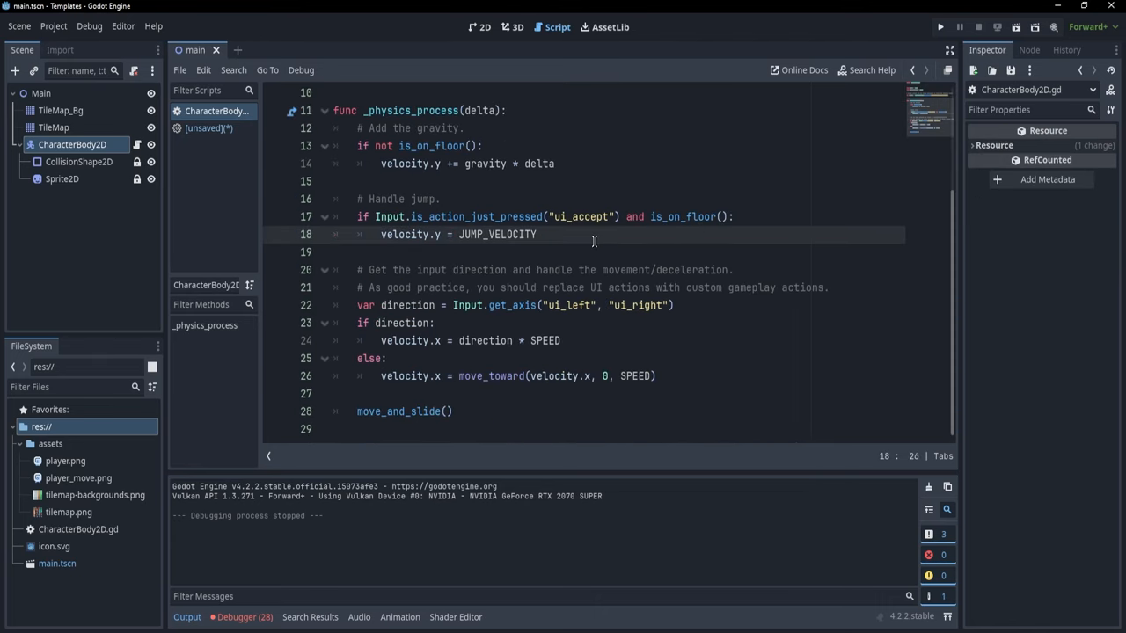
left_click(939, 28)
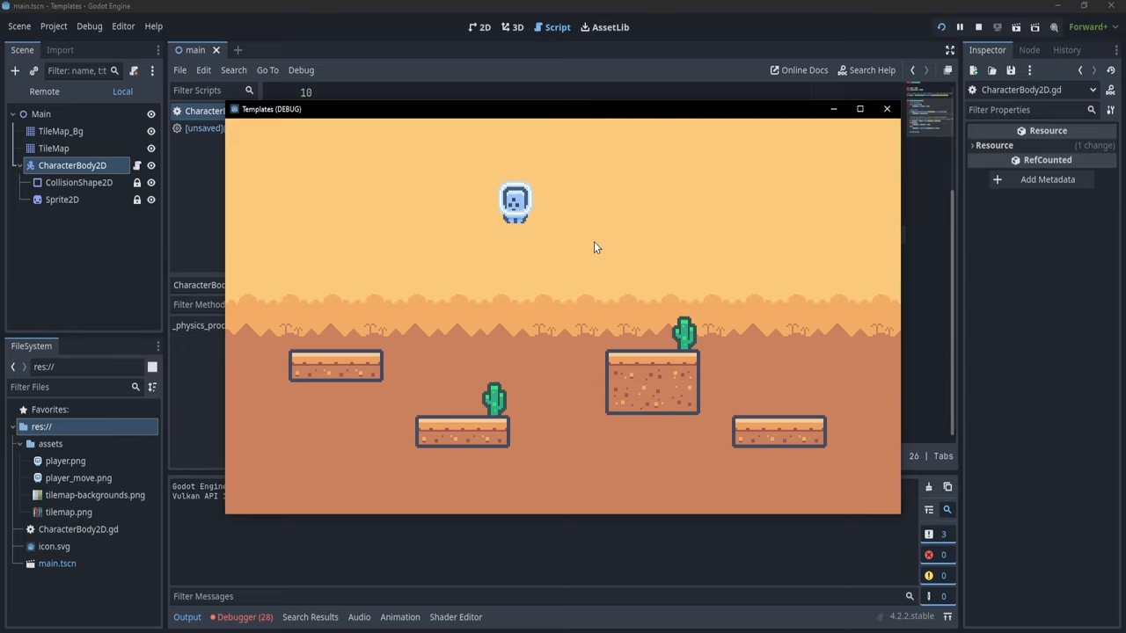
left_click(886, 109)
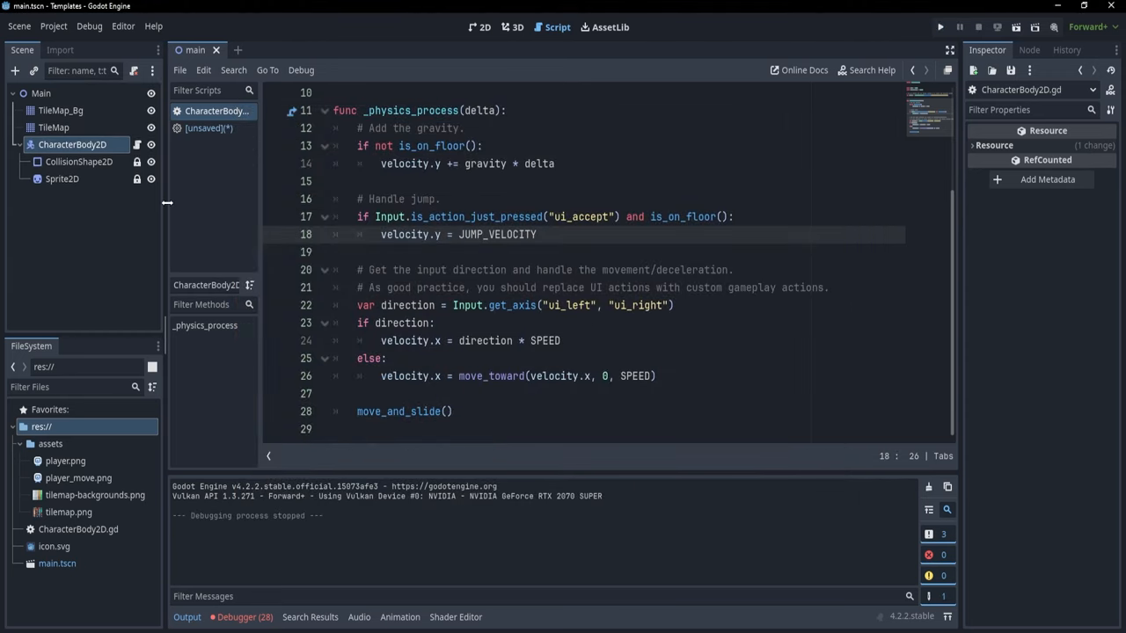
mouse_move(171, 231)
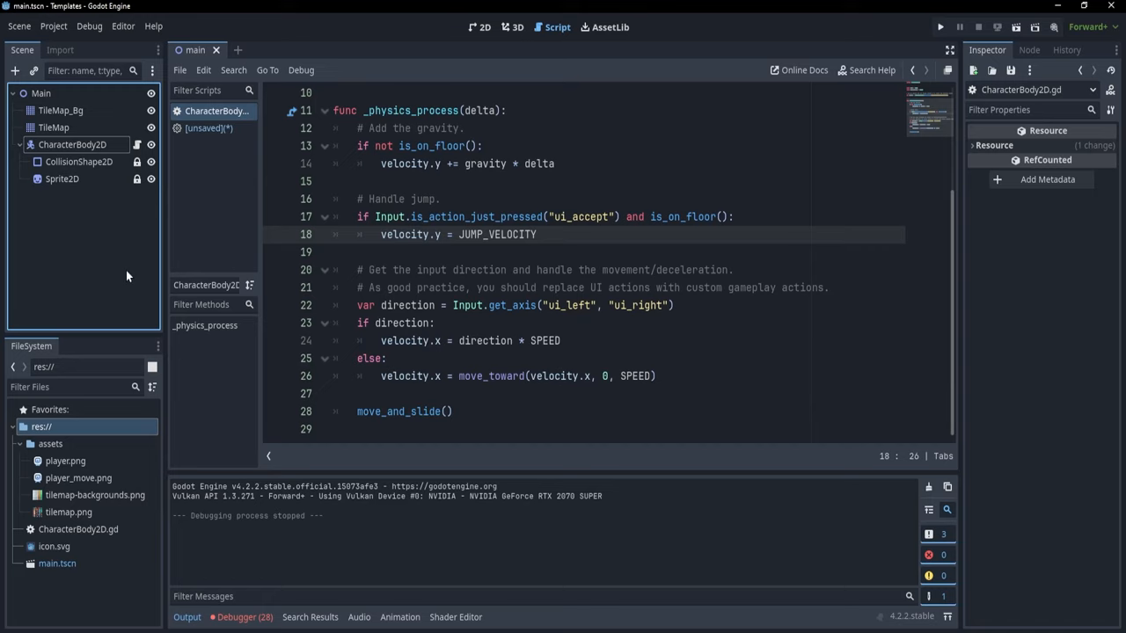
mouse_move(123, 274)
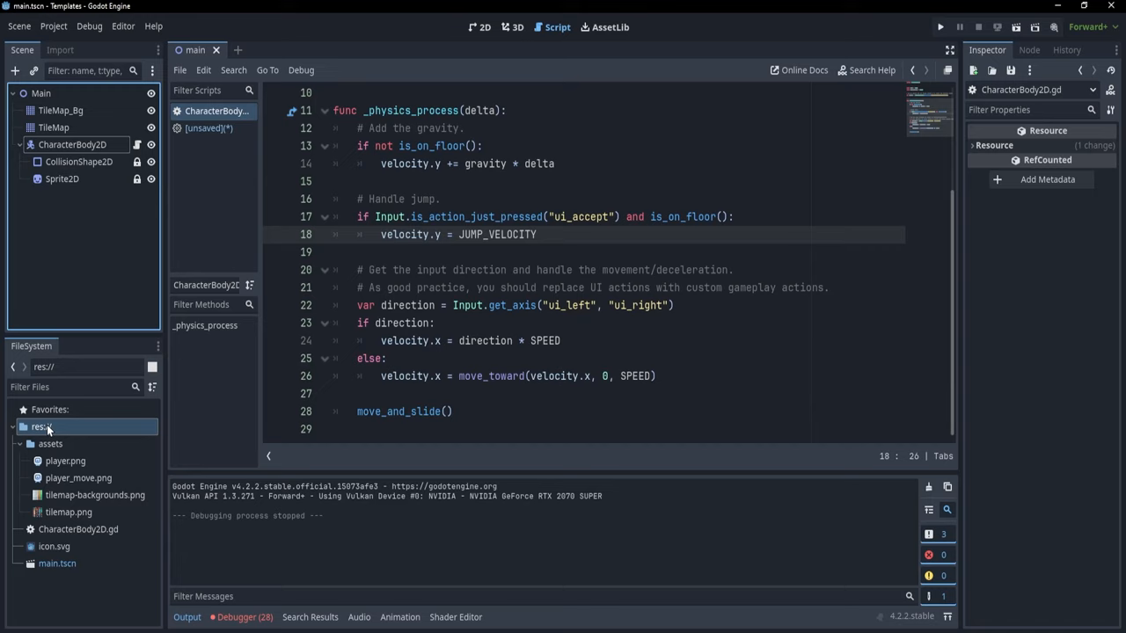
mouse_move(60, 424)
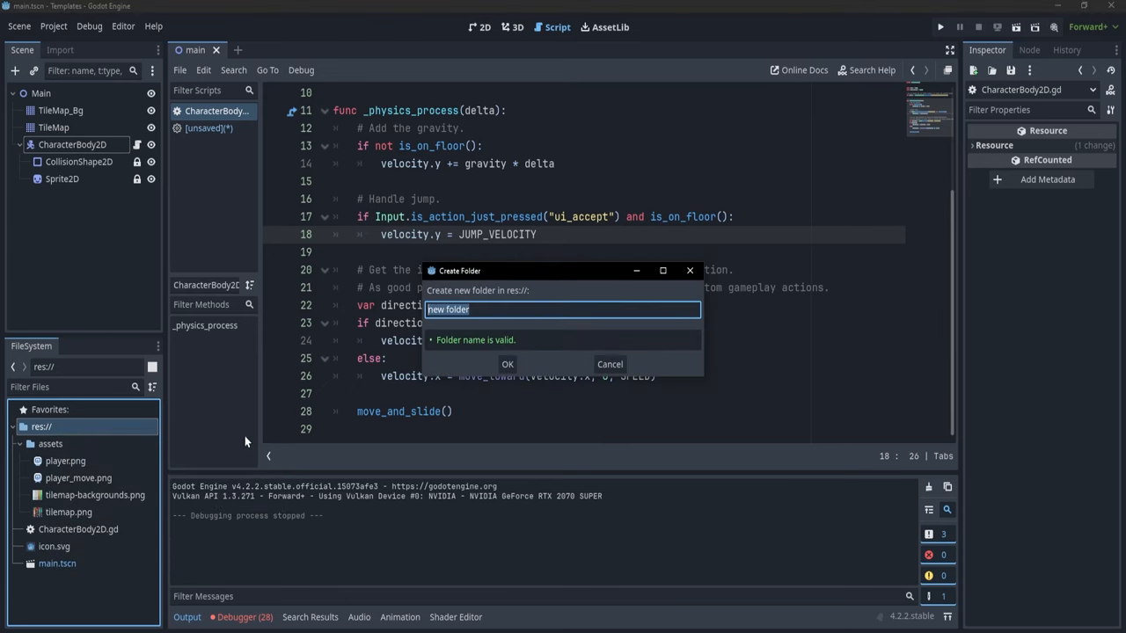
Create a folder named script_templates at the res:// project root
type("s")
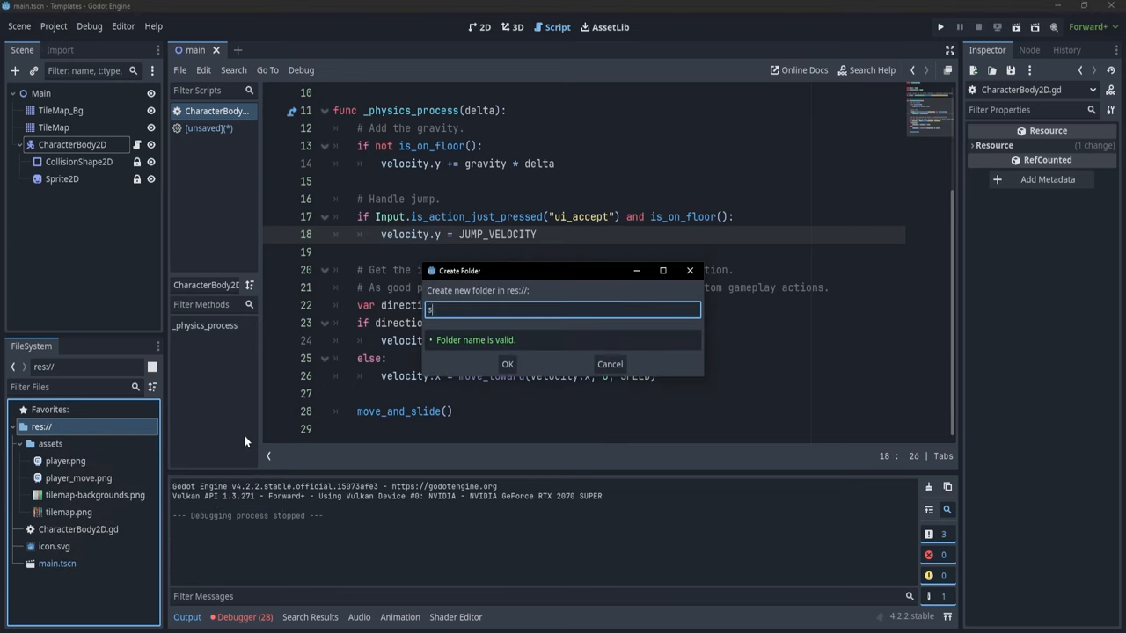
type("cript_tem")
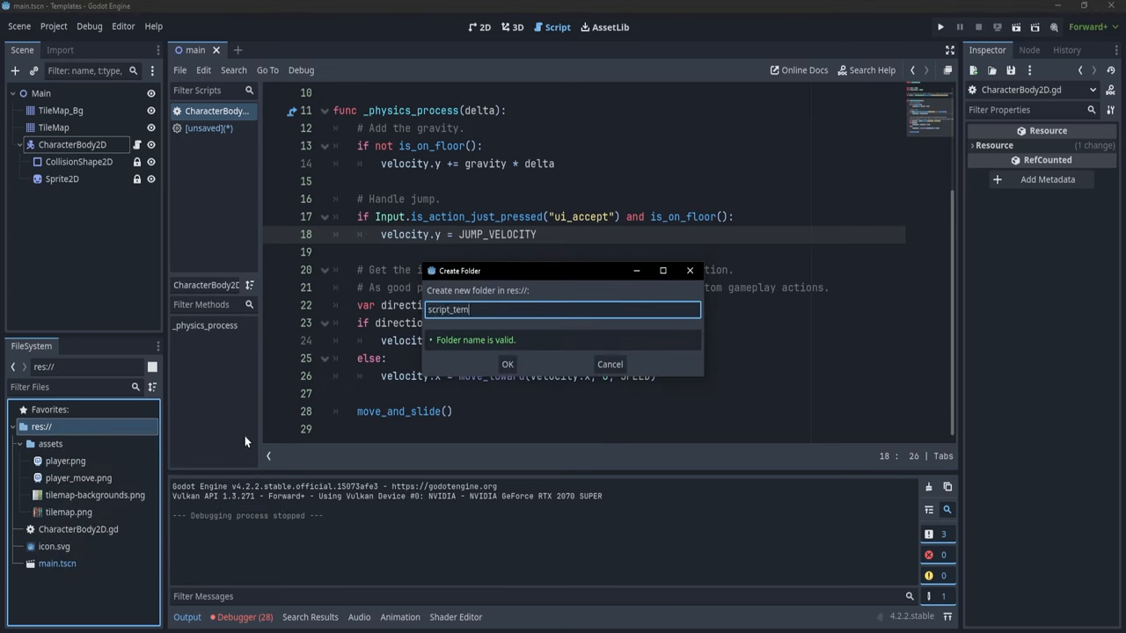
left_click(506, 364)
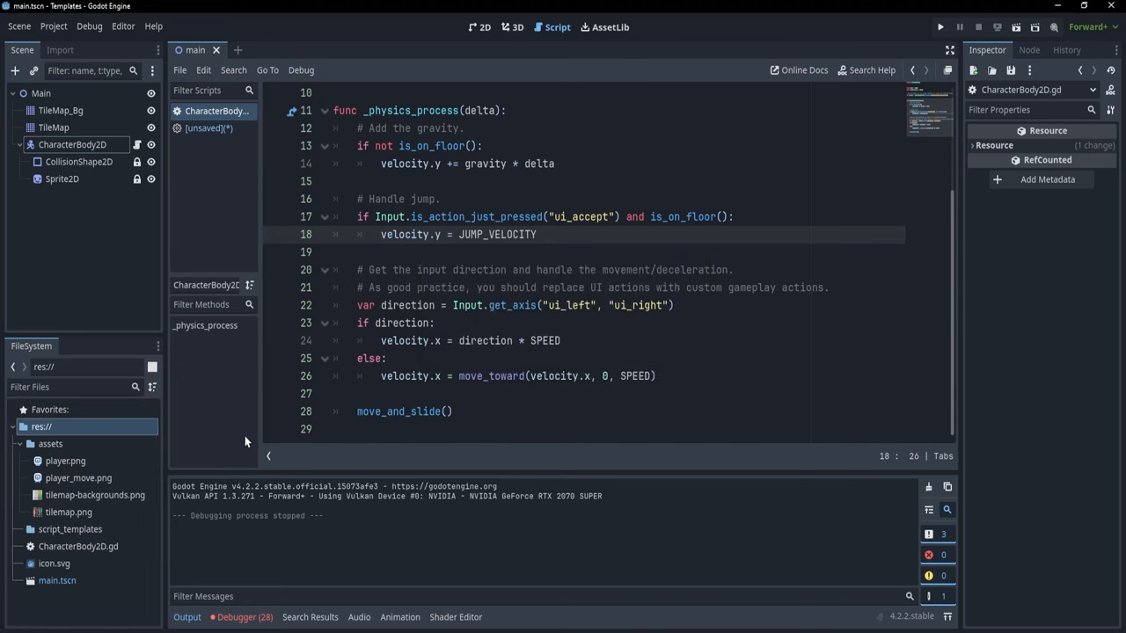
mouse_move(49, 537)
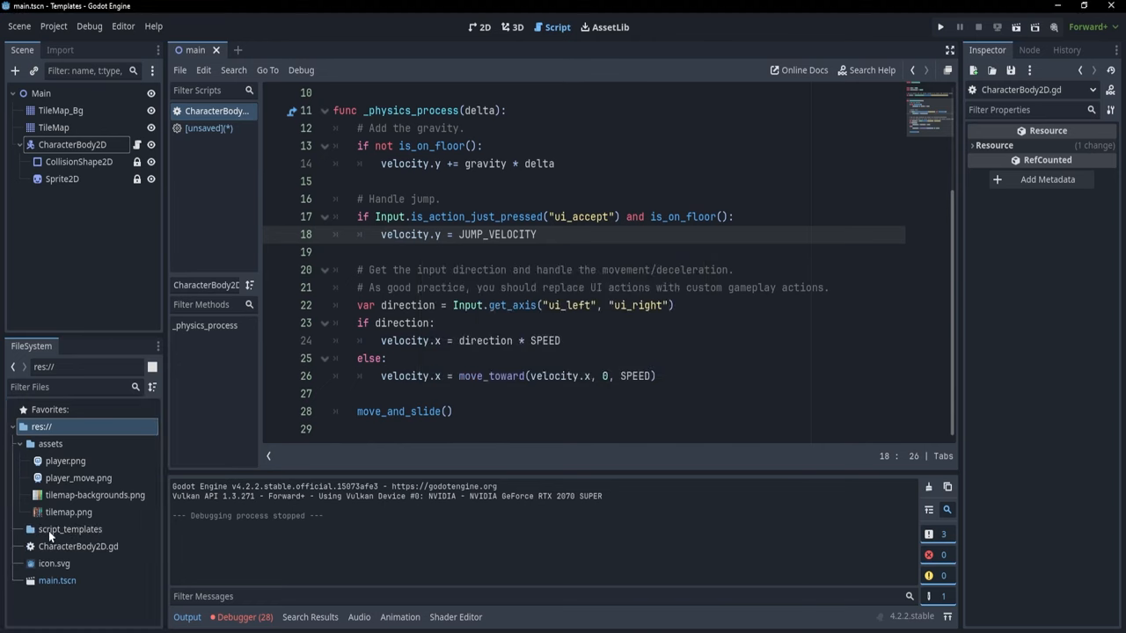
mouse_move(70, 527)
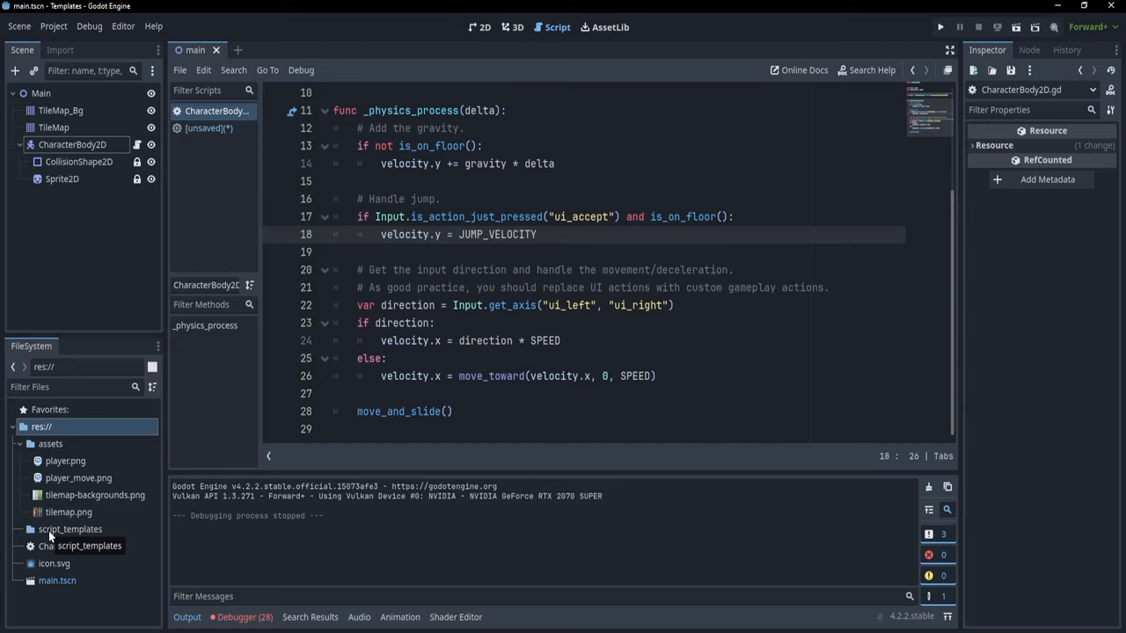
Create a Sprite2D subfolder inside script_templates
left_click(70, 527)
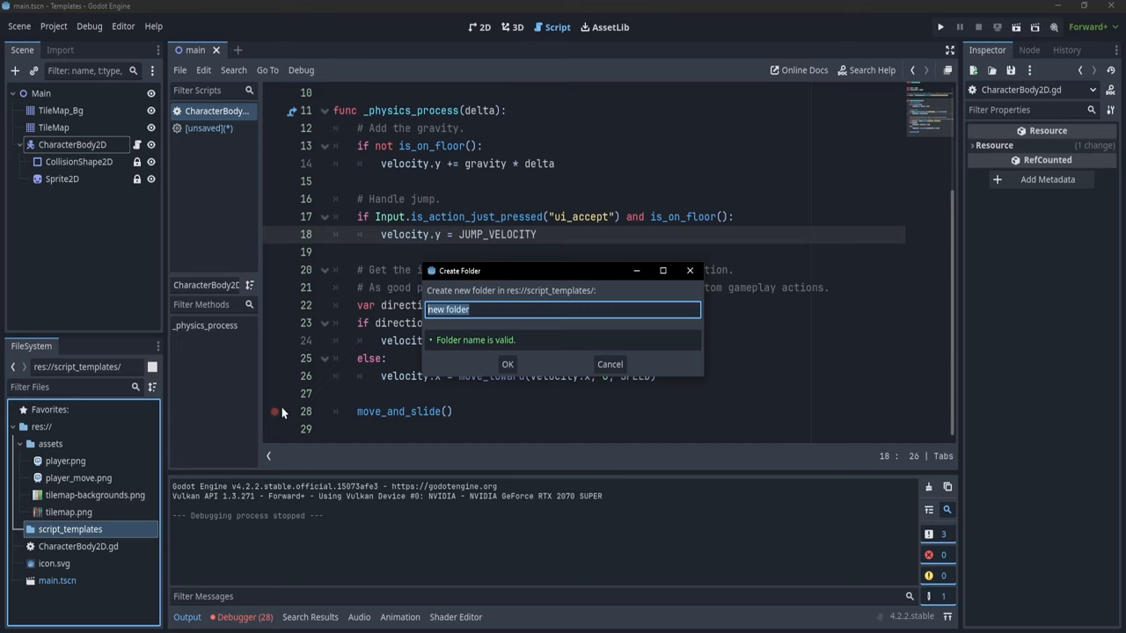
type("Sprite")
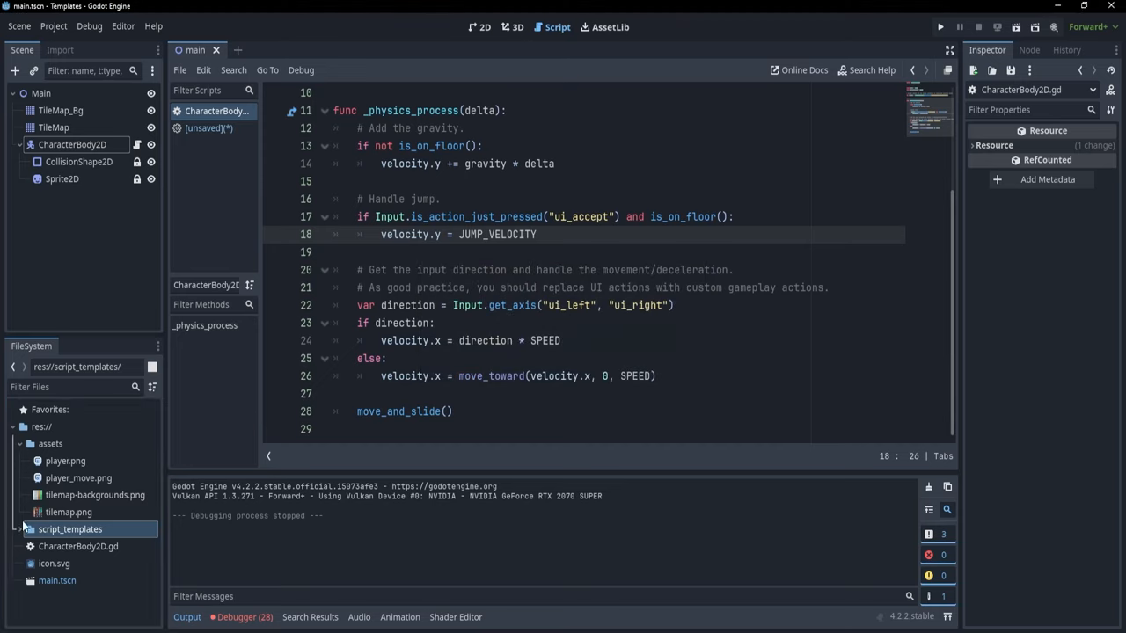
Start creating a new flipV.gd script inside the Sprite2D templates folder
right_click(71, 528)
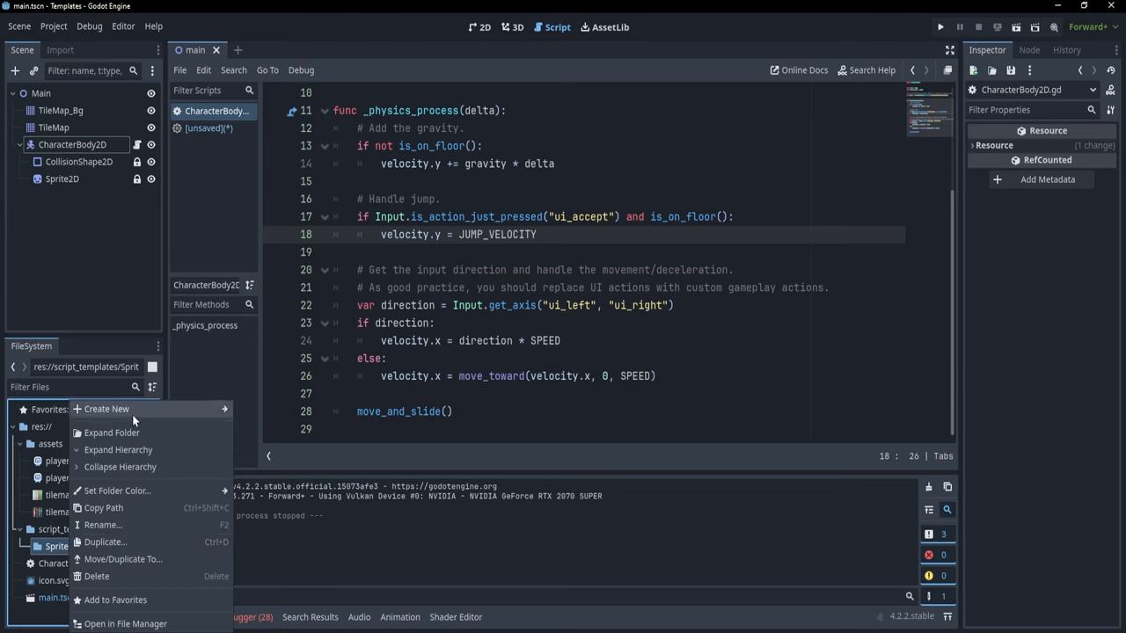
left_click(106, 408)
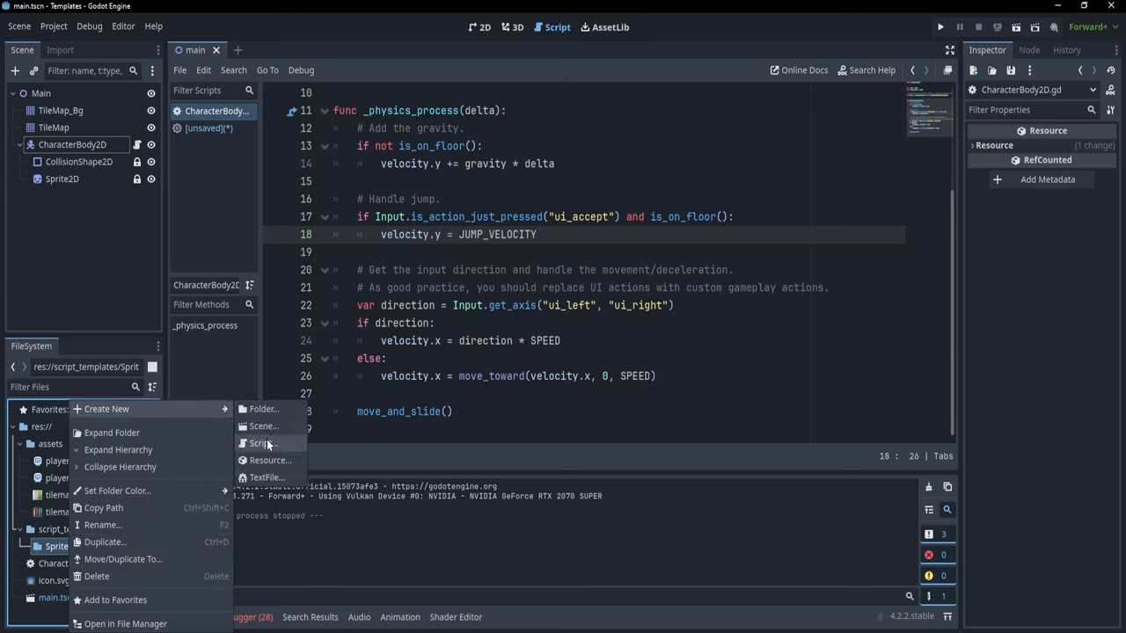
left_click(260, 443)
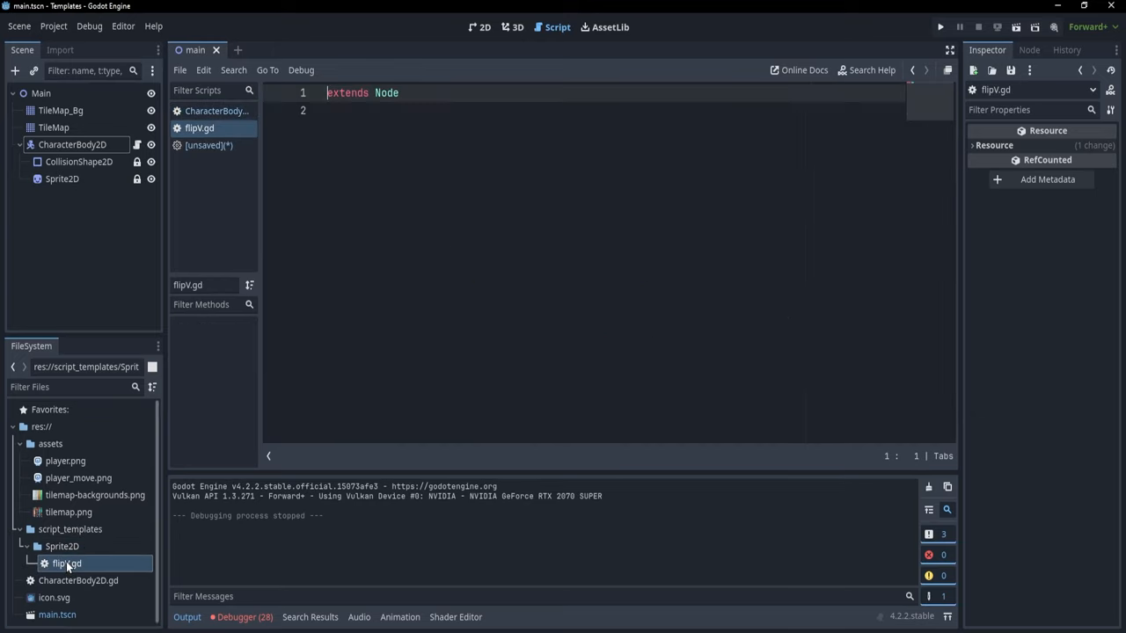
Make flipV.gd extend Sprite2D with a _ready function setting flip_v = true
double_click(386, 91)
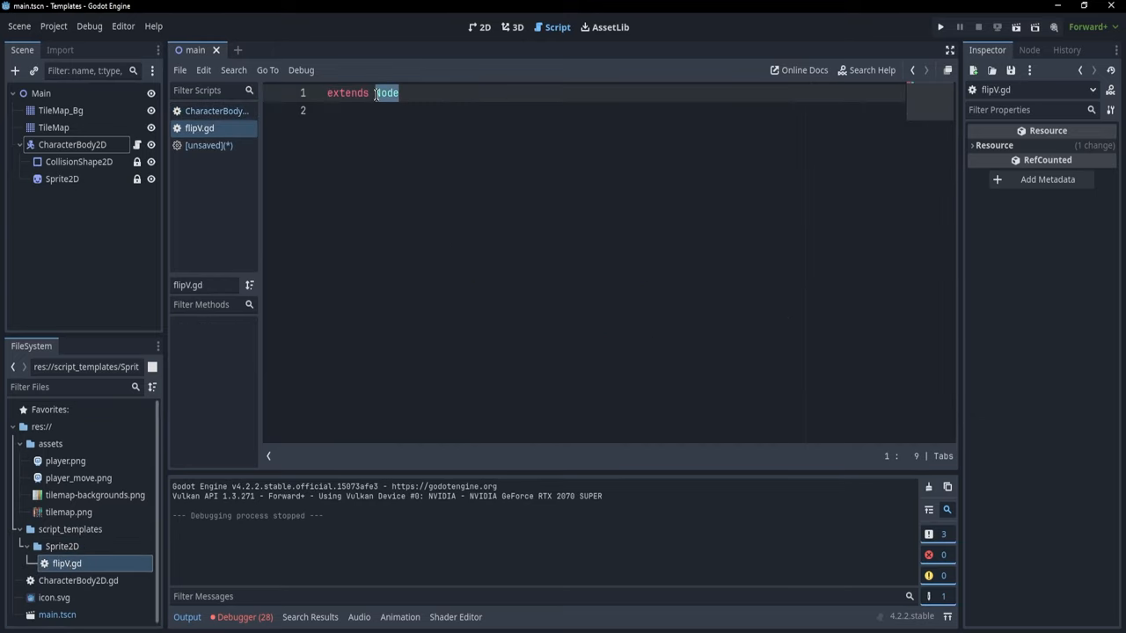
type("Sprite2D")
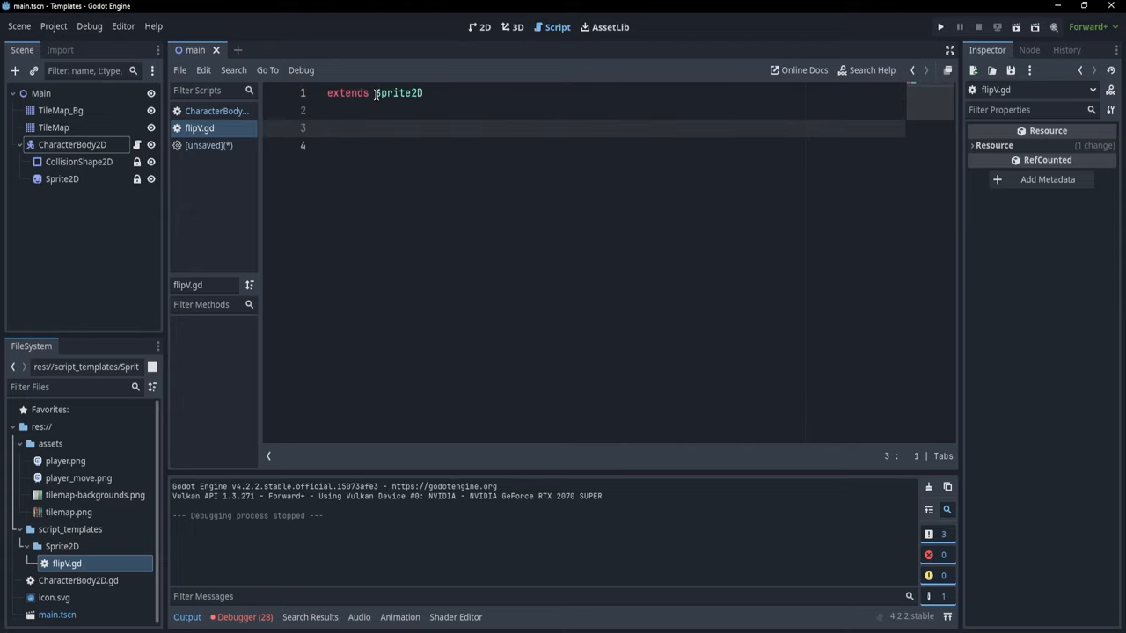
type("func _ready()")
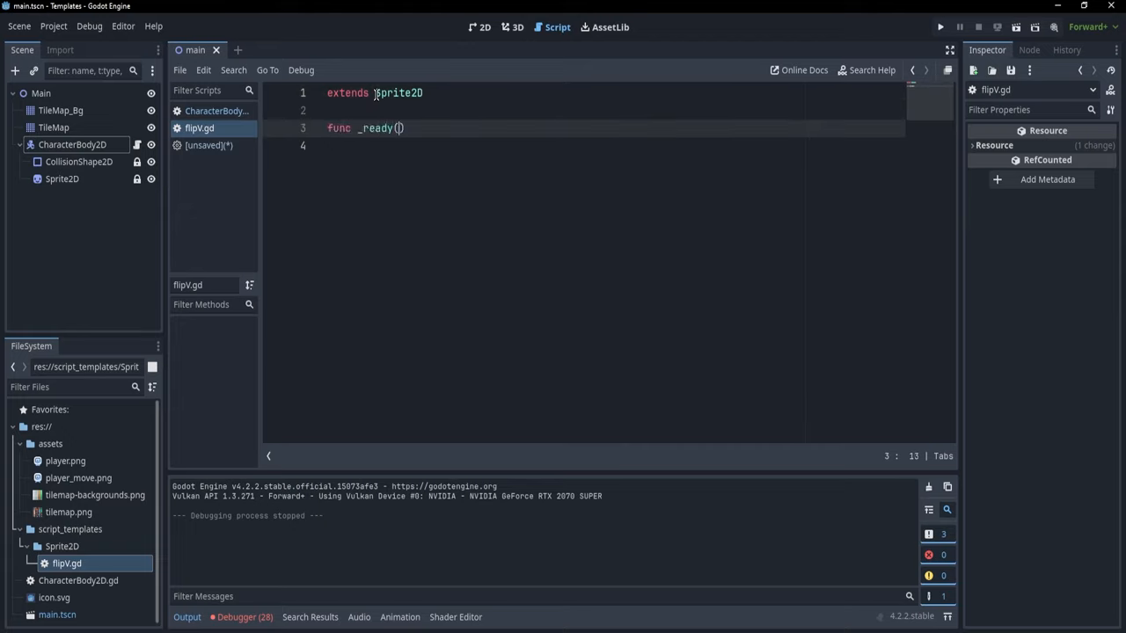
key("Return")
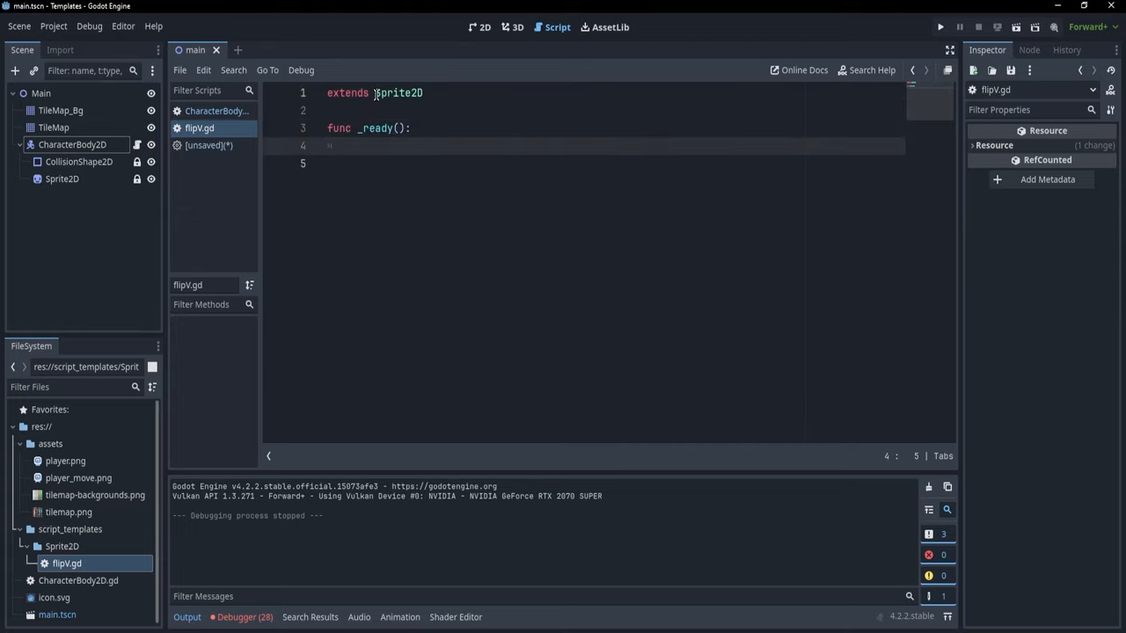
type("flip_v = tur")
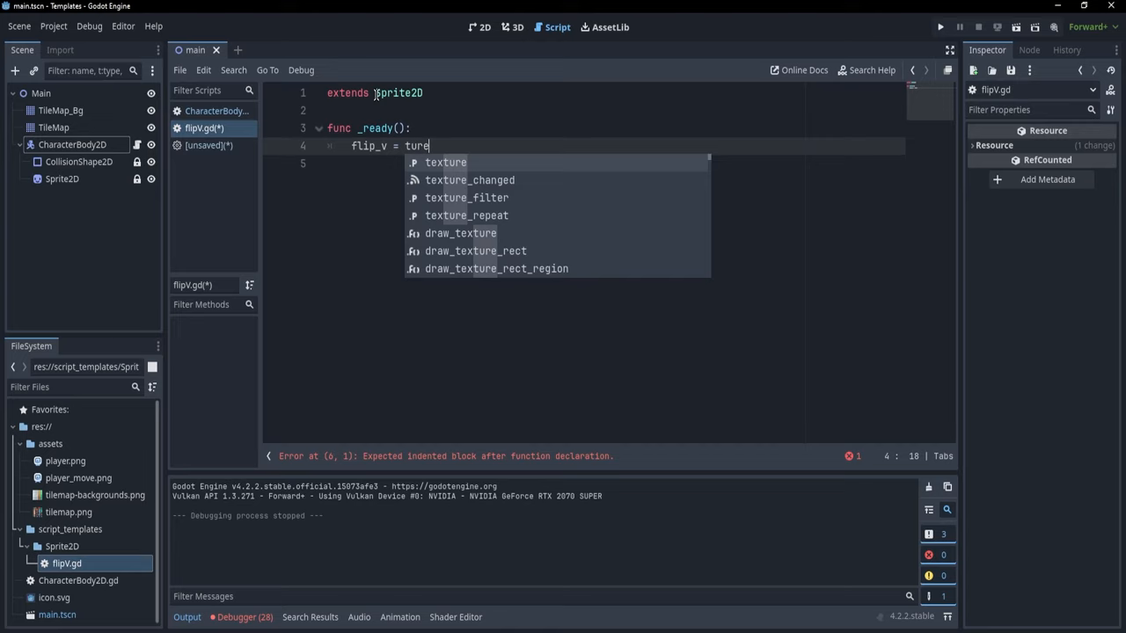
type("e")
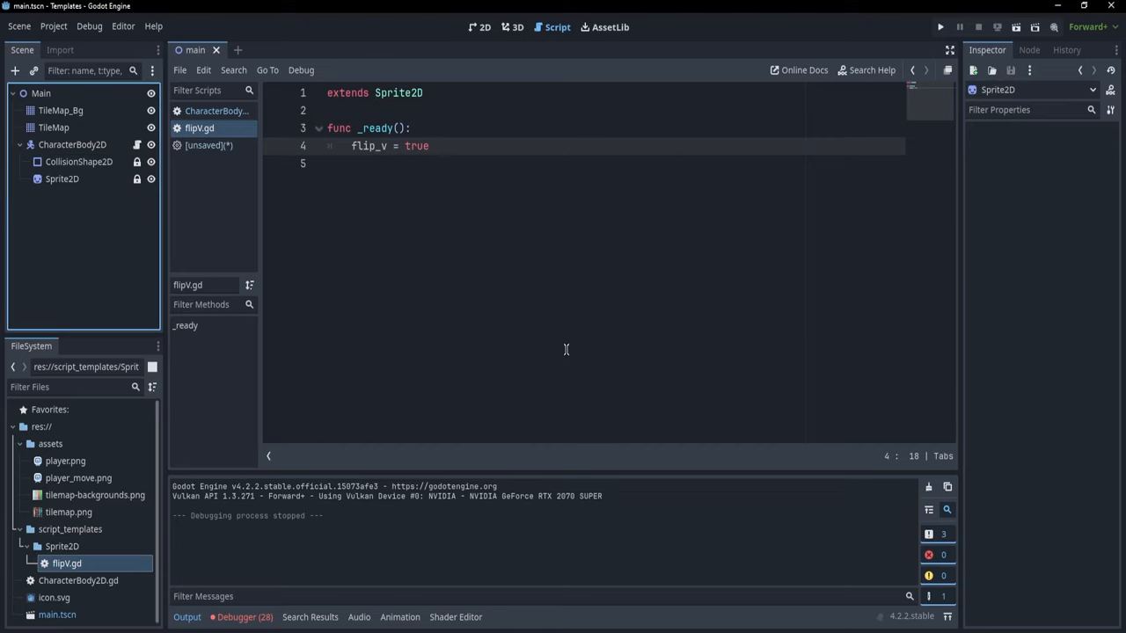
Add a new Sprite2D child node under Main
right_click(42, 93)
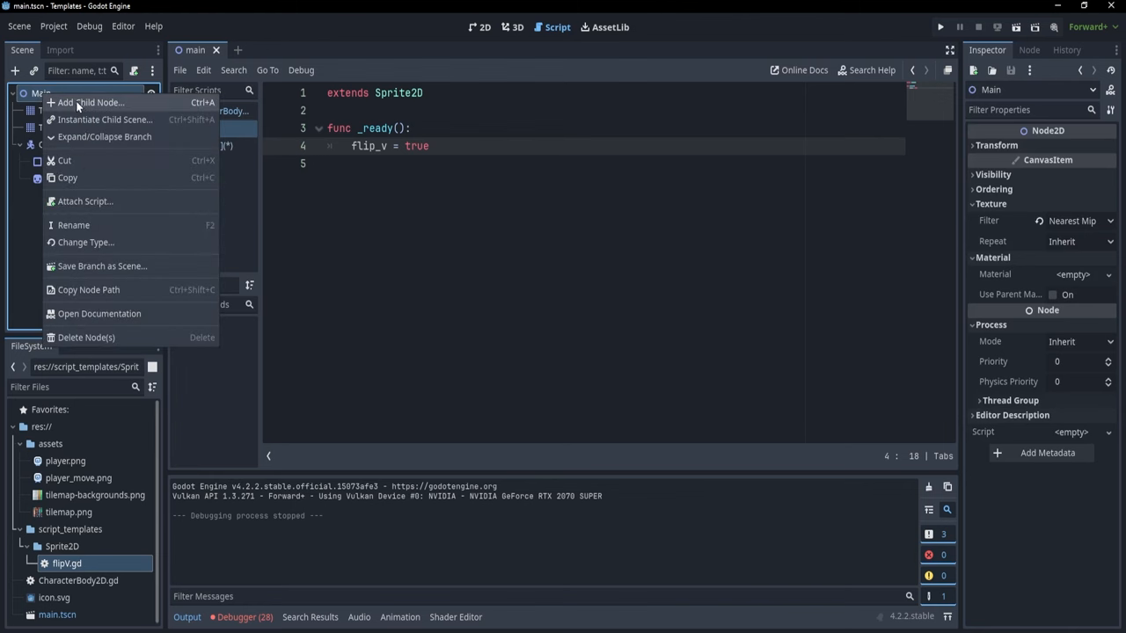
left_click(92, 102)
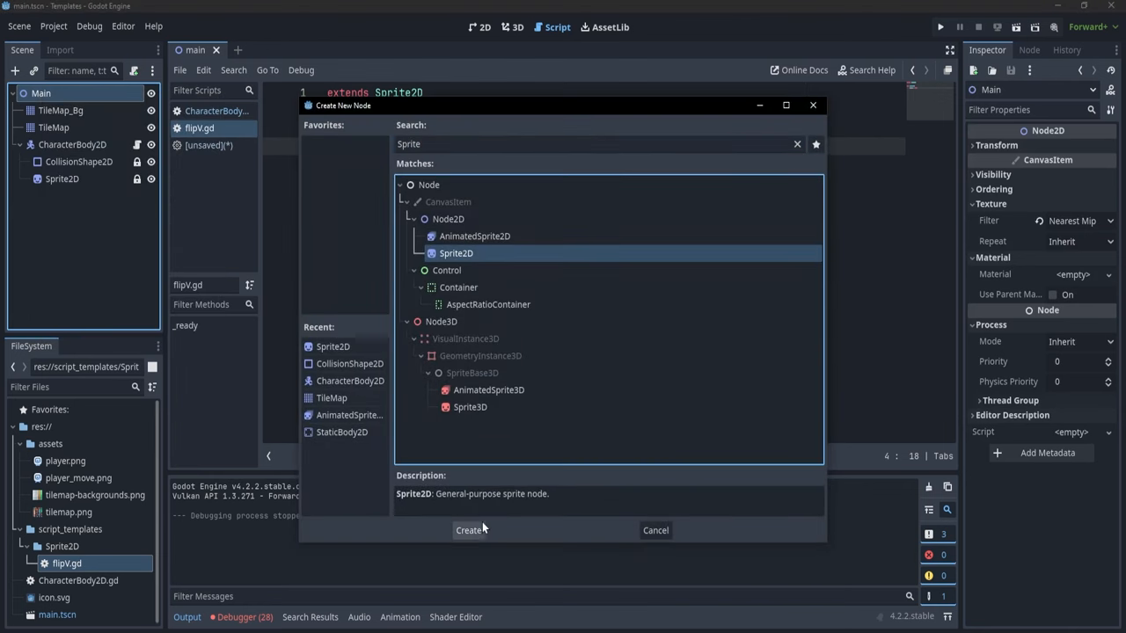
left_click(468, 531)
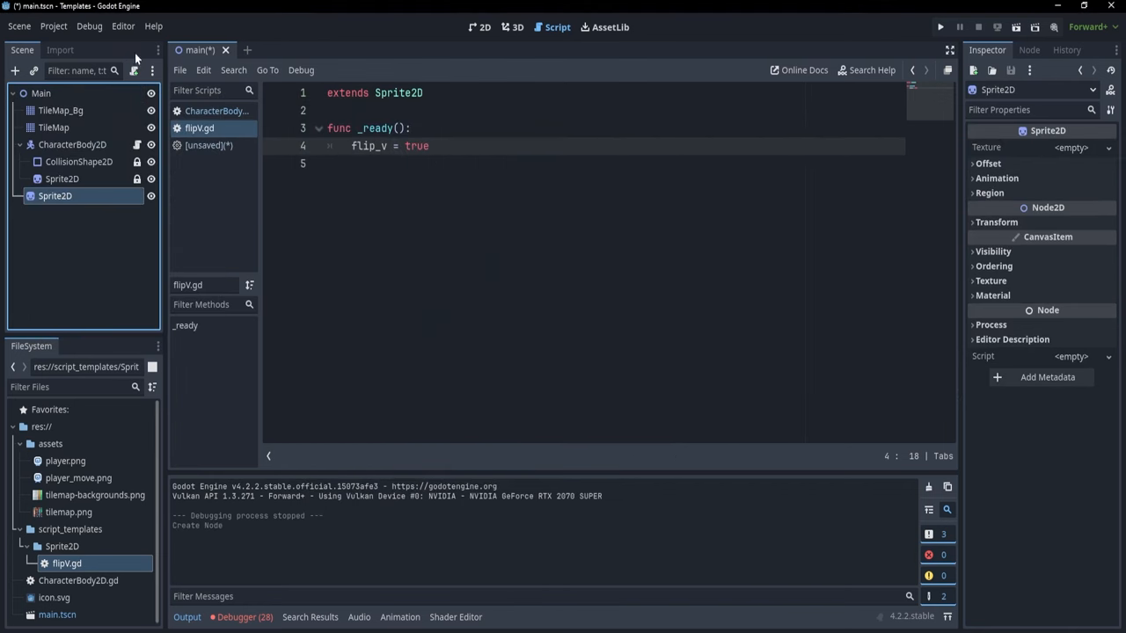
Attach a new Sprite2D.gd script generated from the 'Sprite2D: Flip V' template
left_click(134, 70)
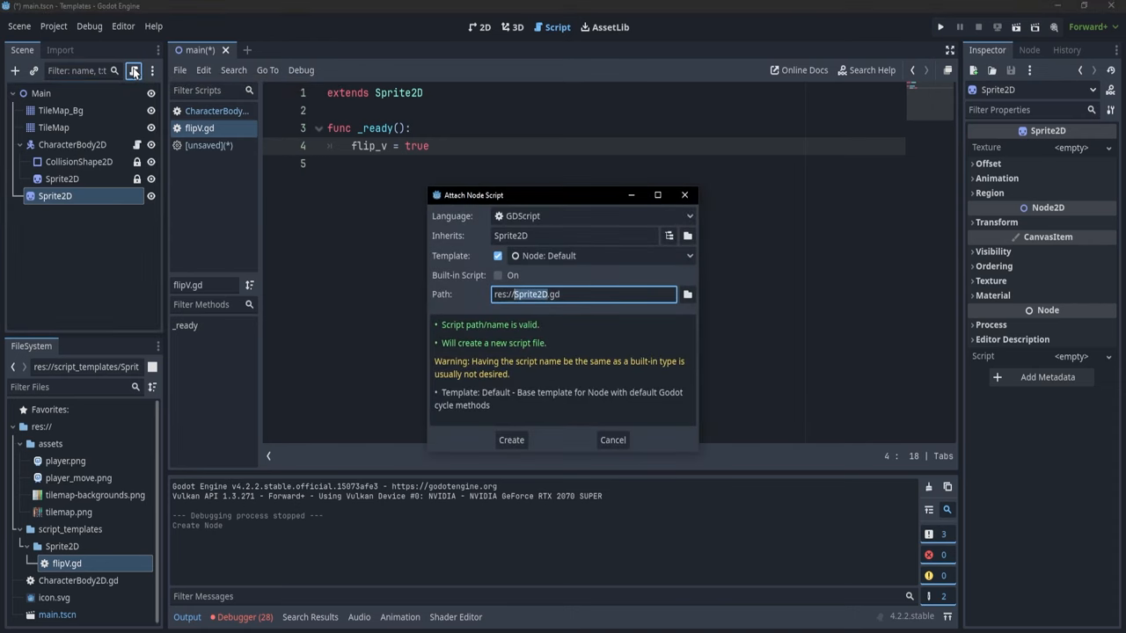
mouse_move(415, 262)
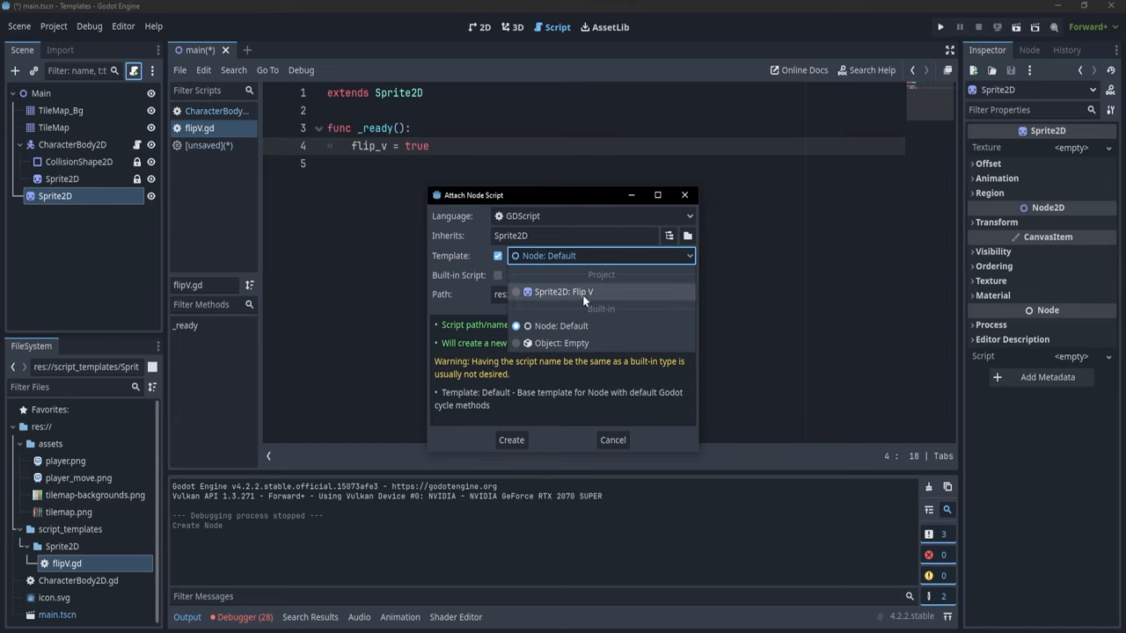
mouse_move(584, 298)
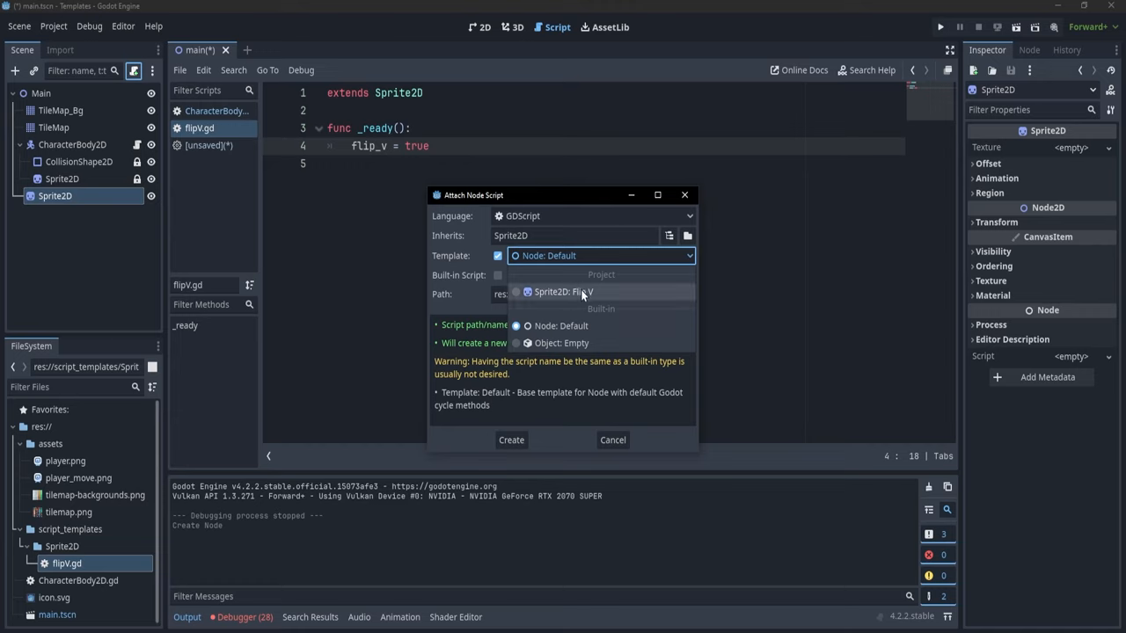
left_click(563, 292)
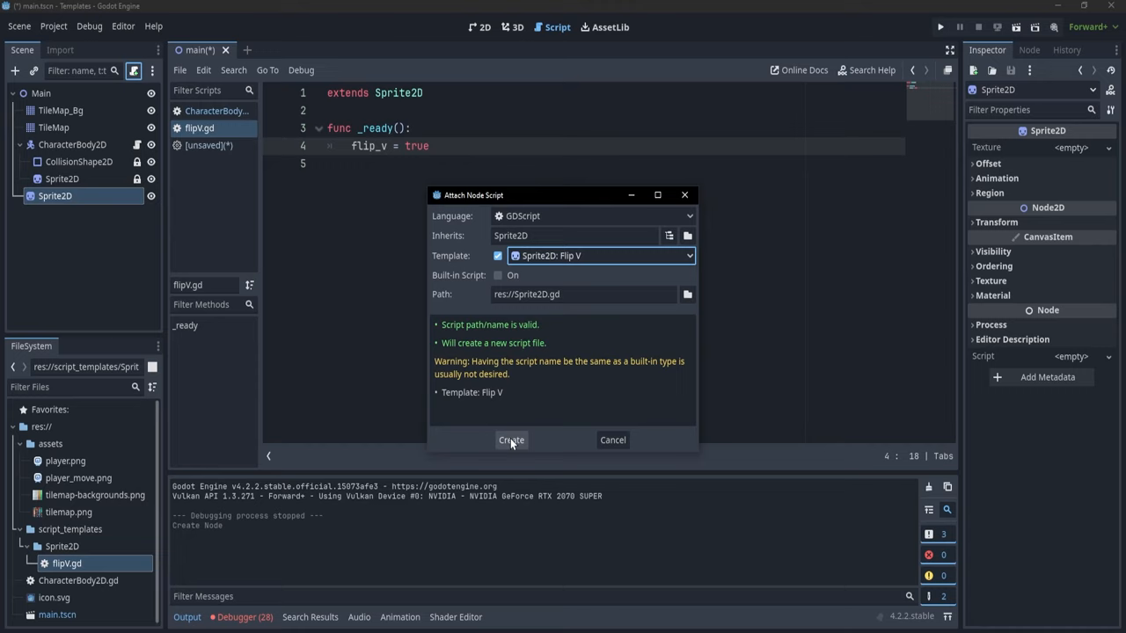
left_click(510, 440)
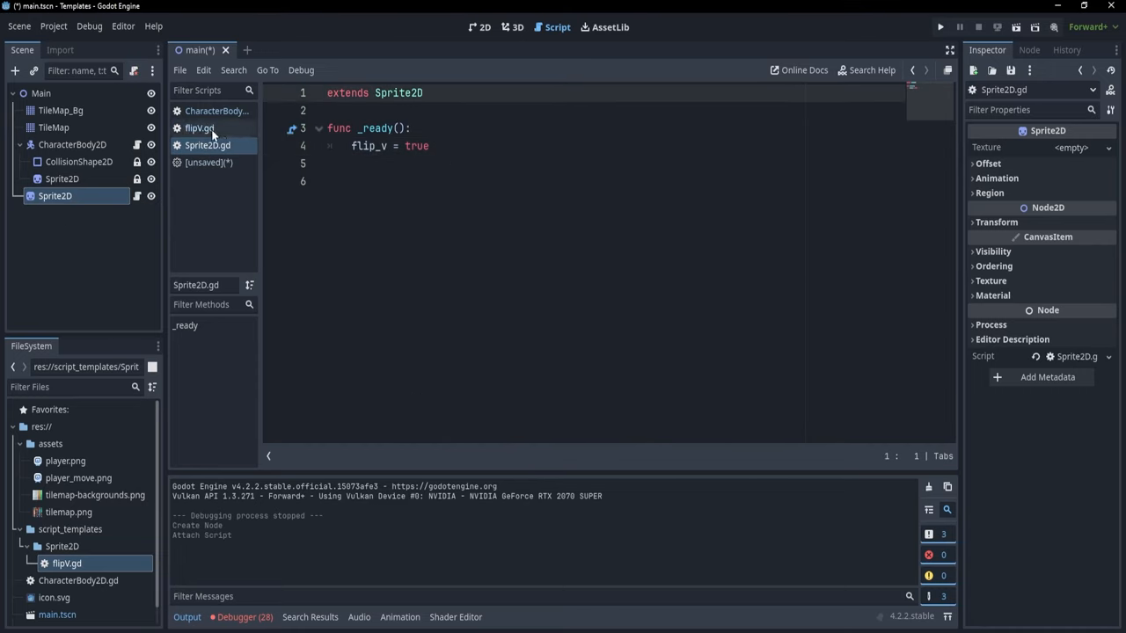
Close flipV.gd and locate Sprite2D.gd in the FileSystem dock
left_click(207, 127)
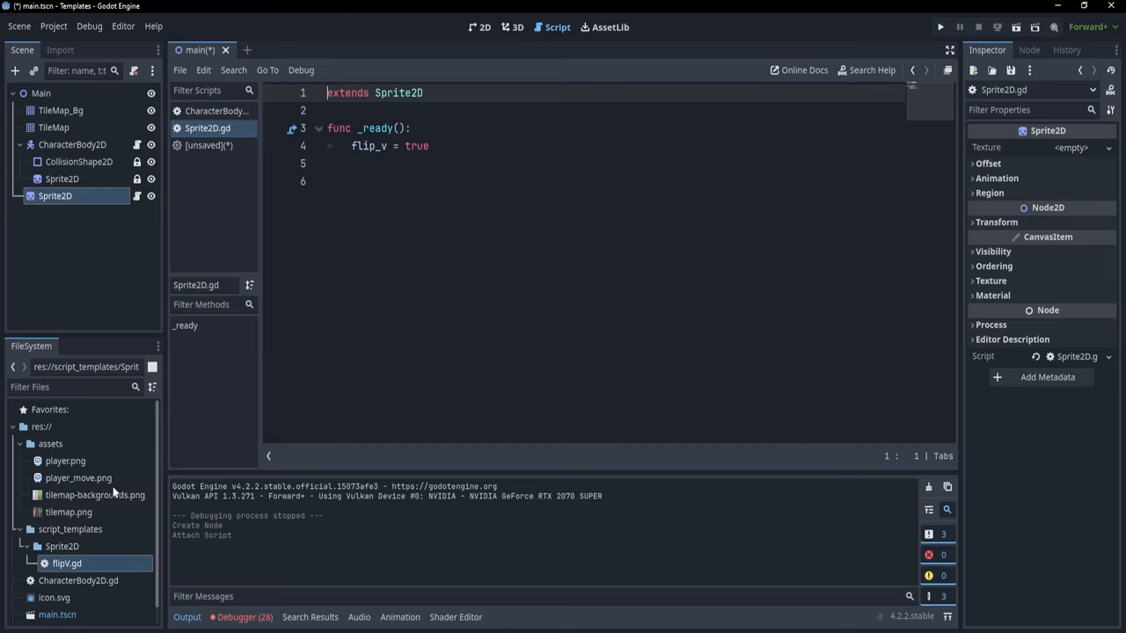
mouse_move(74, 566)
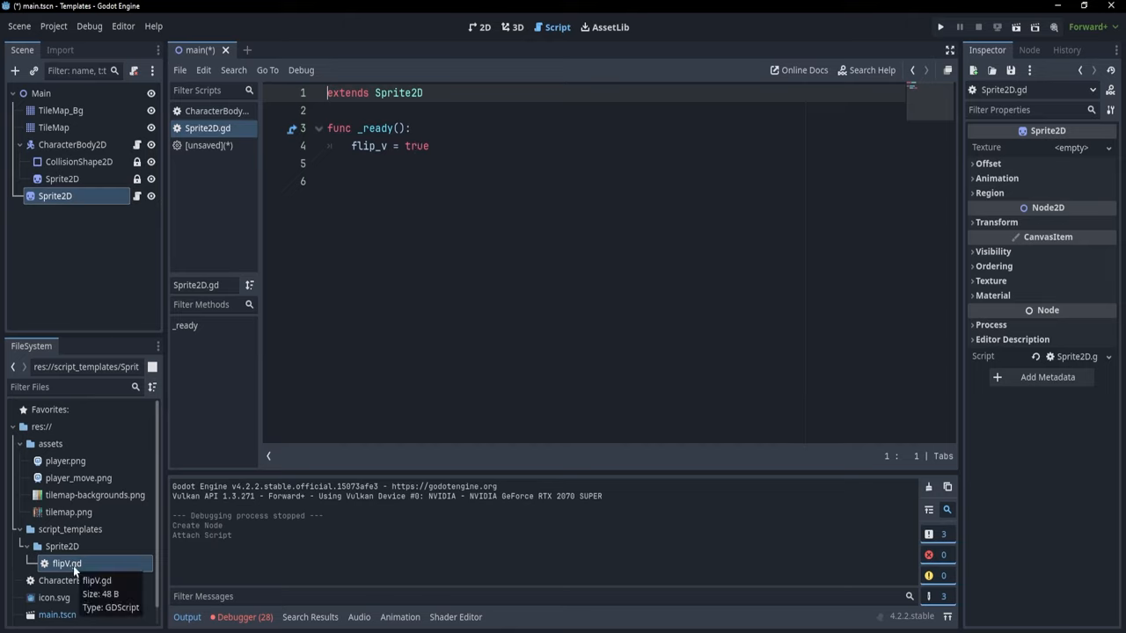
mouse_move(415, 186)
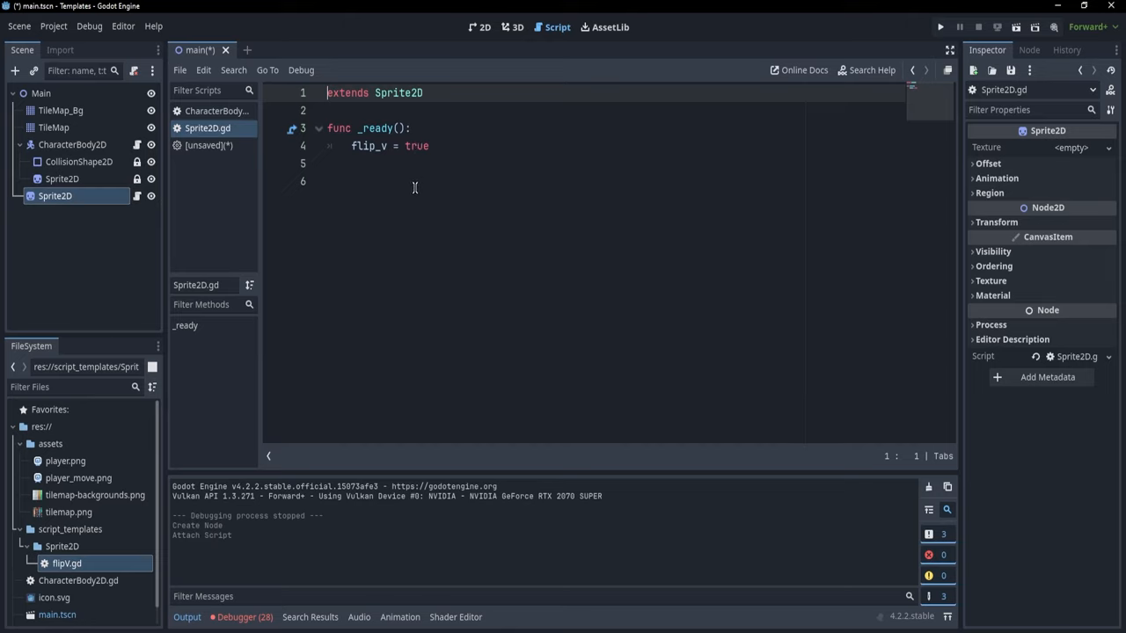
scroll("down", 3)
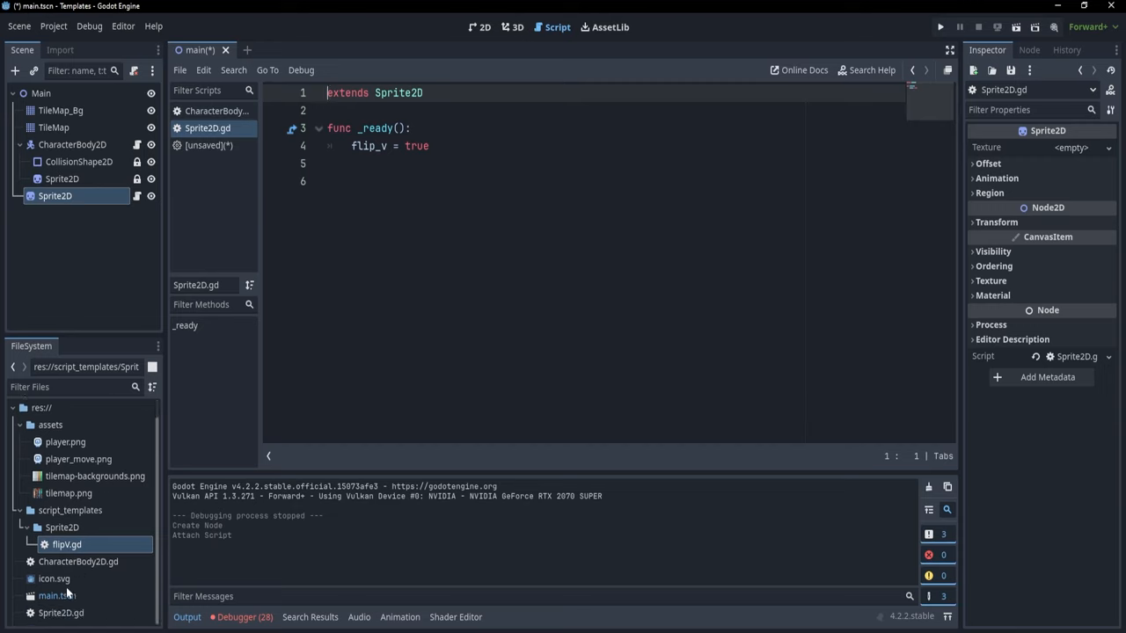
left_click(59, 612)
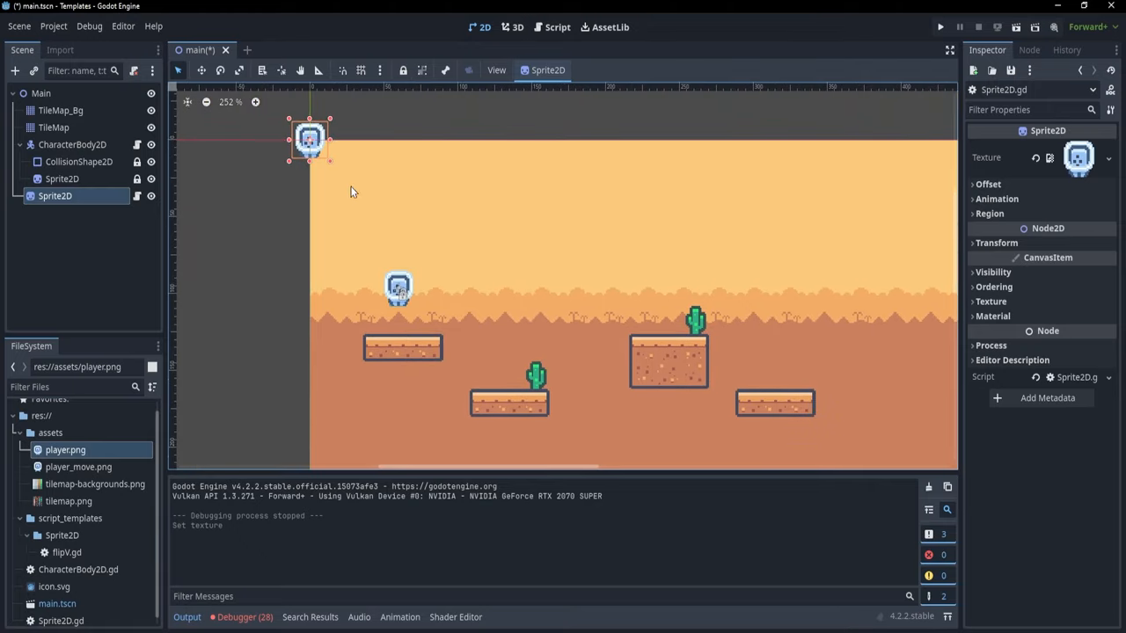
Save the main scene with Ctrl+S and run it
key("ctrl+s")
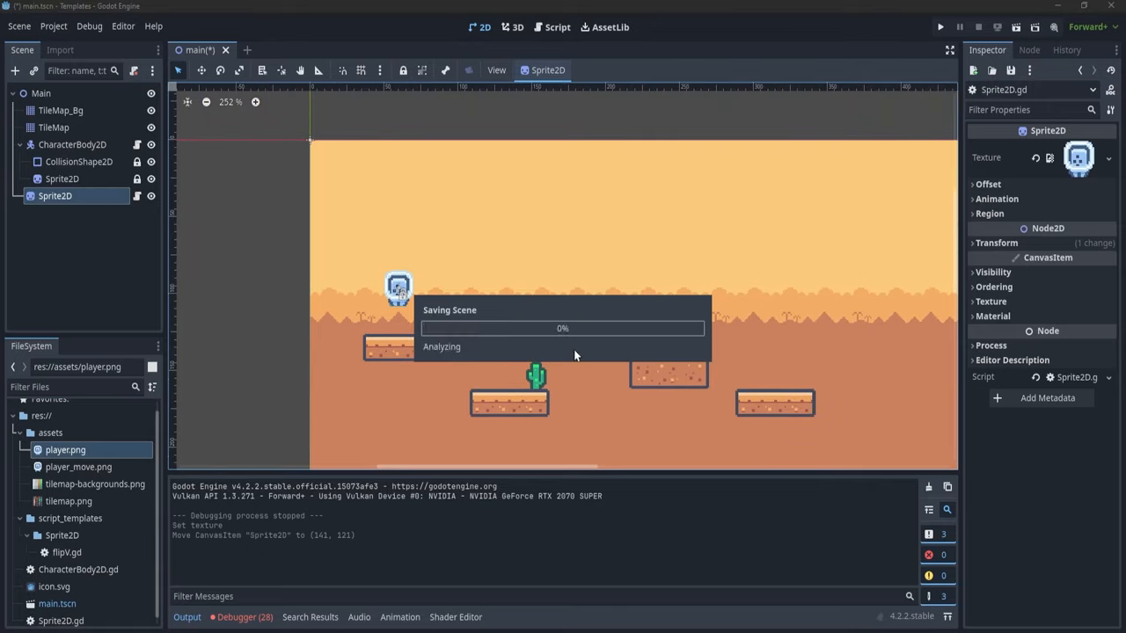
left_click(939, 26)
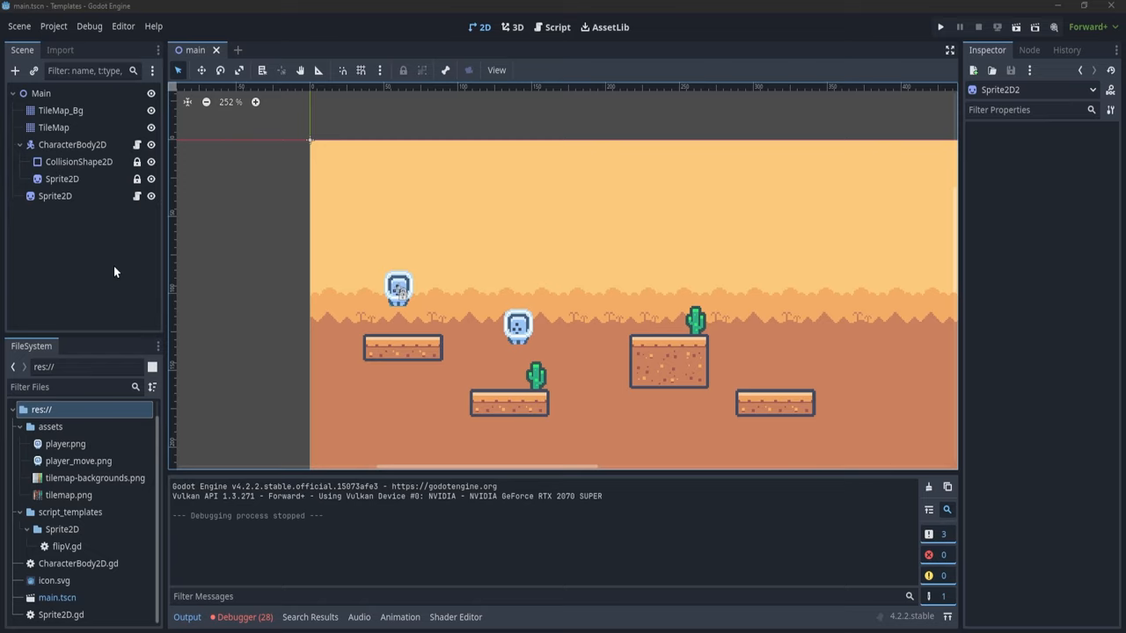
mouse_move(123, 26)
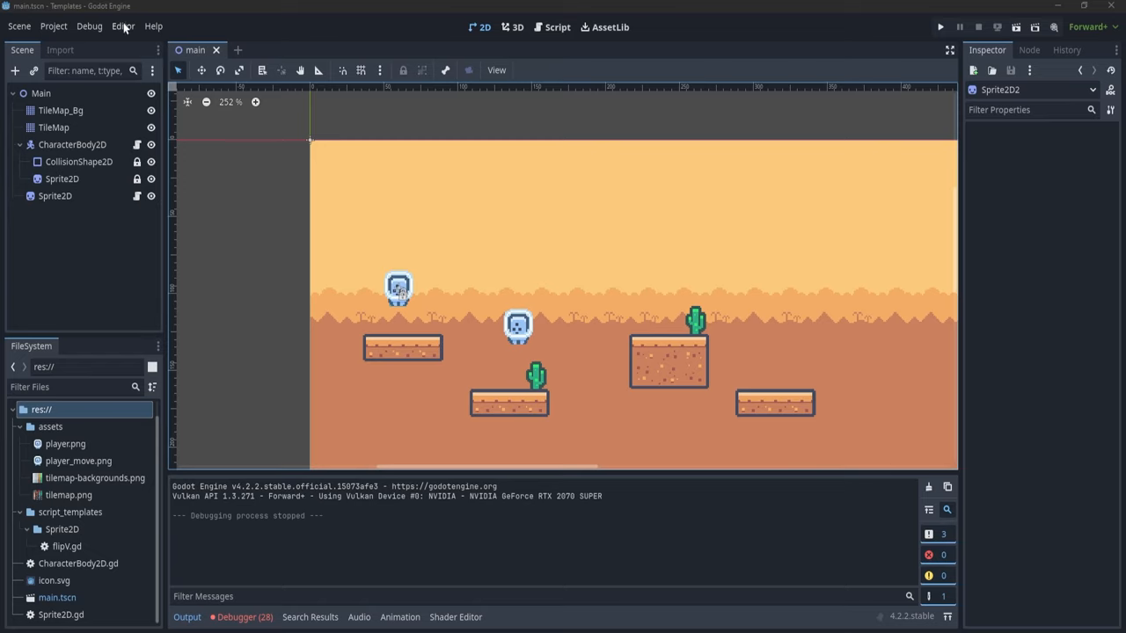
Open Godot's editor data folder and go into its script_templates folder
left_click(123, 27)
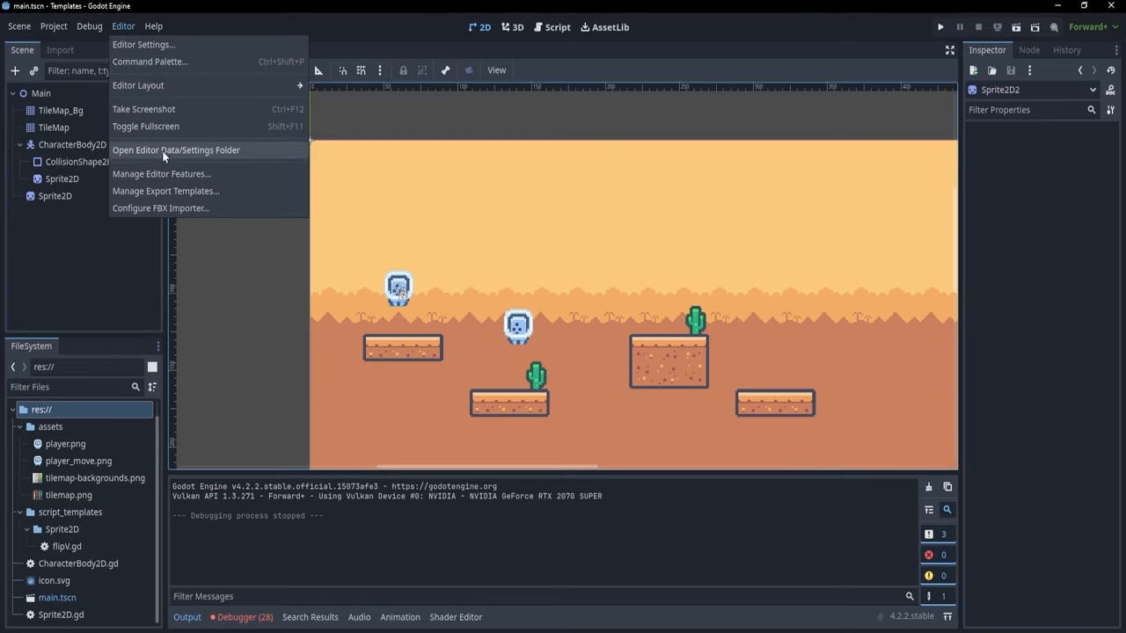
left_click(176, 149)
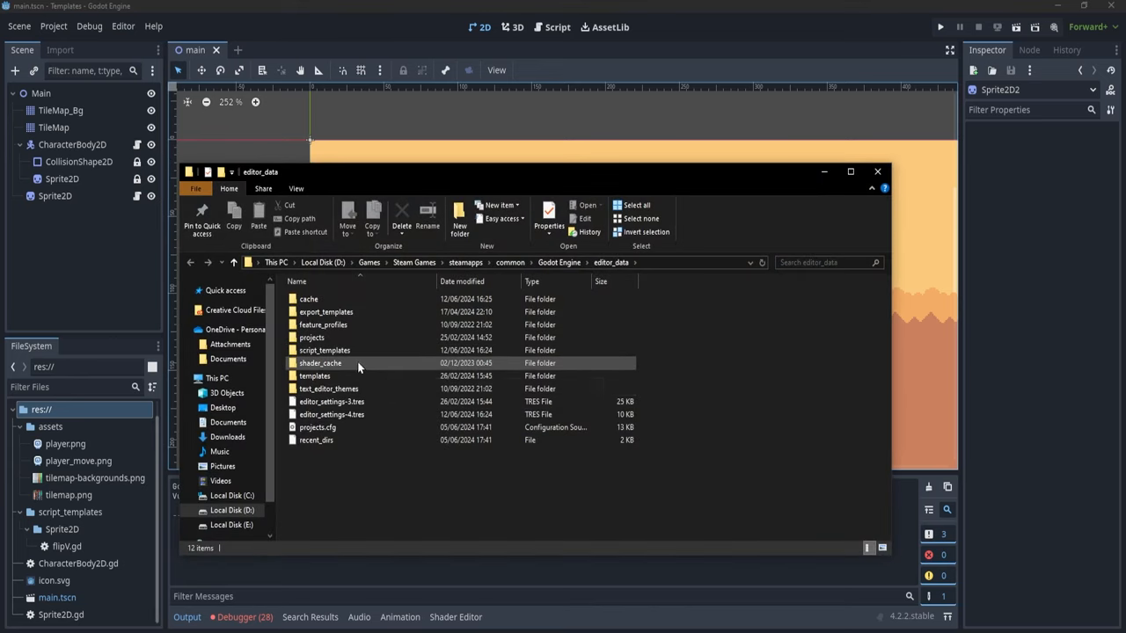
mouse_move(324, 350)
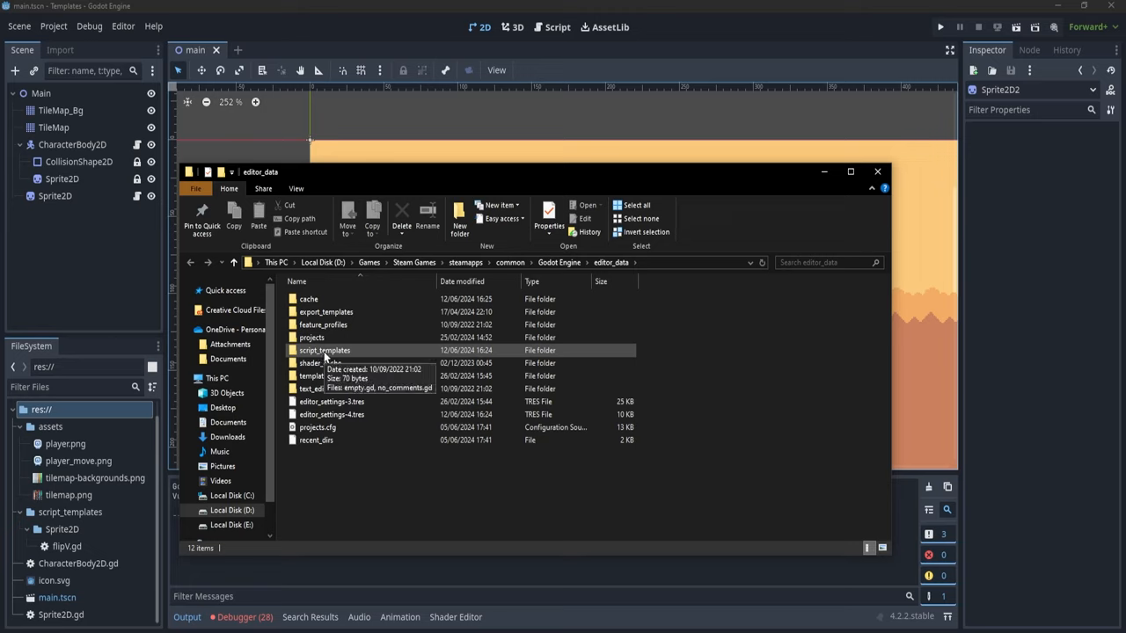
double_click(323, 350)
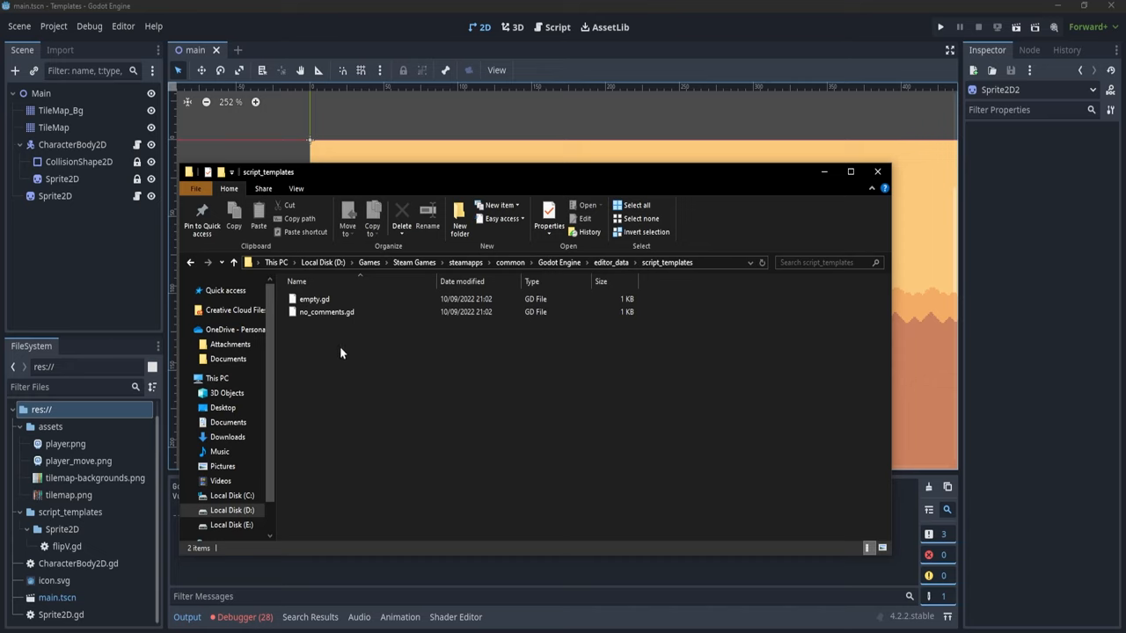
Create a Sprite2D folder inside the editor-data script_templates folder
right_click(341, 352)
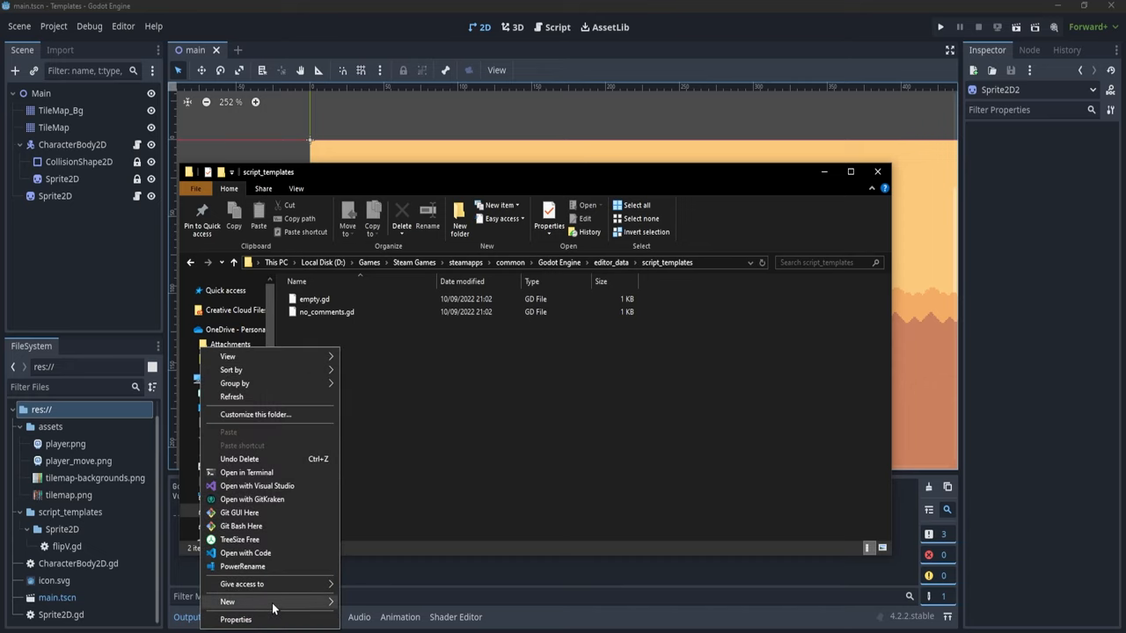
left_click(227, 601)
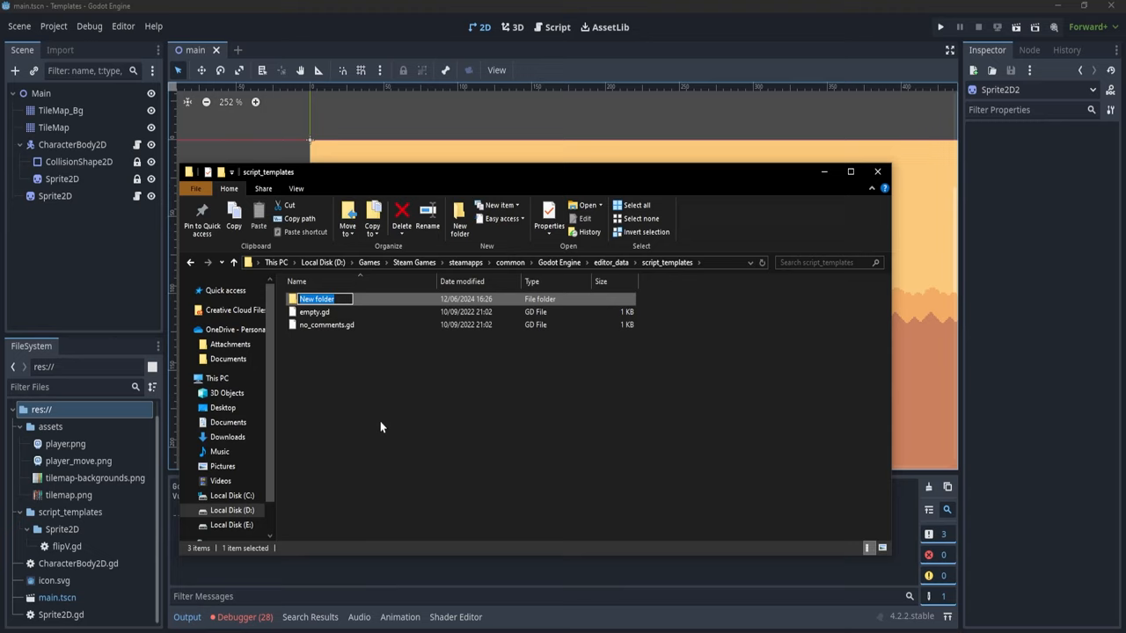
type("Spr")
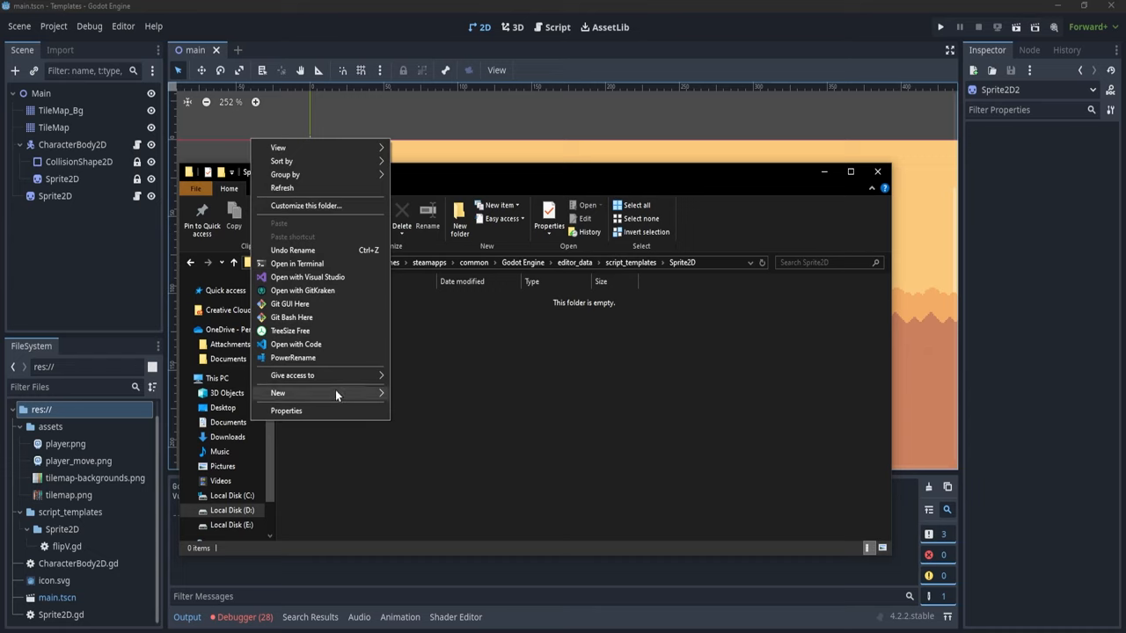
Create an empty flip_h.gd file in the Sprite2D folder, accepting the extension change
left_click(278, 392)
type("flip_h.txt")
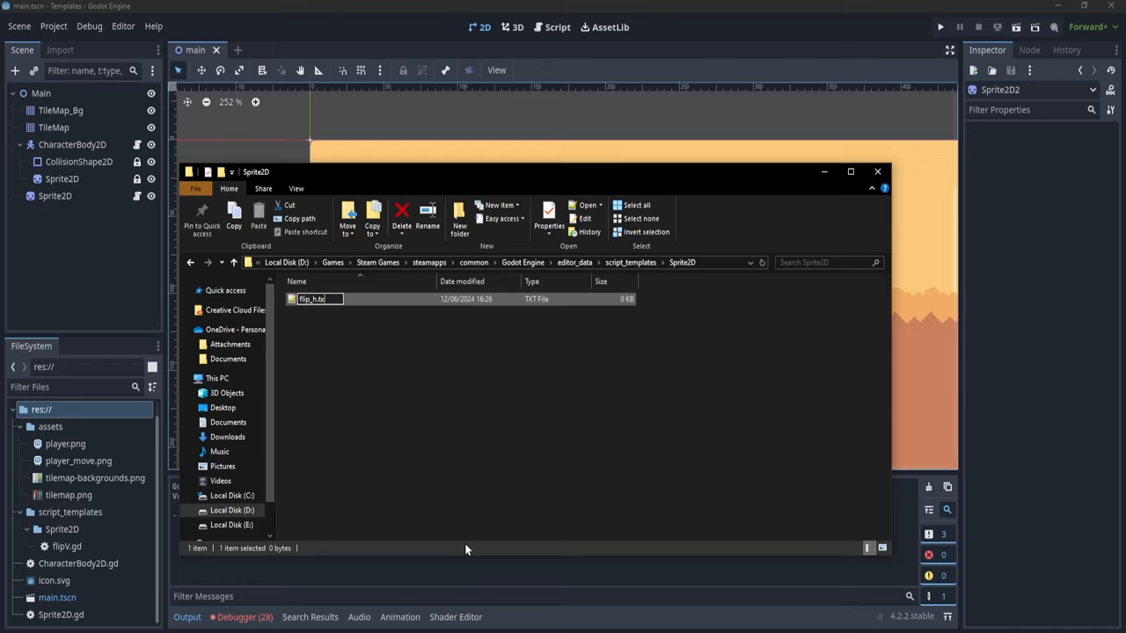
key("Return")
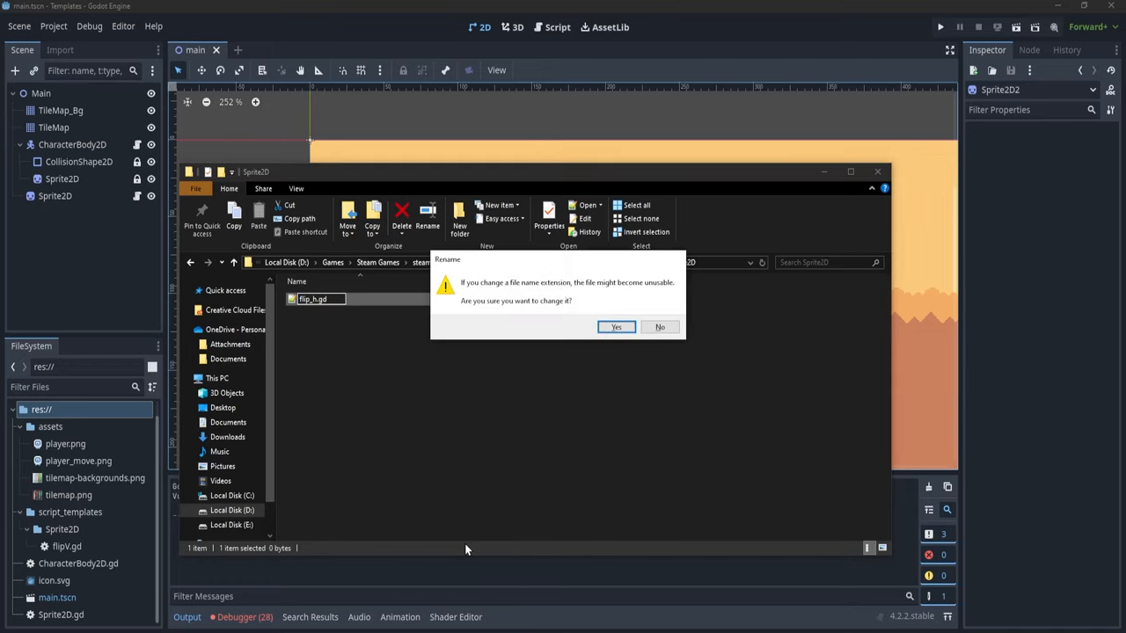
left_click(615, 327)
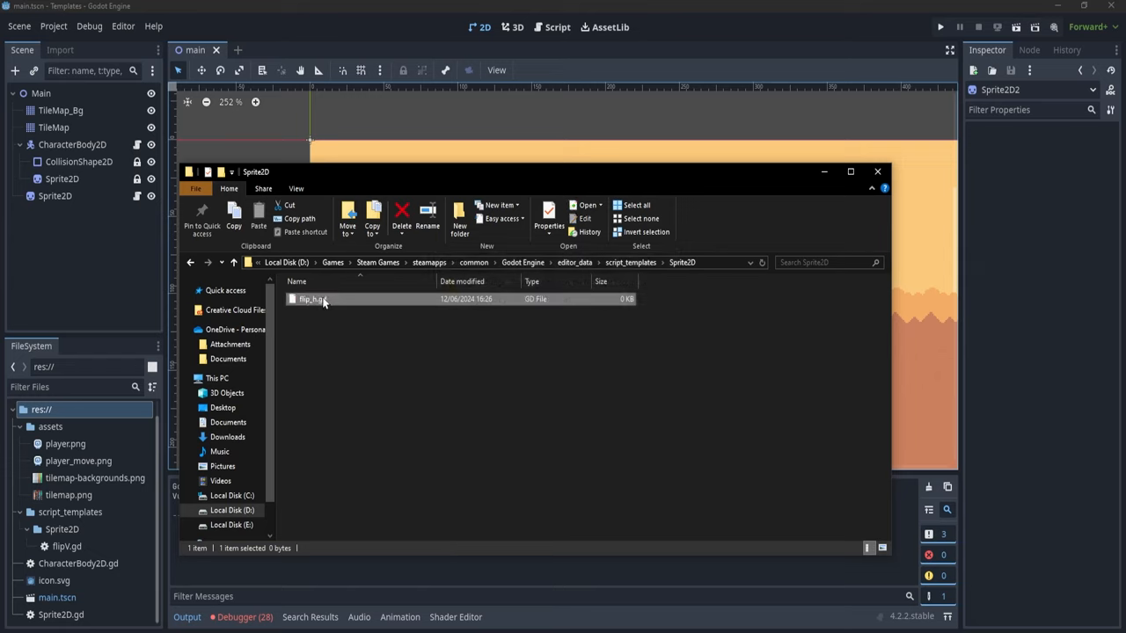
right_click(313, 299)
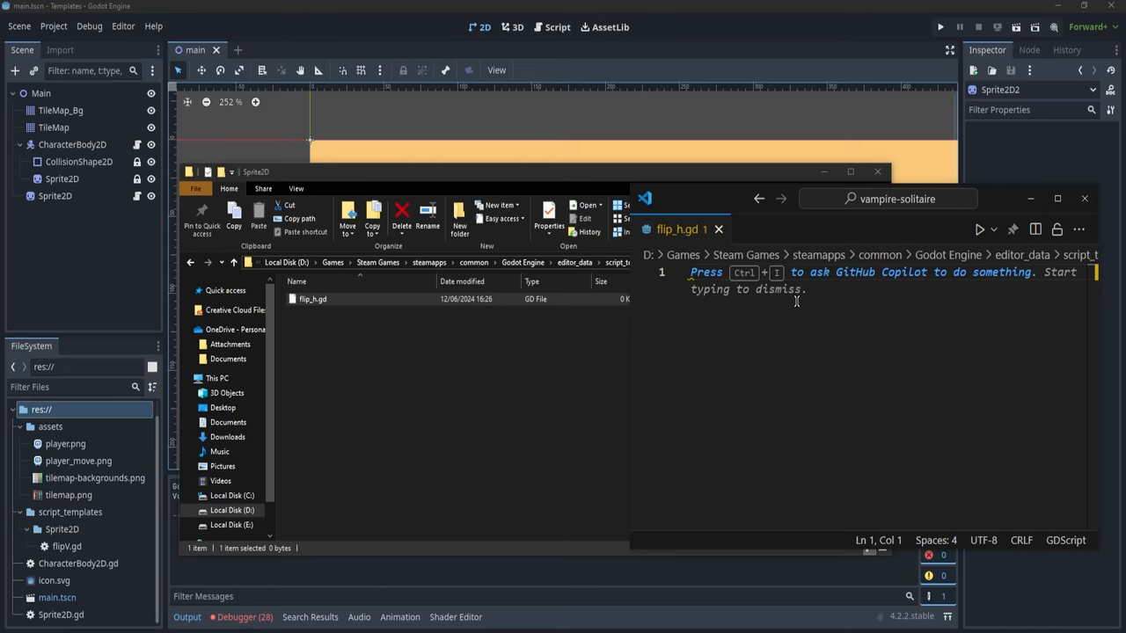
Write flip_h.gd extending Sprite2D with a _ready function setting flip_h = true
type("extends Sprit")
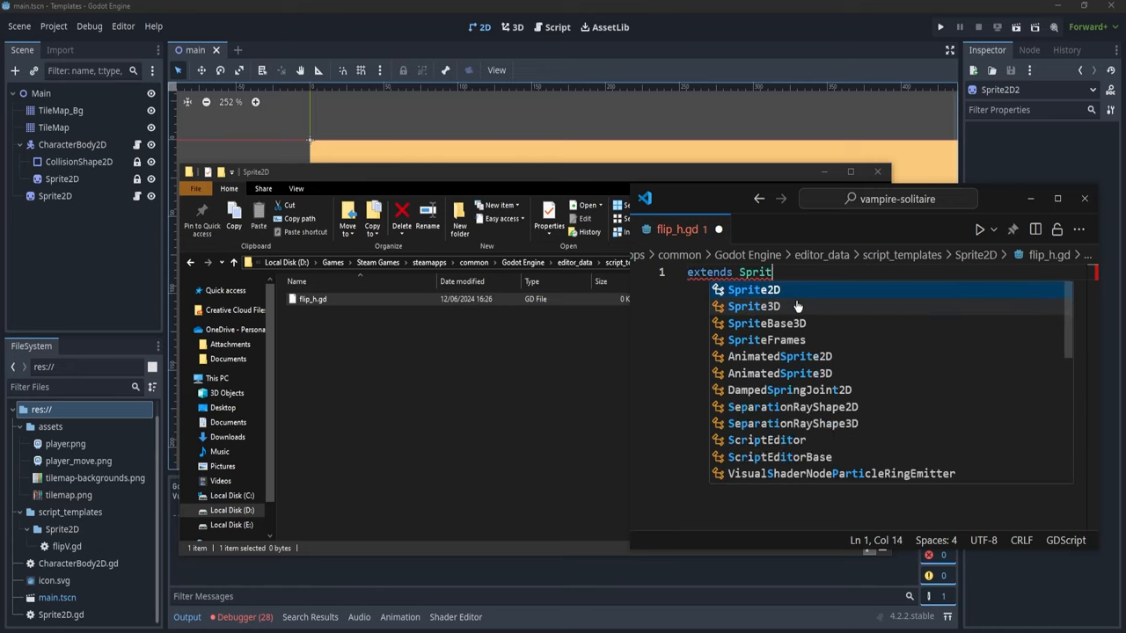
left_click(753, 288)
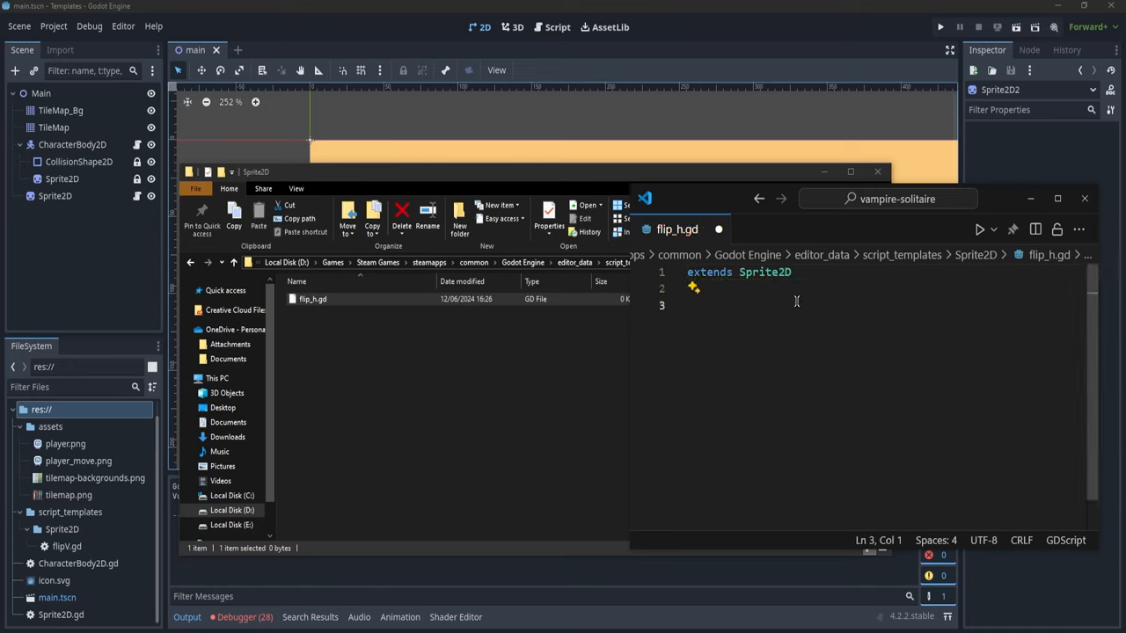
type("func _ready():")
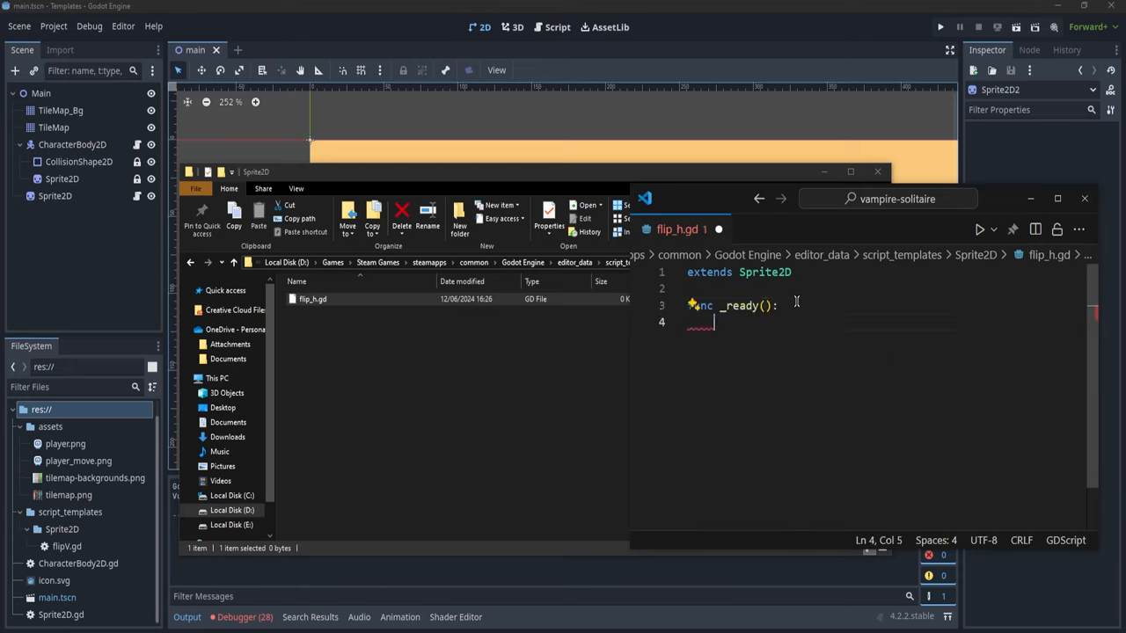
type("flip")
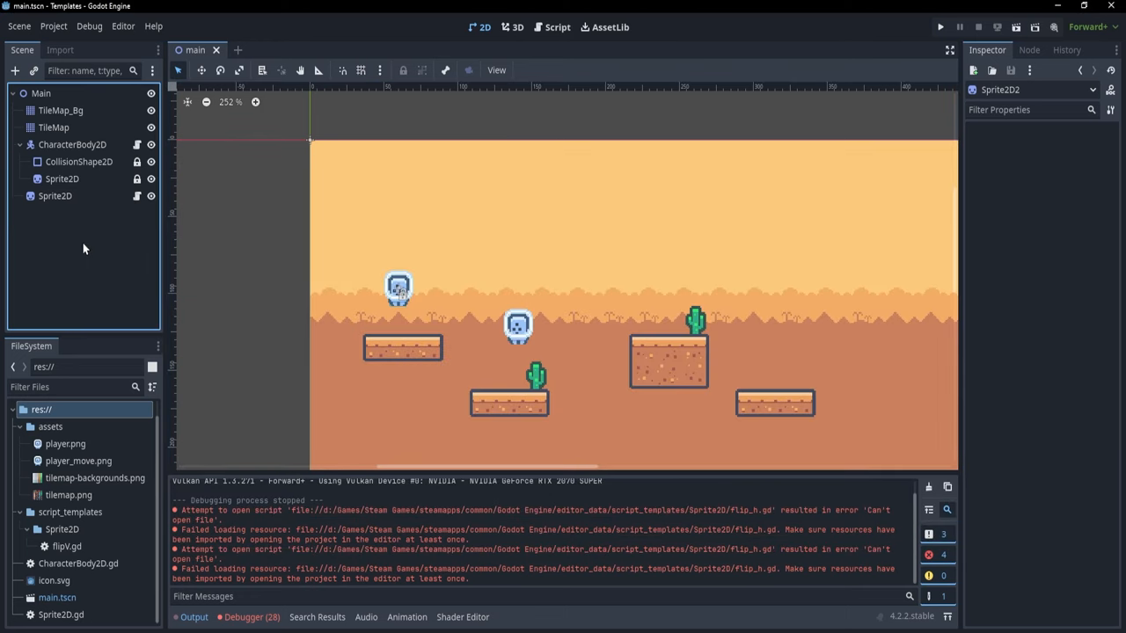
Add a Sprite2D2 child node and create its script from the Sprite2D: Flip H template
left_click(42, 93)
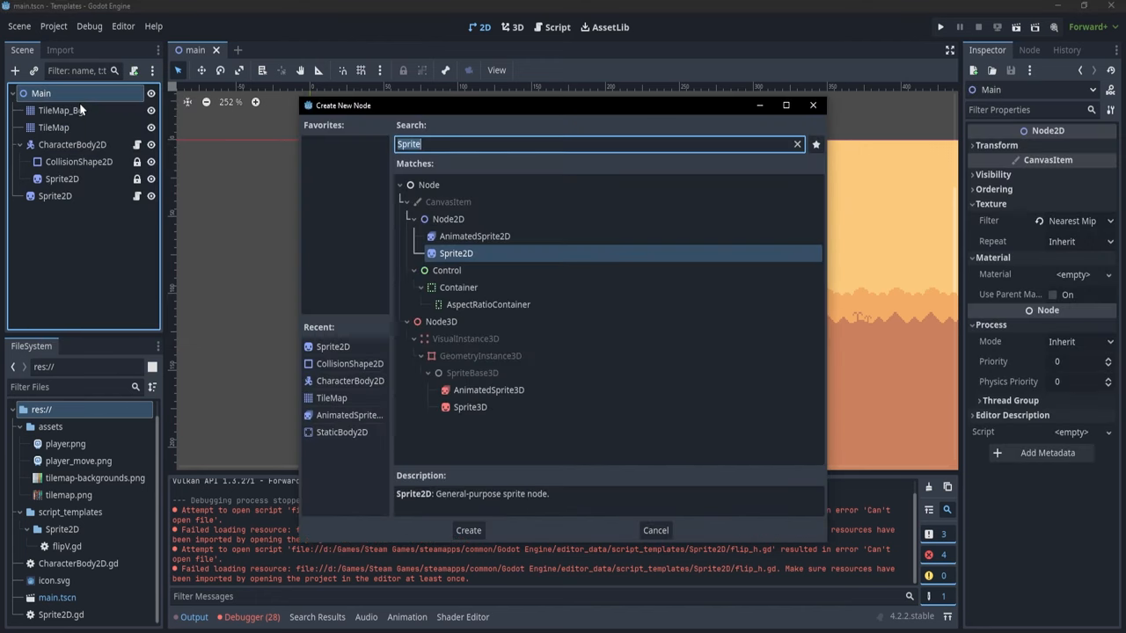
left_click(468, 530)
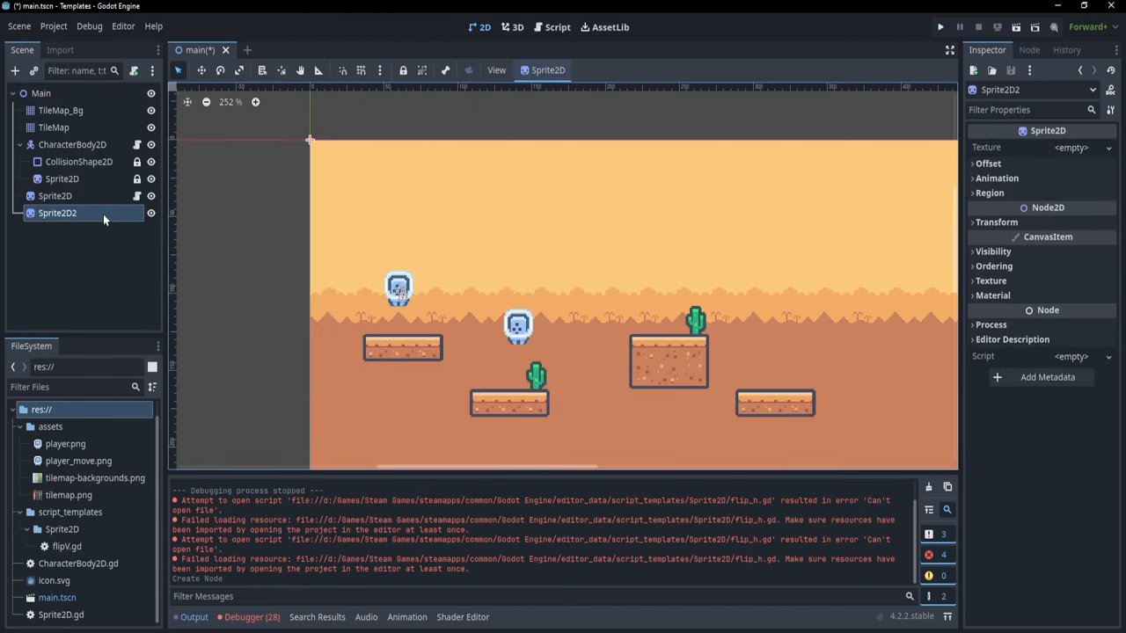
left_click(134, 70)
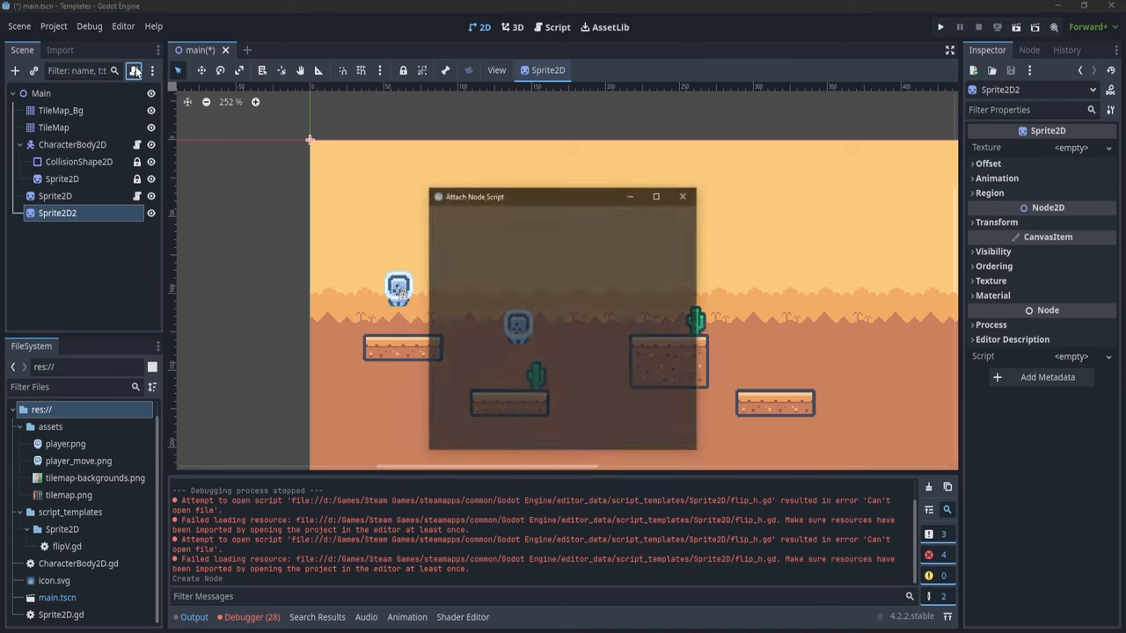
left_click(601, 255)
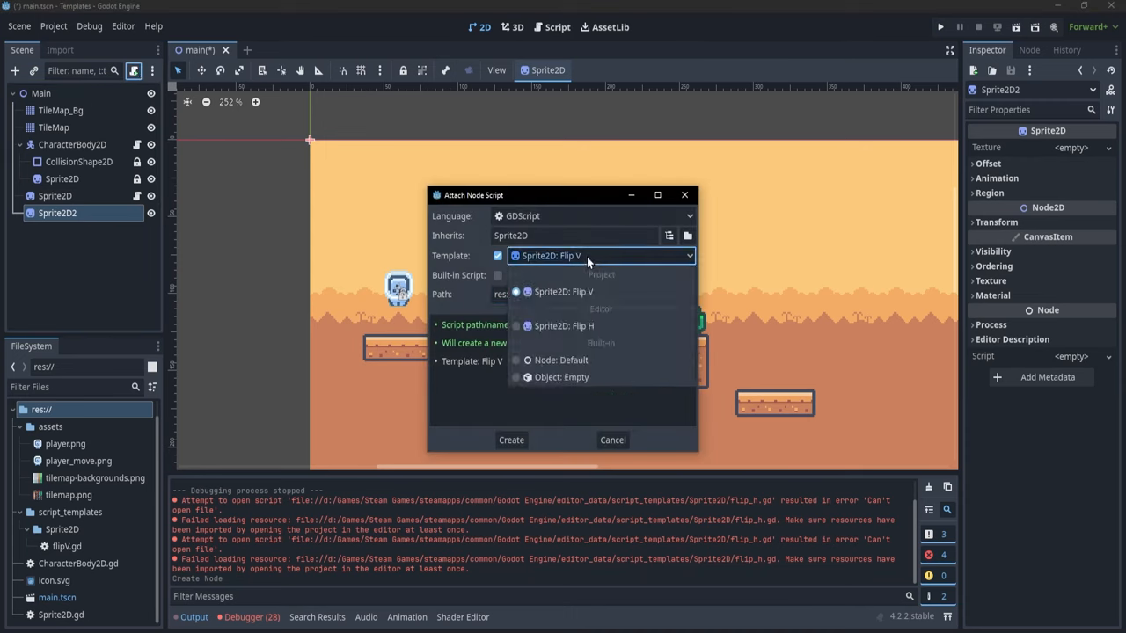
mouse_move(564, 325)
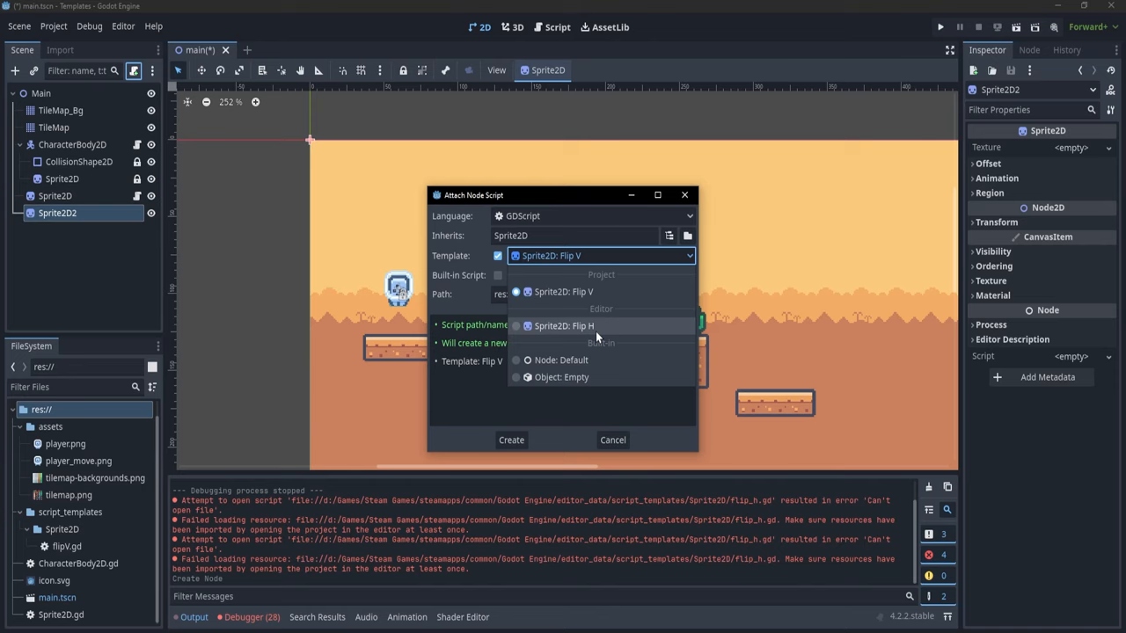
left_click(510, 440)
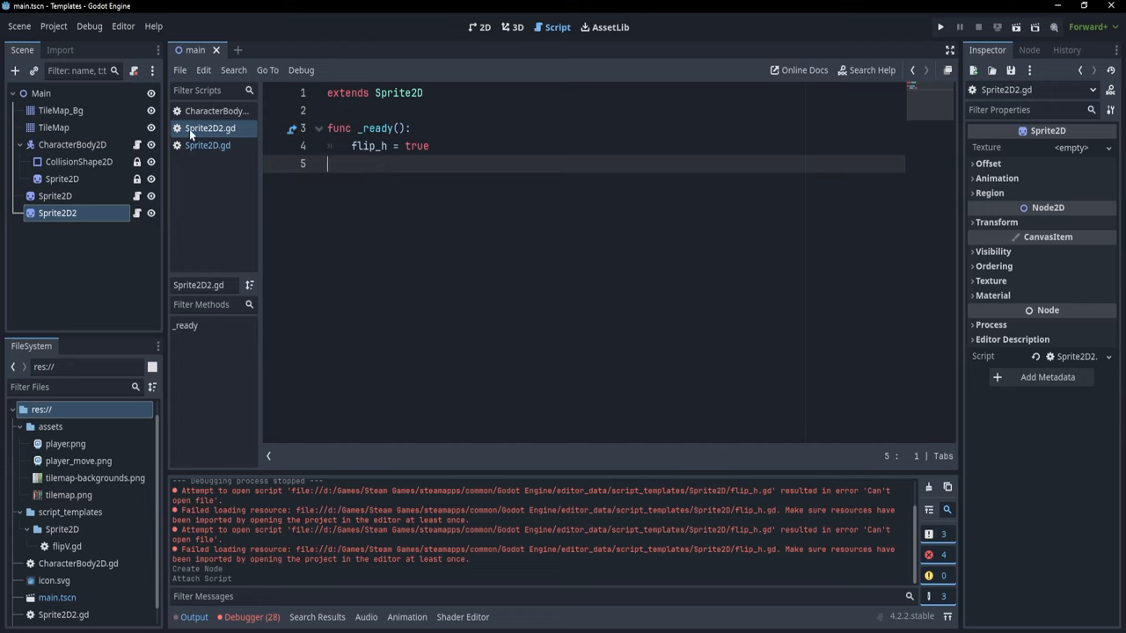
mouse_move(489, 10)
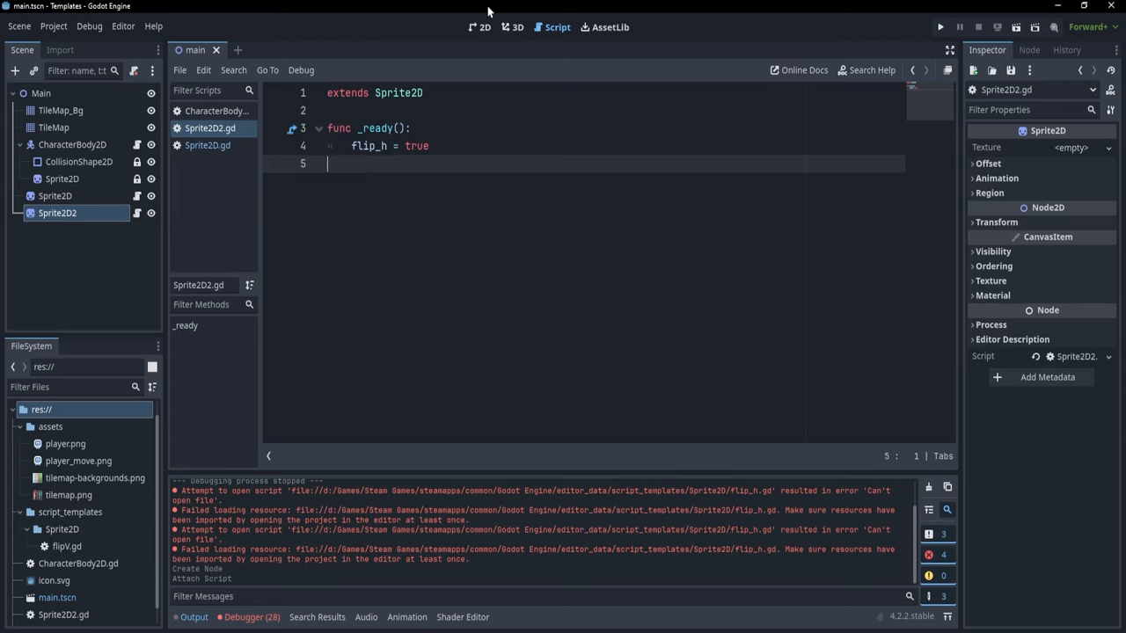
Give Sprite2D2 the player_move.png texture, position it above the right platform and save
left_click(482, 28)
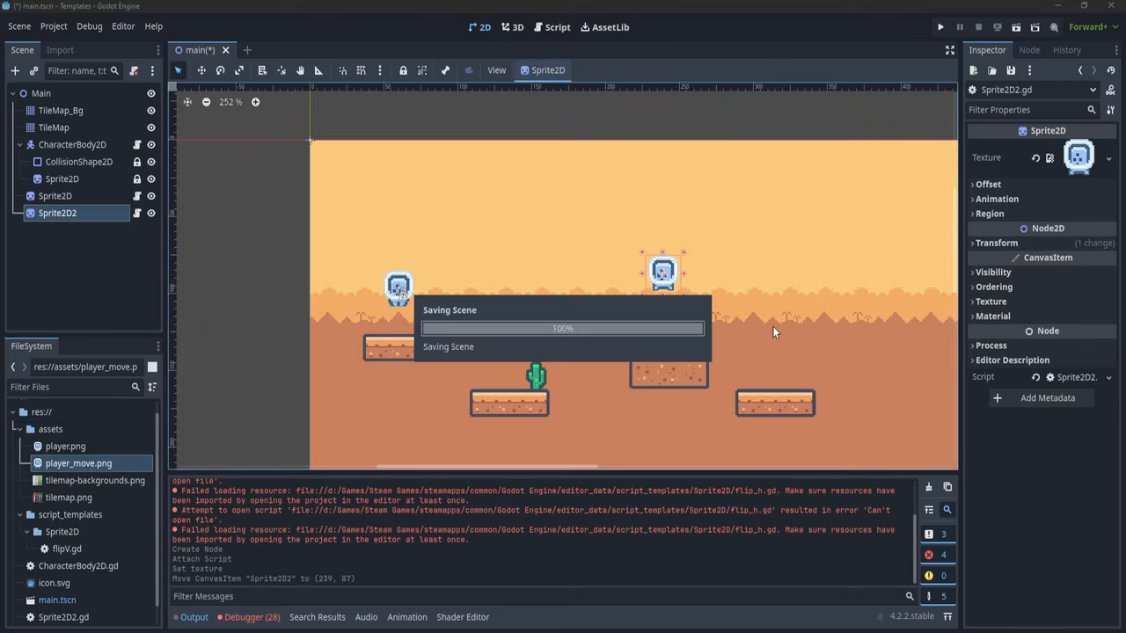
left_click(939, 26)
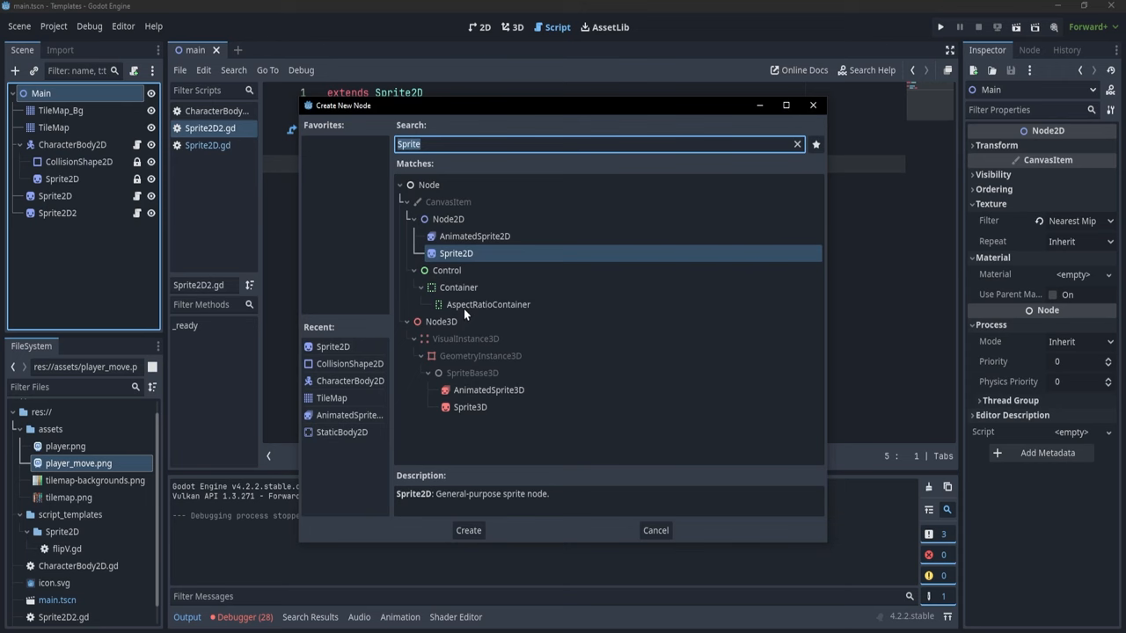
Add a third Sprite2D node, Sprite2D3, and cancel the Attach Script dialog without a script
left_click(468, 530)
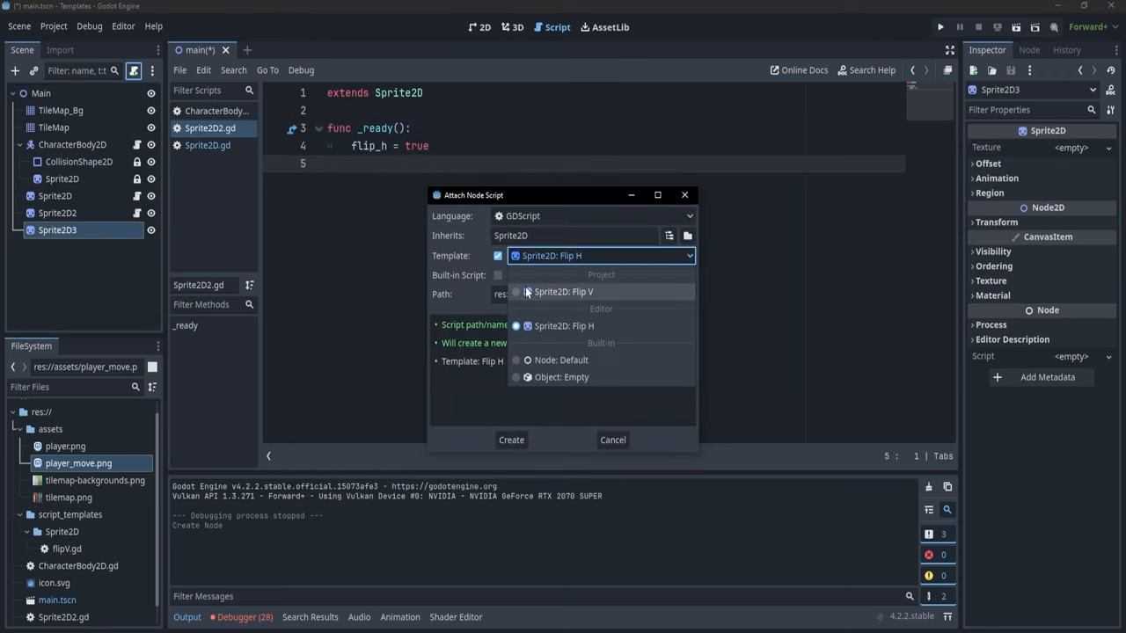
mouse_move(598, 325)
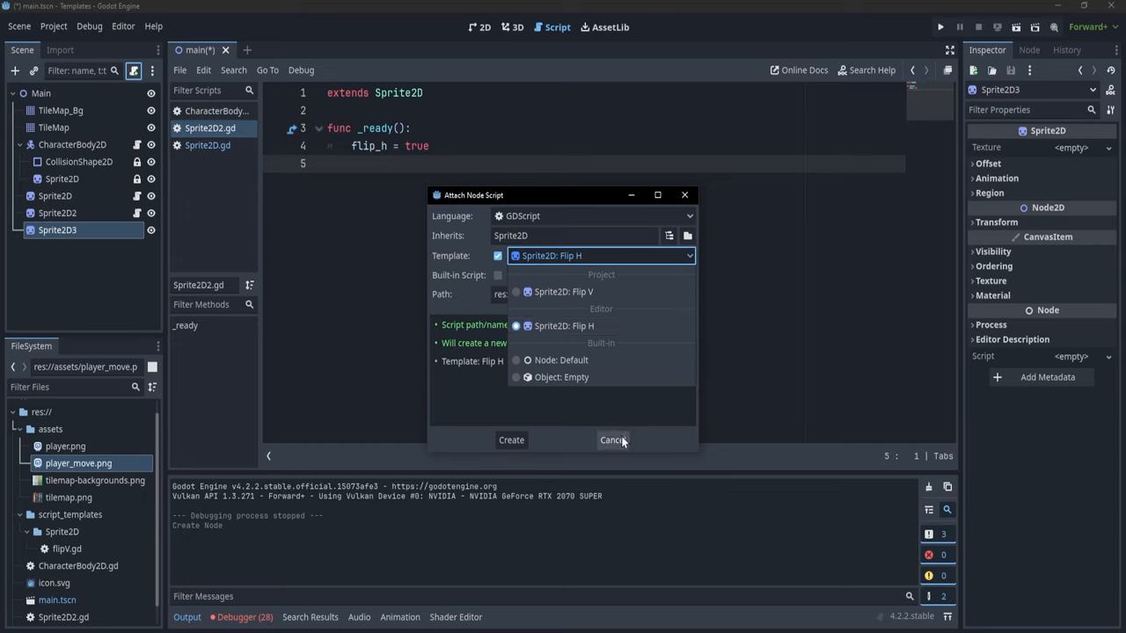
left_click(563, 325)
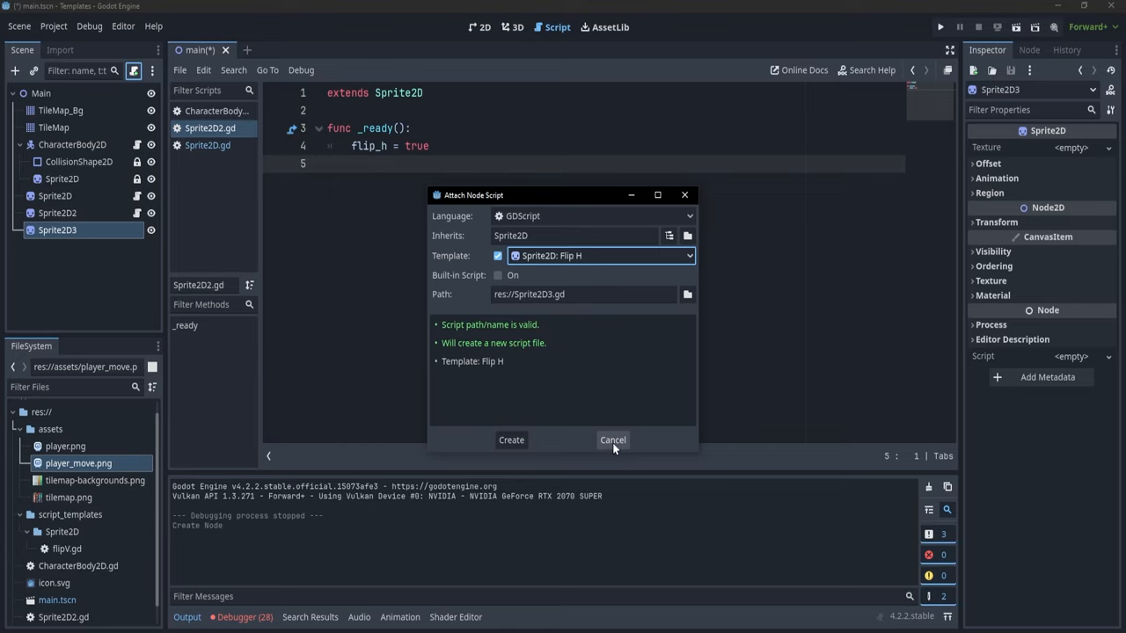
left_click(612, 440)
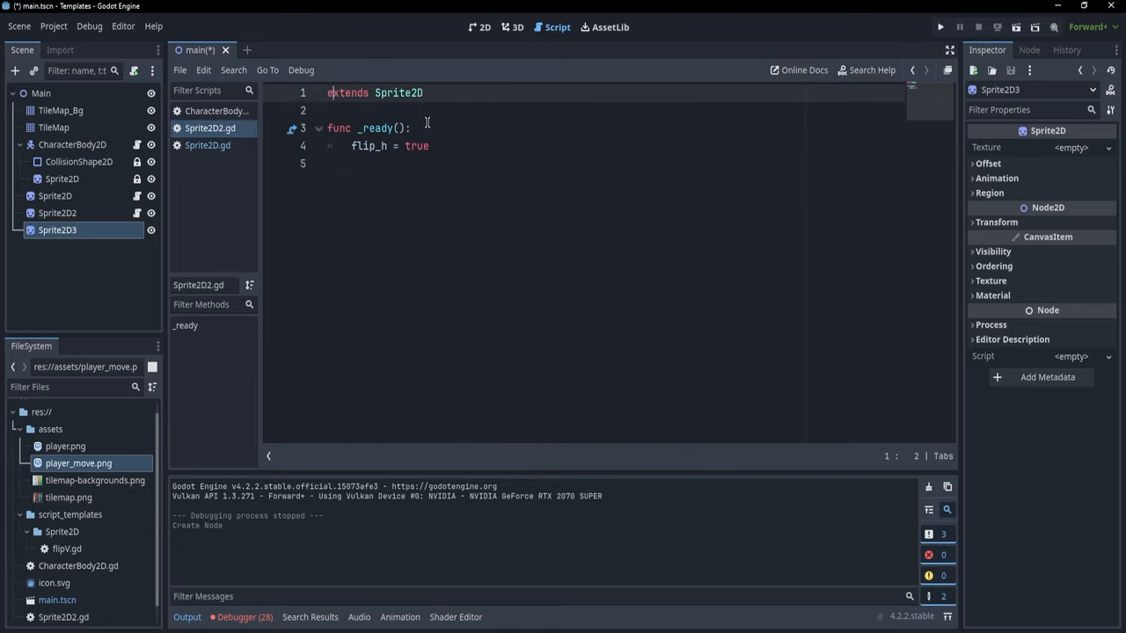
Add a '# meta-name: Special component' header line to flipV.gd and save the template
left_click(332, 92)
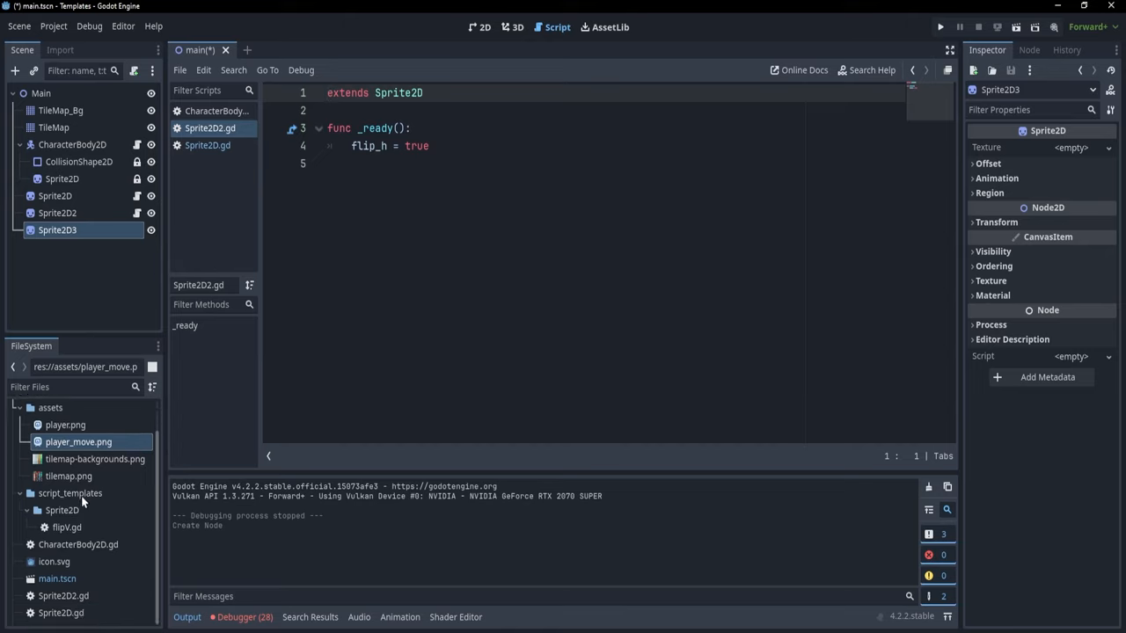
left_click(67, 527)
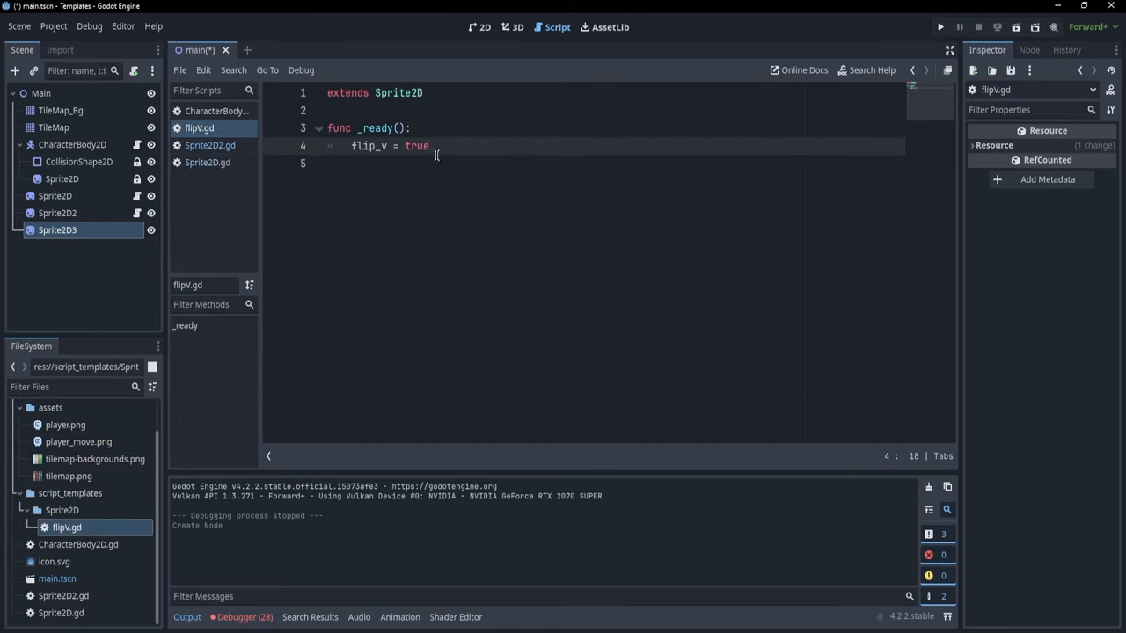
key("Enter")
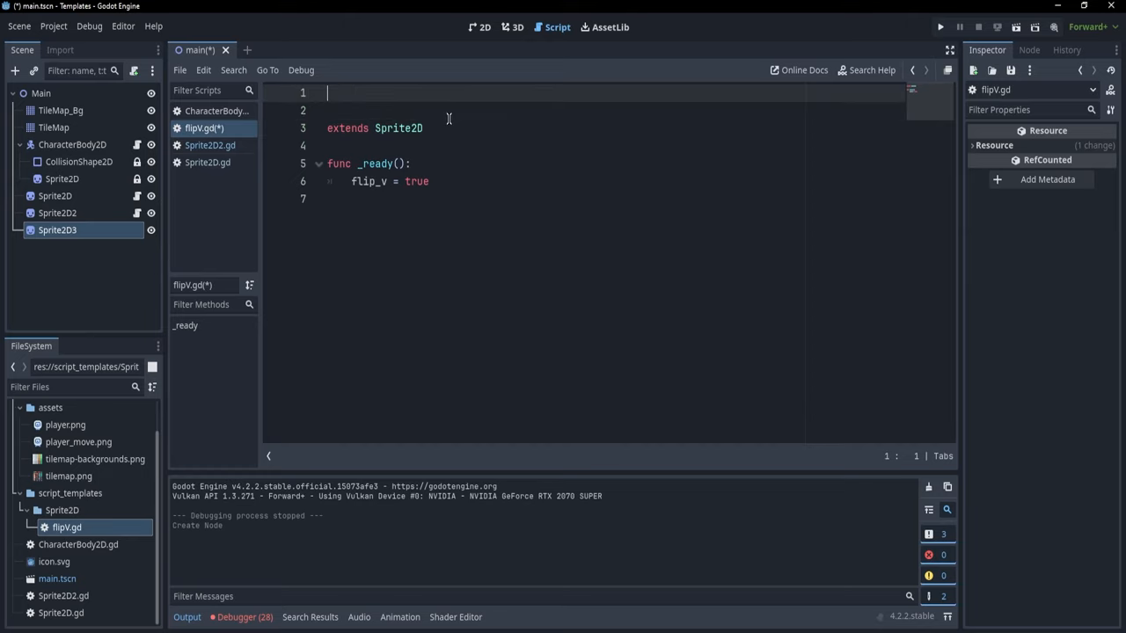
type("#")
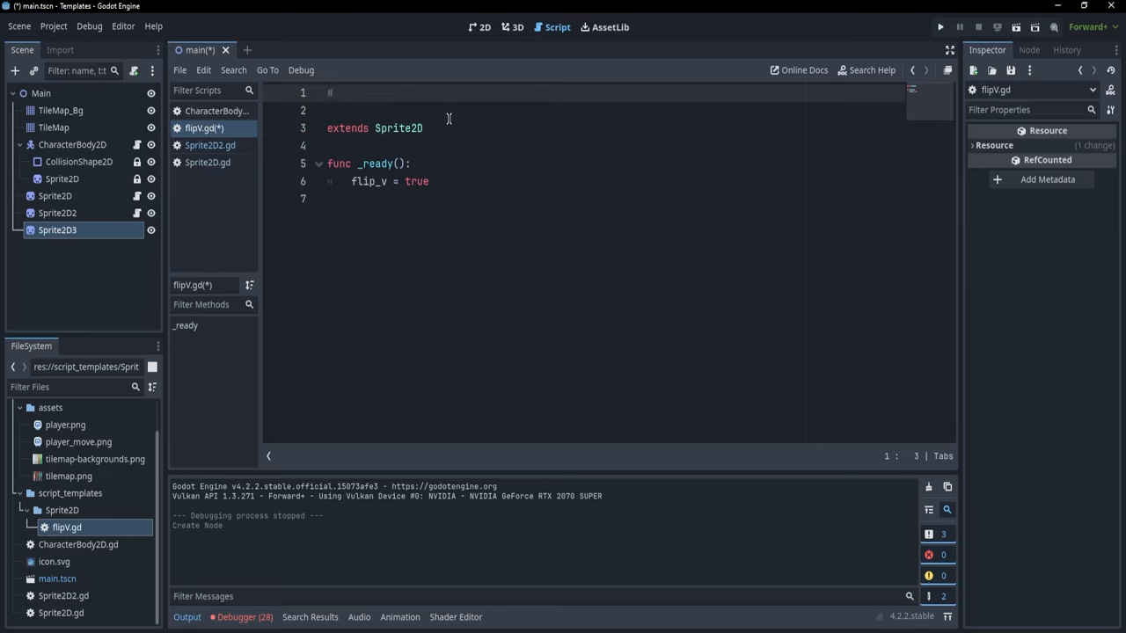
type("meta-")
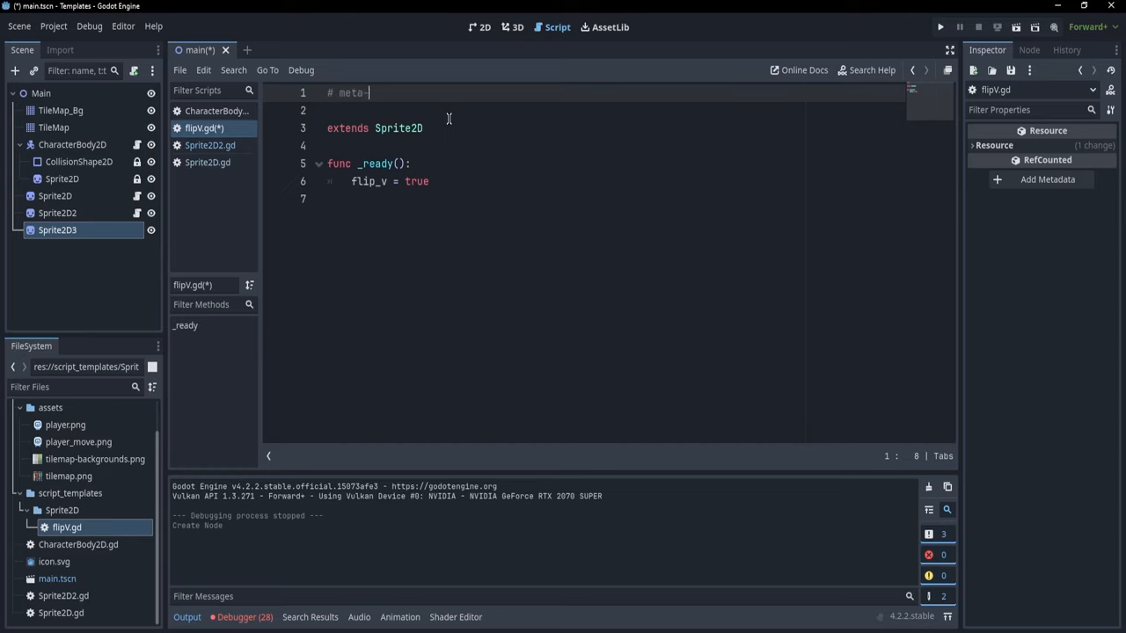
type("name: Special com")
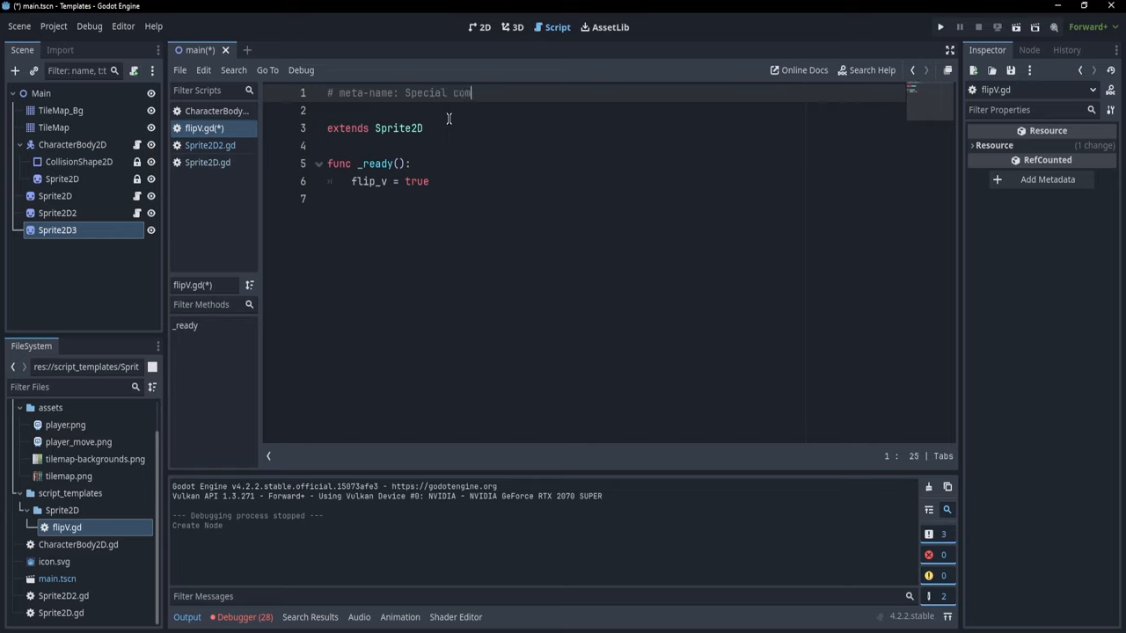
type("ponent")
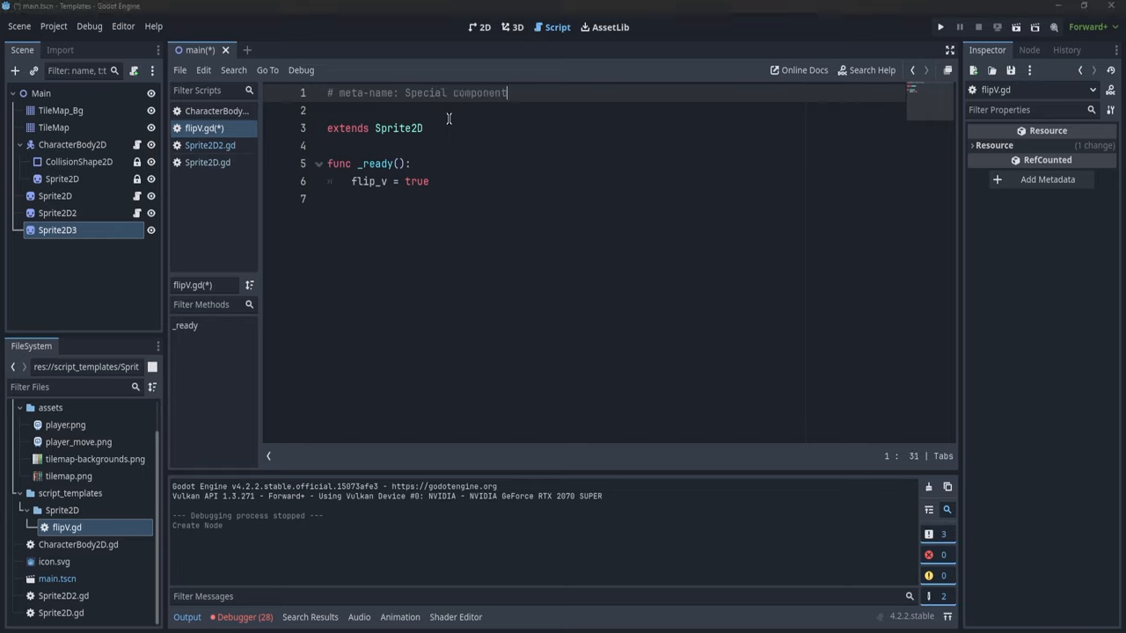
key("ctrl+s")
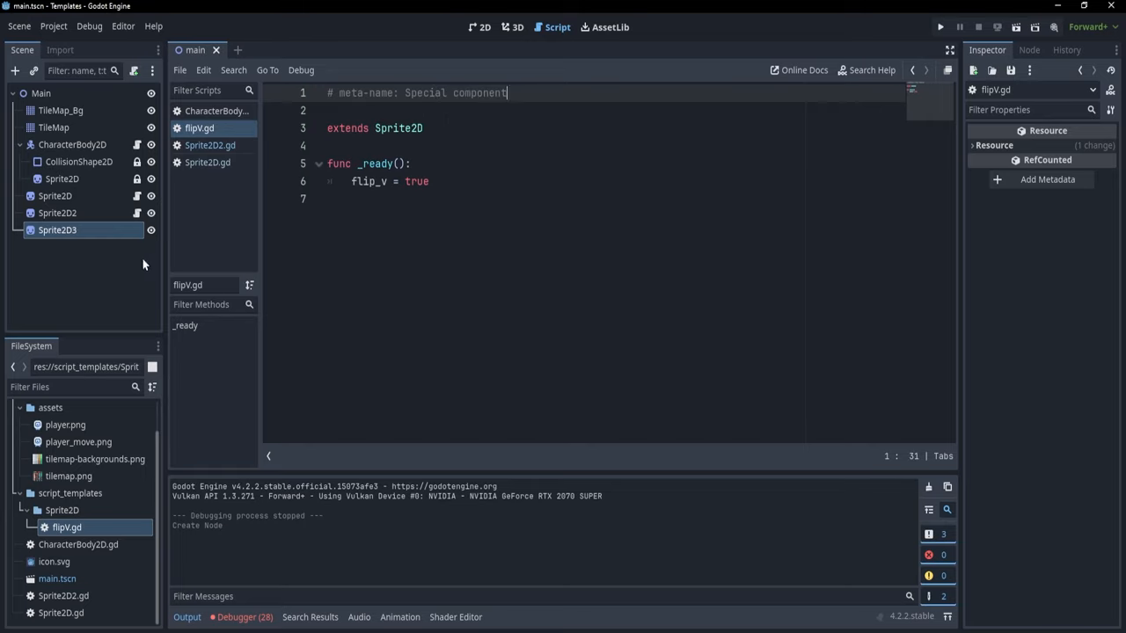
left_click(134, 71)
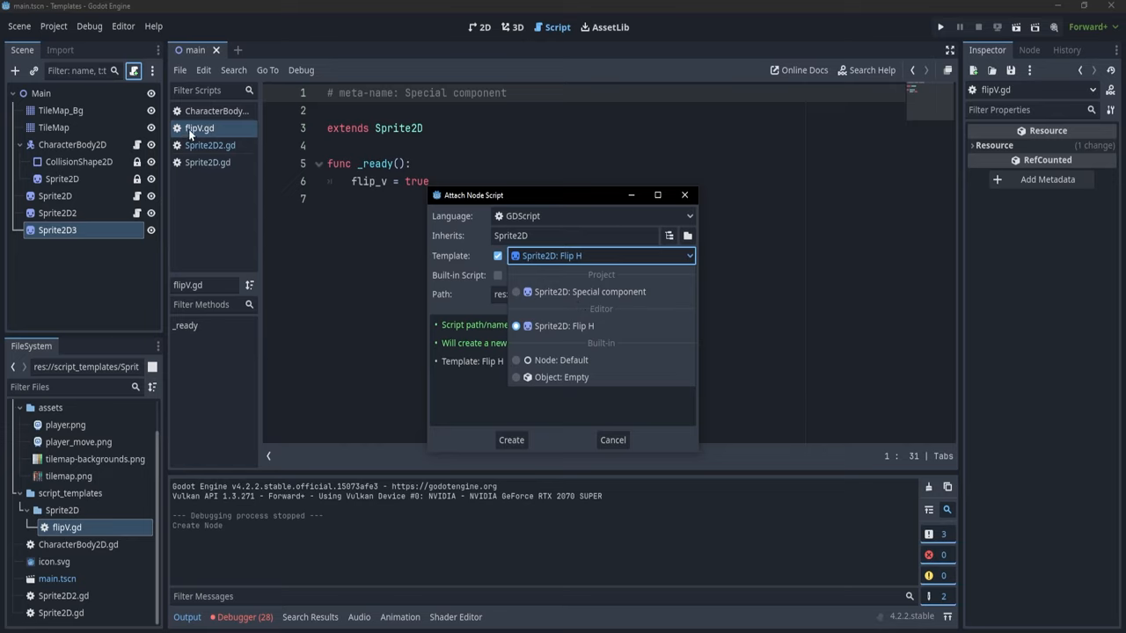
mouse_move(261, 181)
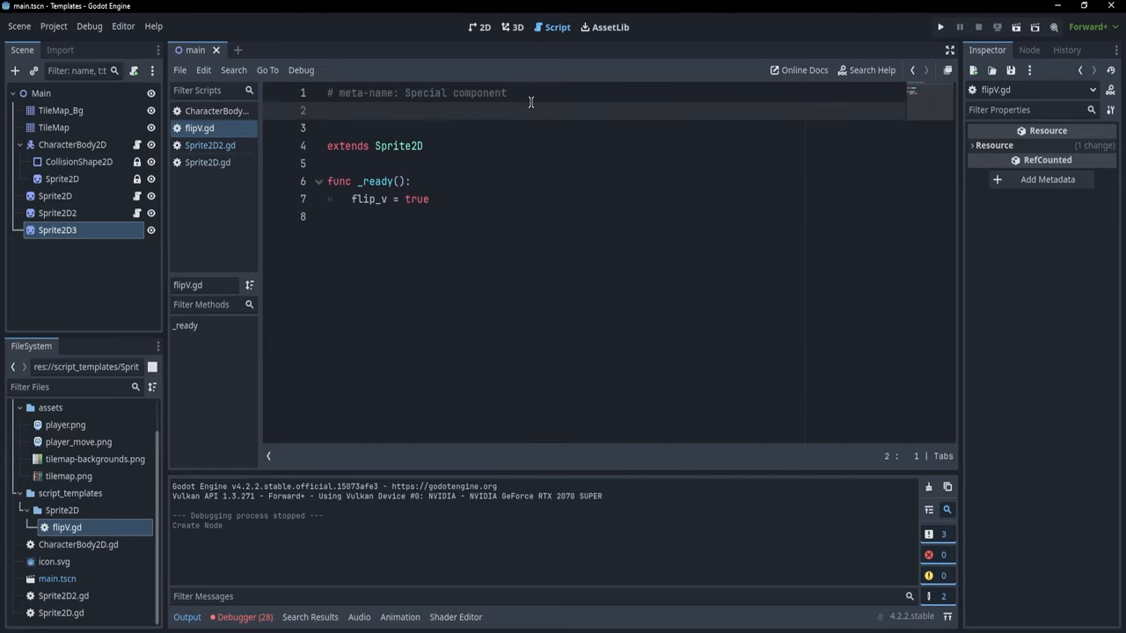
Add '# meta-description: This does something fancy' and '# meta-default: true' header lines
type("# m")
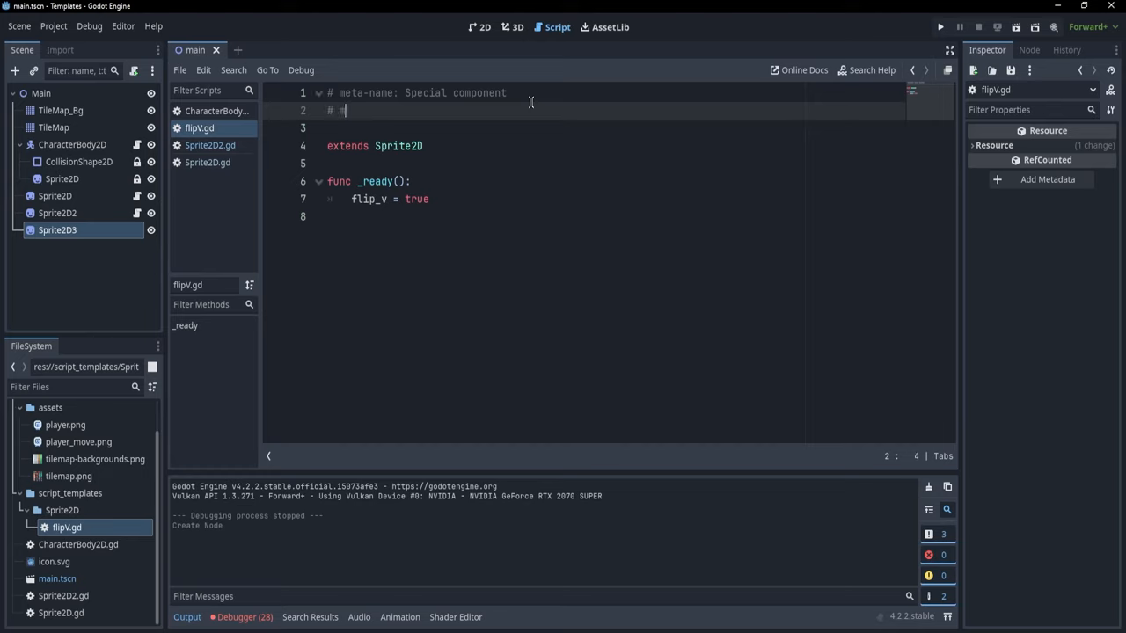
type("eta-descr")
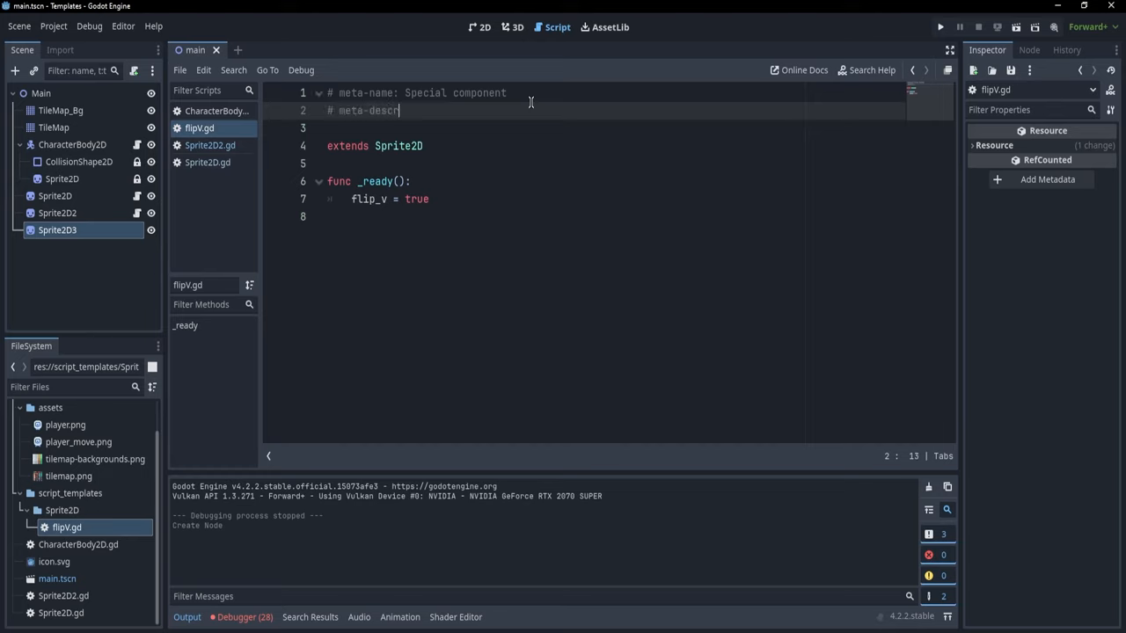
type("iption:")
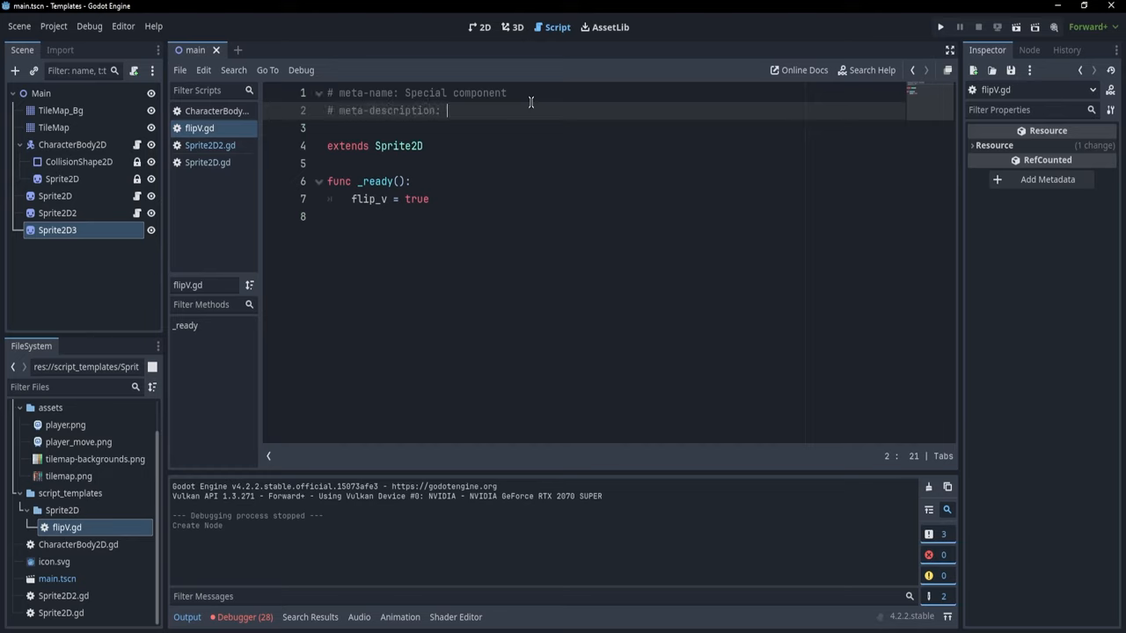
type("This does something fancy")
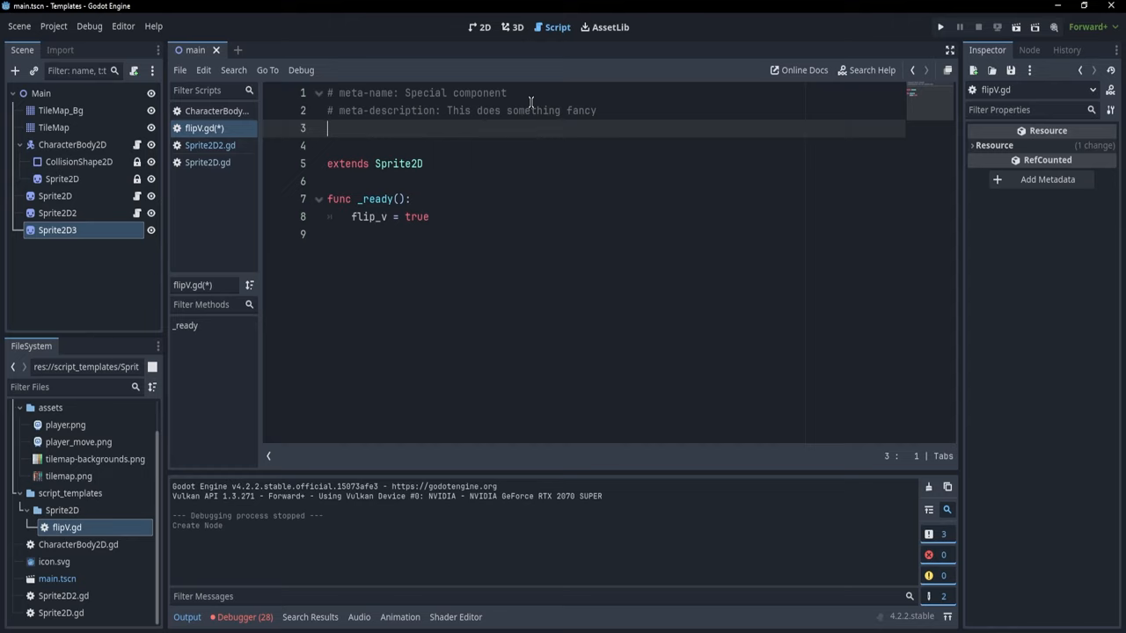
type("# meta-defau")
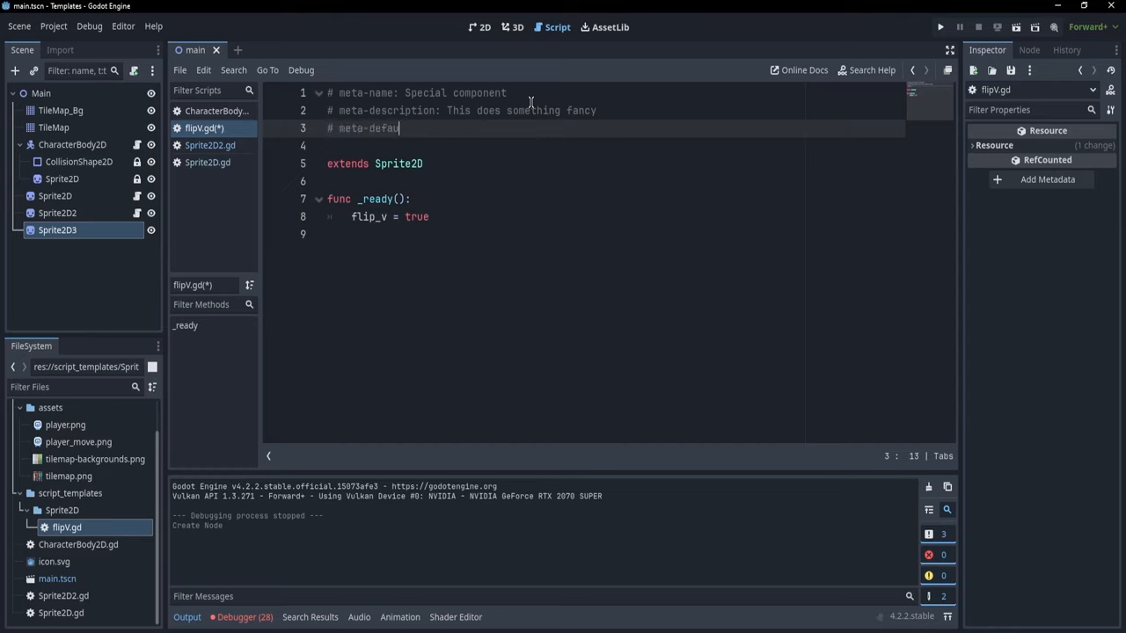
type("lt: true")
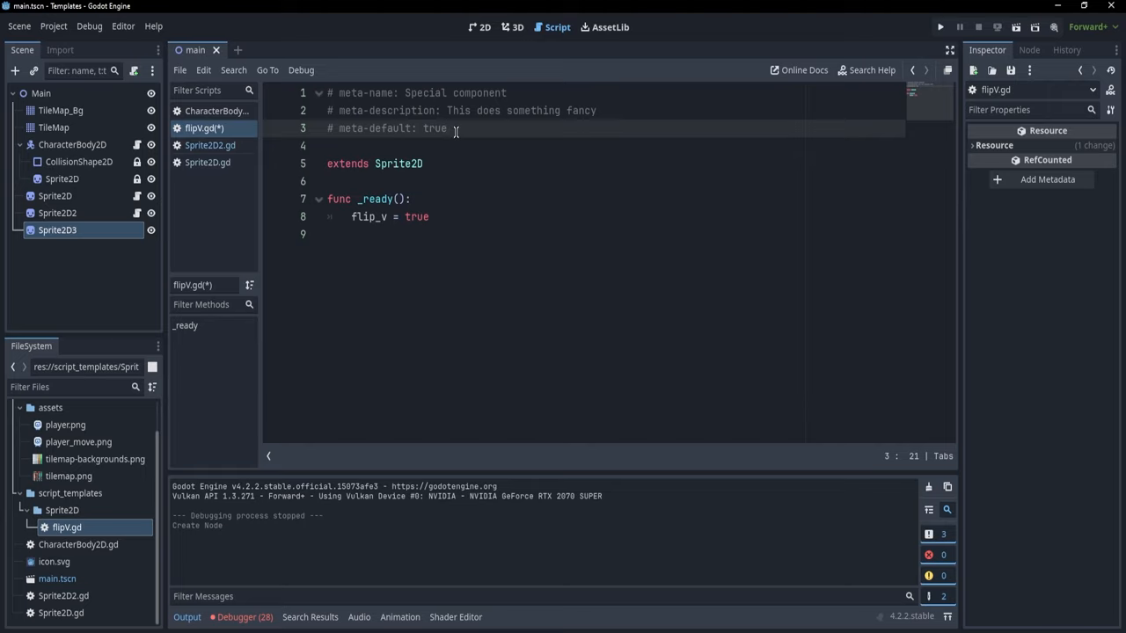
mouse_move(442, 145)
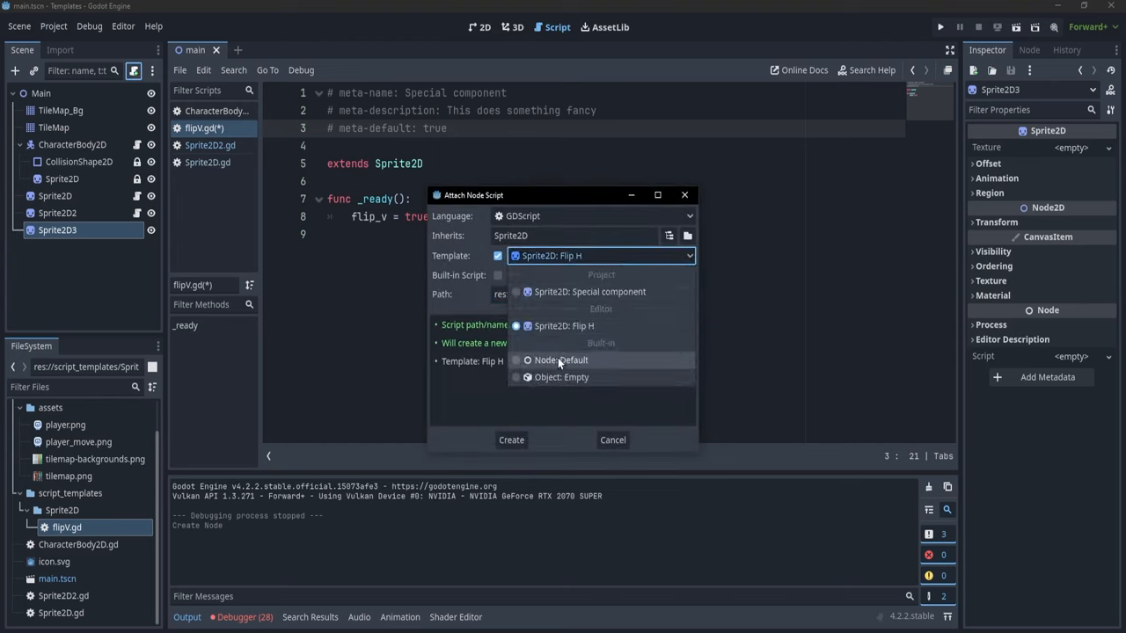
mouse_move(589, 292)
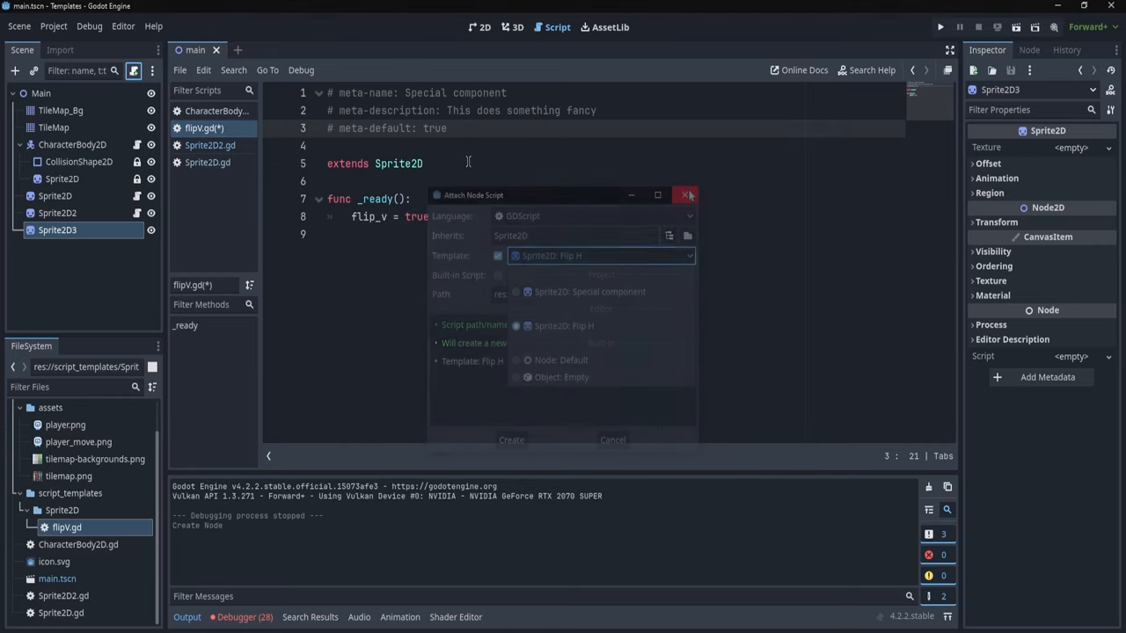
Add a '# meta-space-indent: 4' line after meta-default and save flipV.gd
left_click(686, 194)
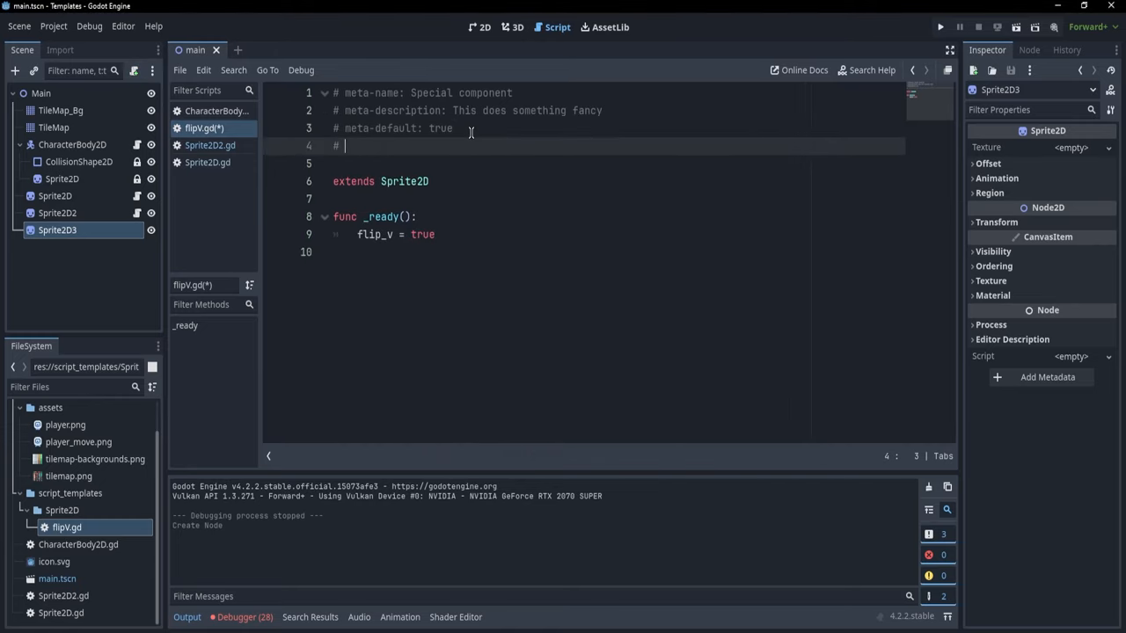
type("meta-space-i")
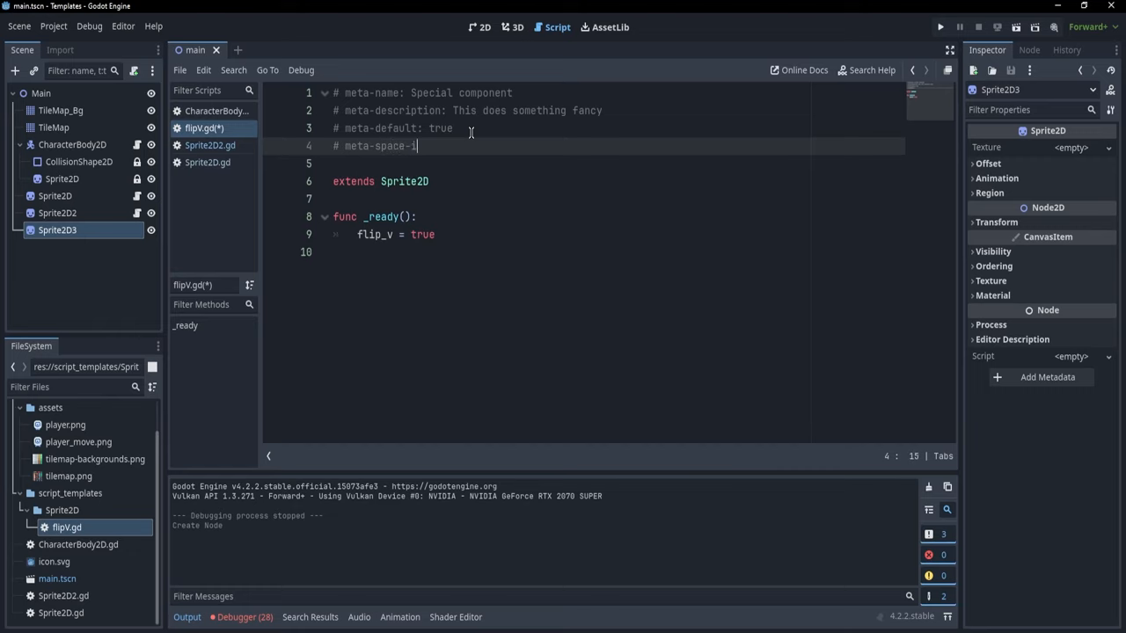
type("ndent: 4")
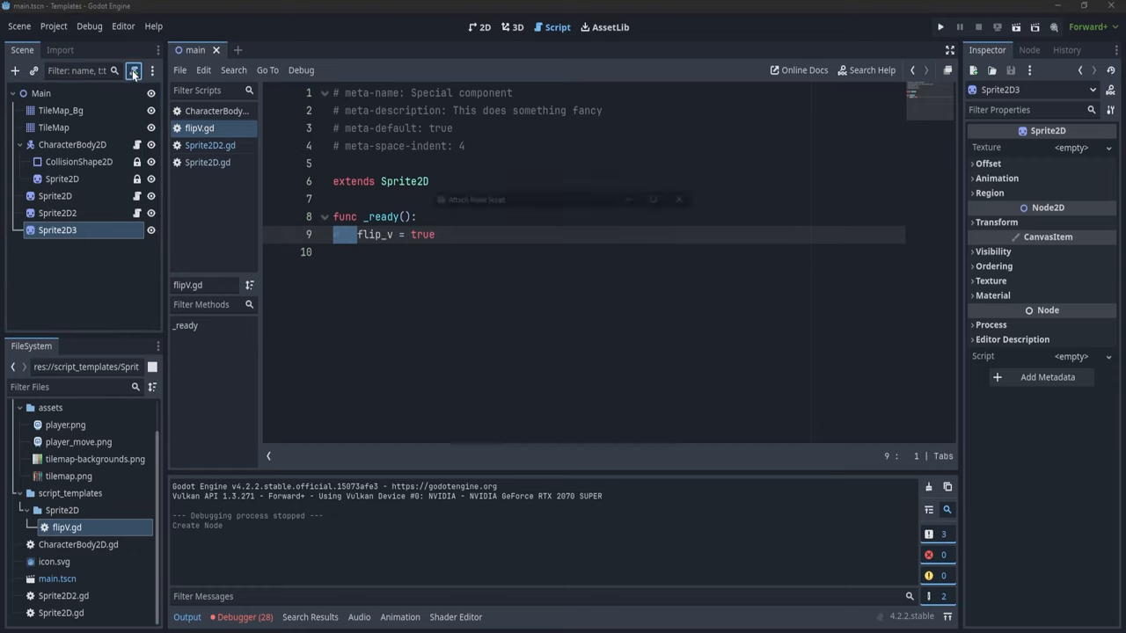
Create Sprite2D3.gd from the Sprite2D: Special component template and run the project
left_click(134, 70)
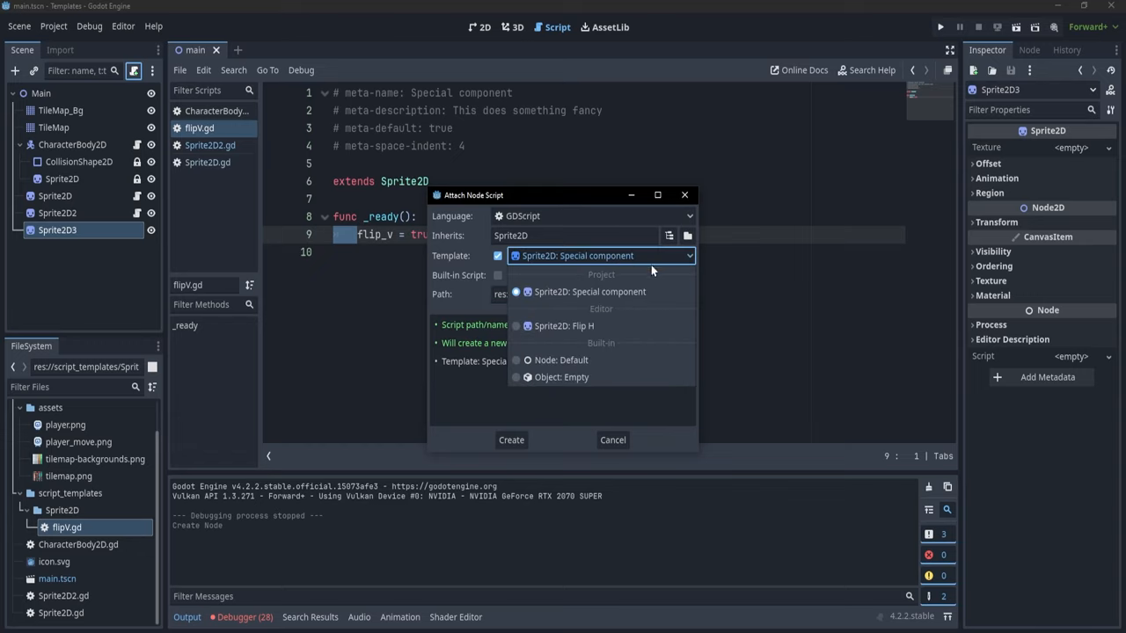
left_click(589, 292)
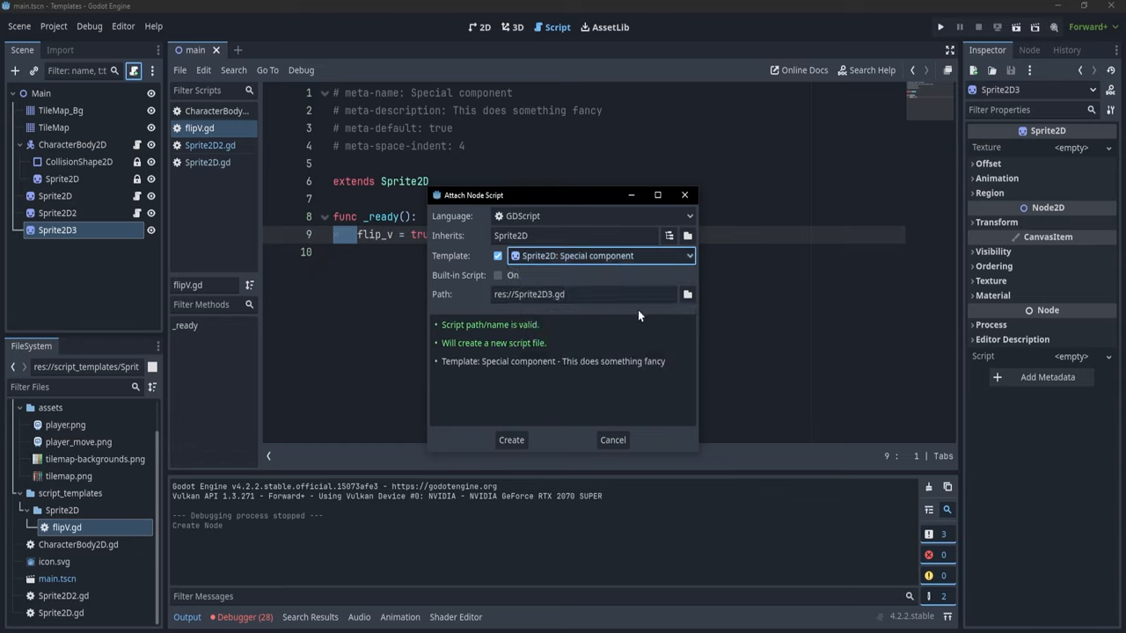
mouse_move(584, 368)
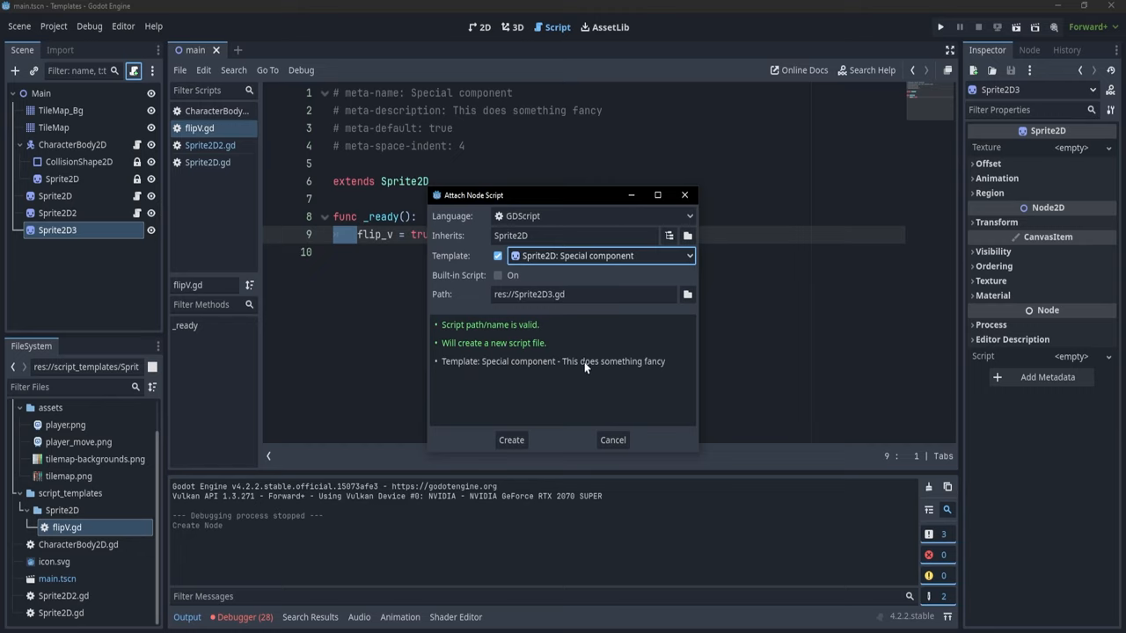
mouse_move(489, 364)
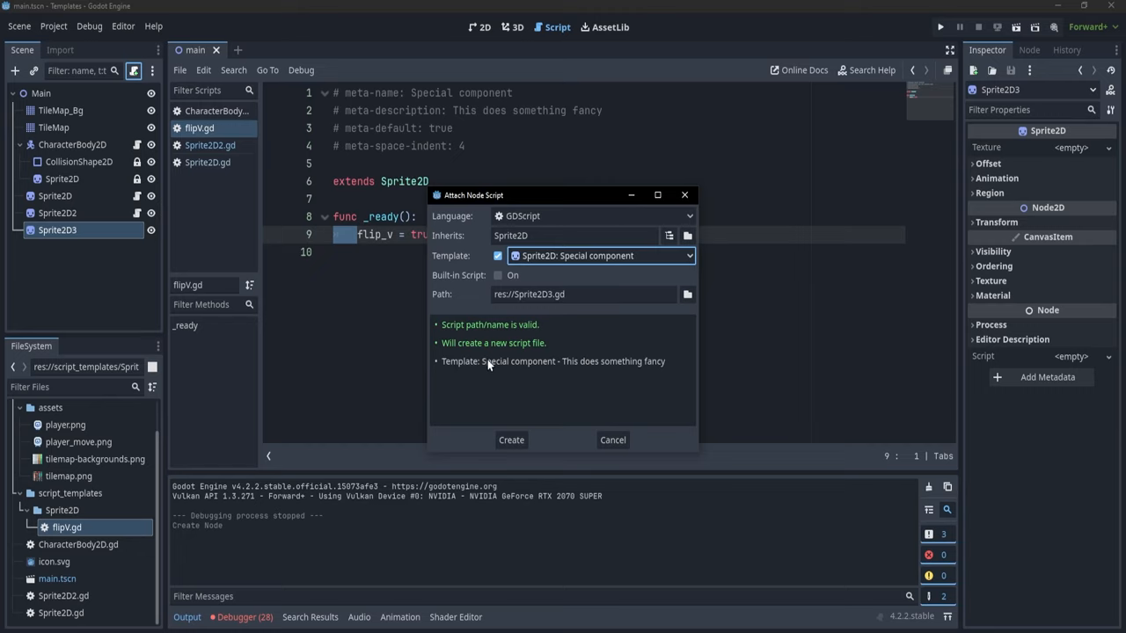
mouse_move(630, 363)
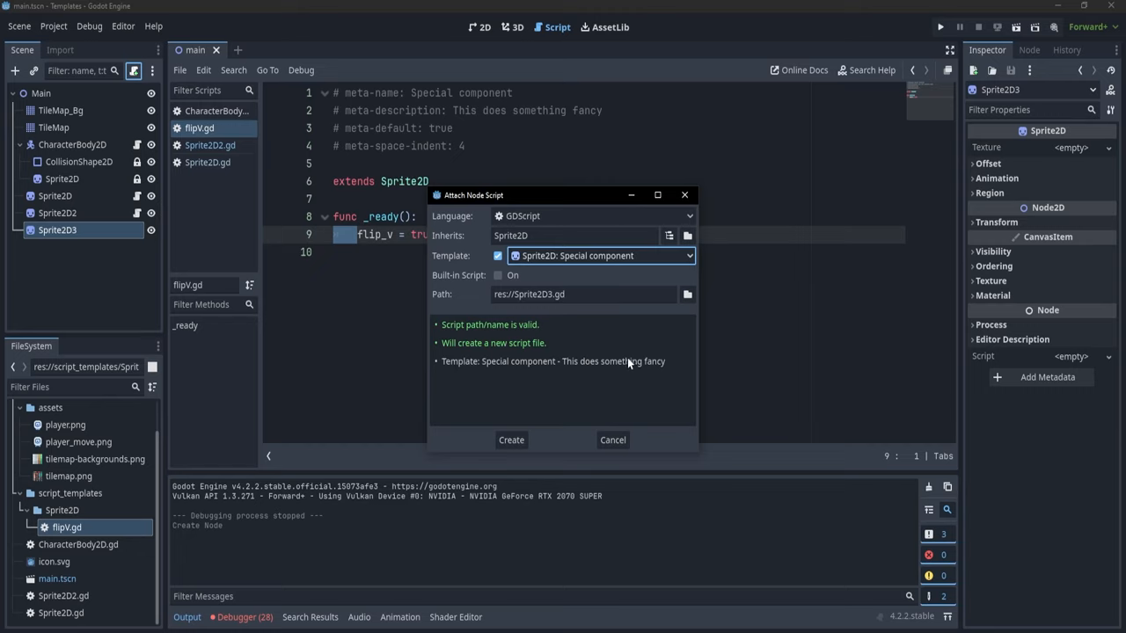
mouse_move(581, 274)
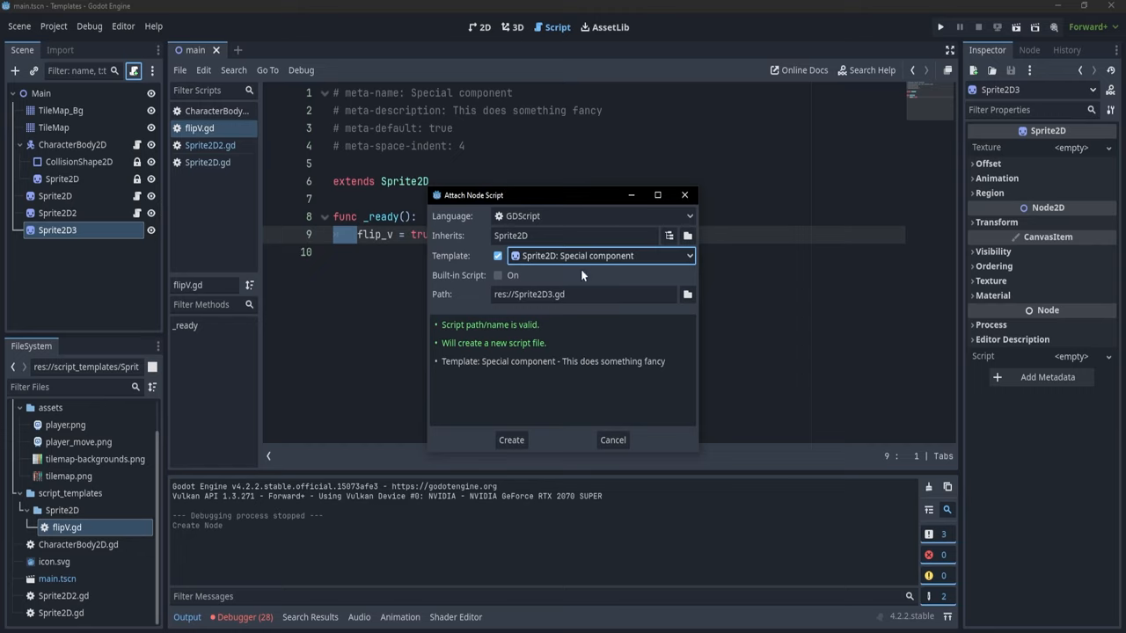
left_click(510, 440)
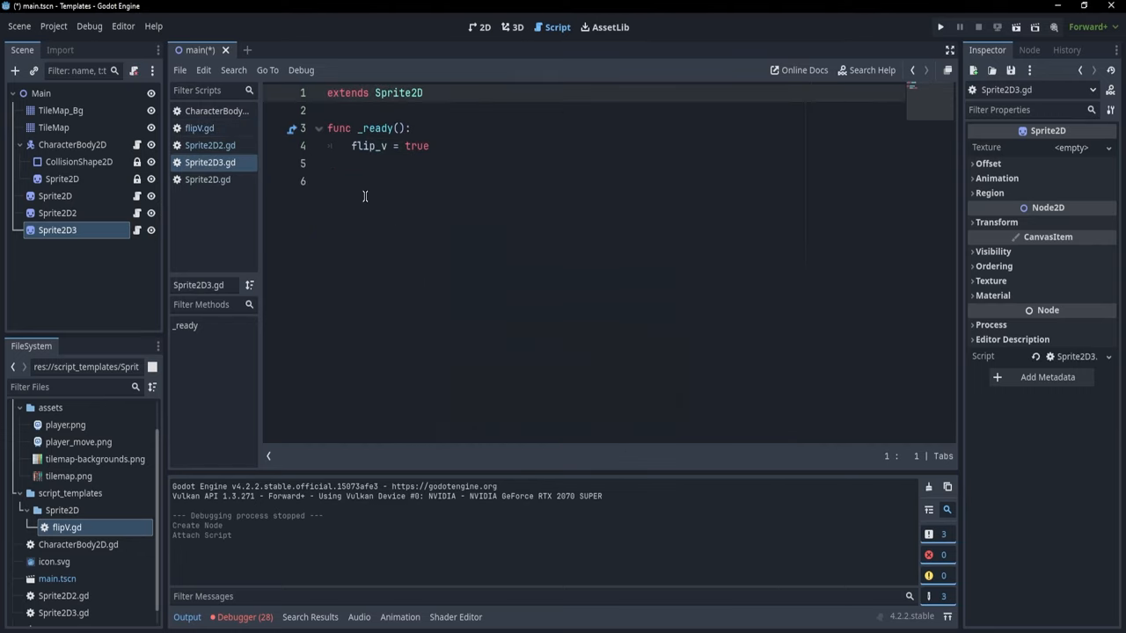
left_click(370, 146)
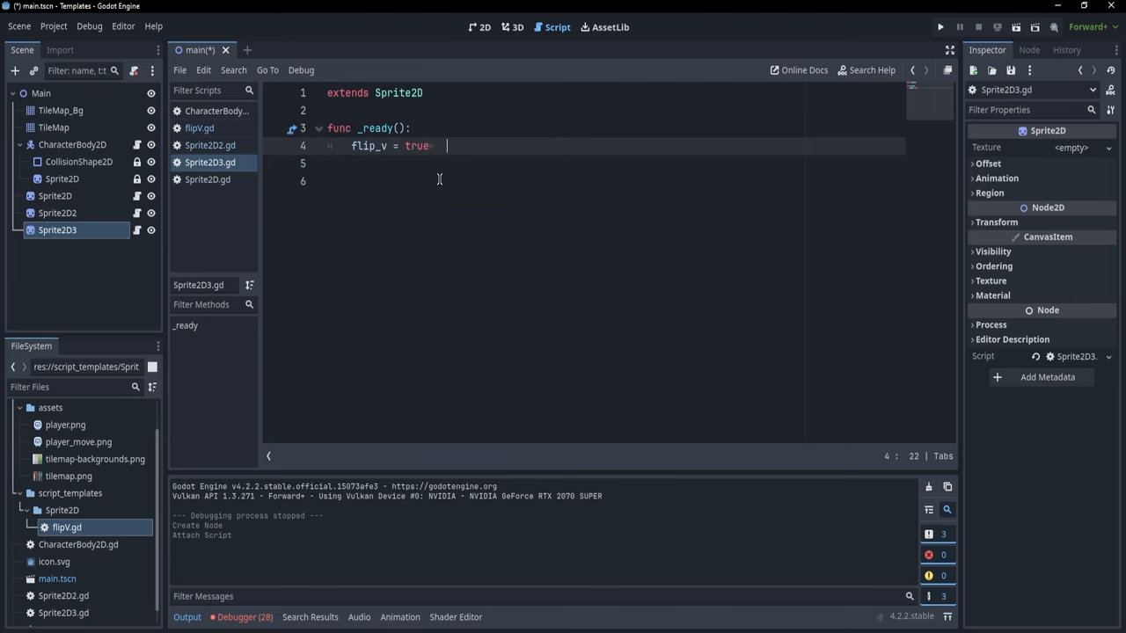
left_click(940, 28)
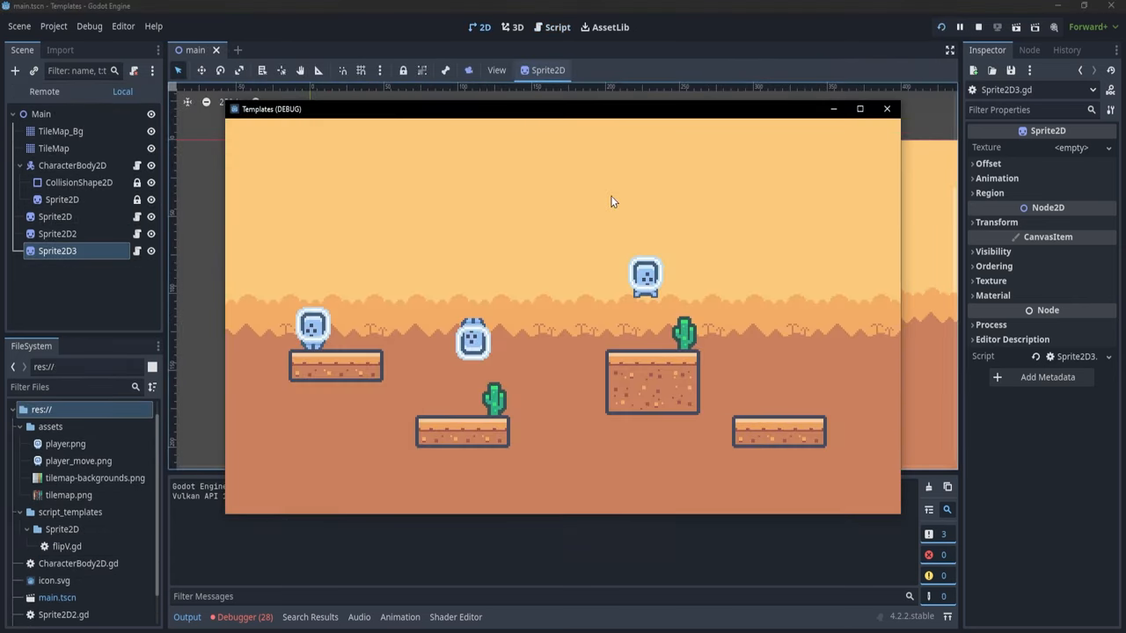